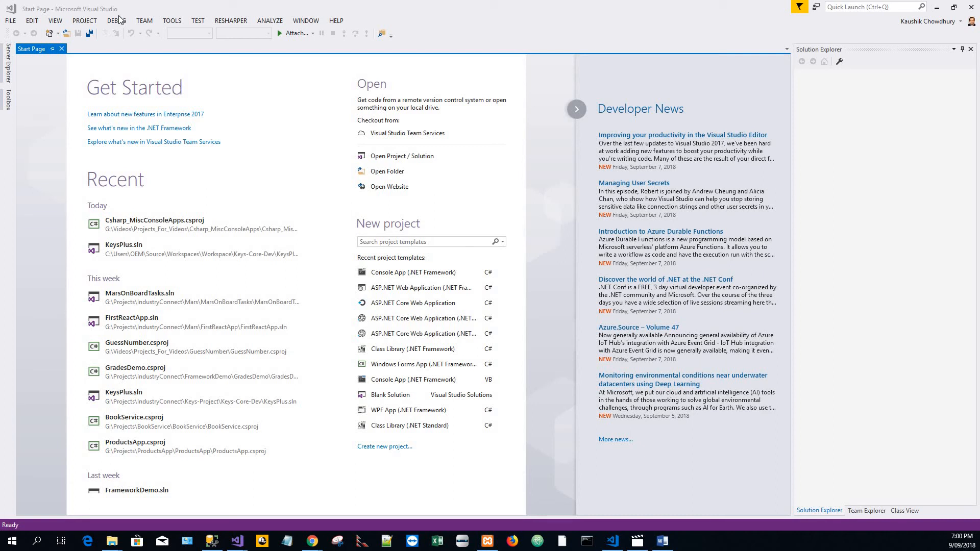
{"action": "mouse_move", "coordinate": [120, 15]}
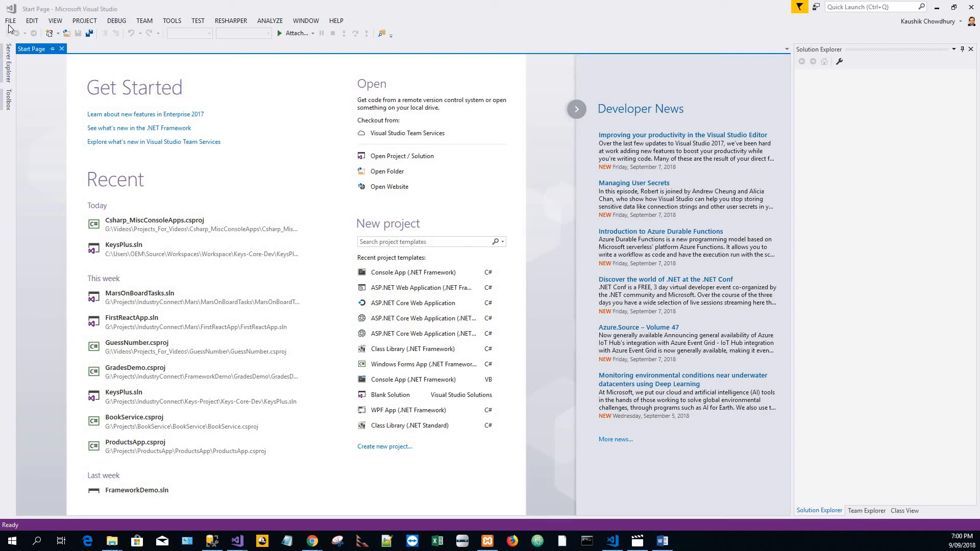
Step: Show the File menu commands for opening or creating a project
{"action": "left_click", "coordinate": [10, 20]}
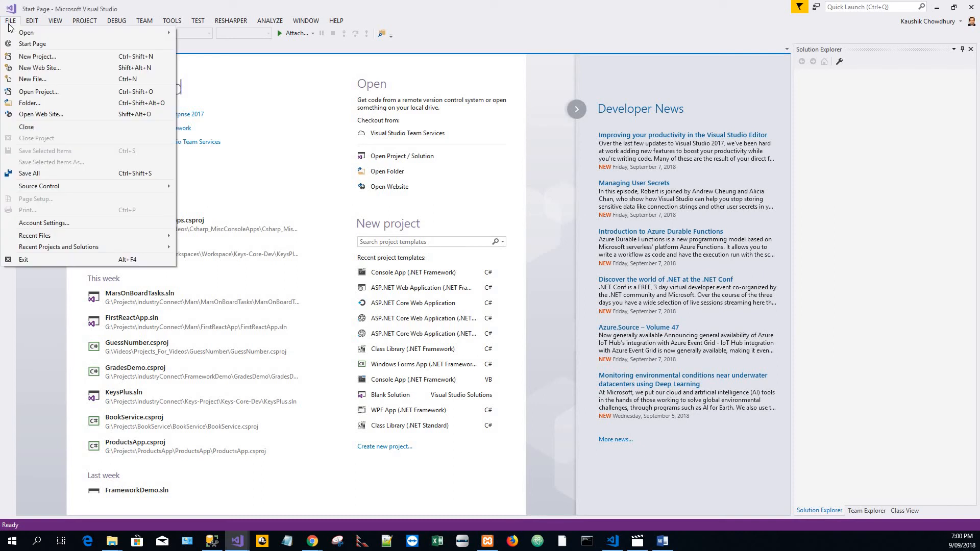
{"action": "mouse_move", "coordinate": [59, 113]}
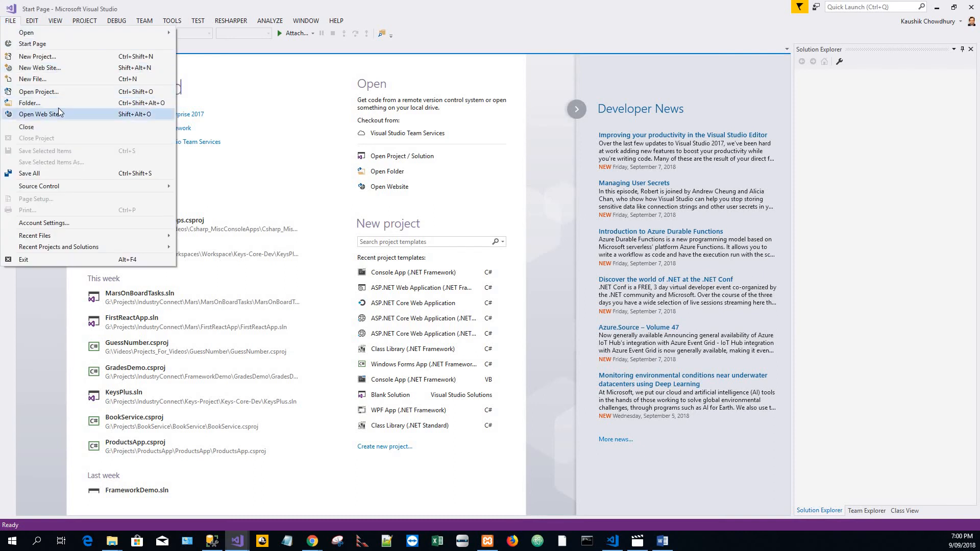
{"action": "mouse_move", "coordinate": [40, 68]}
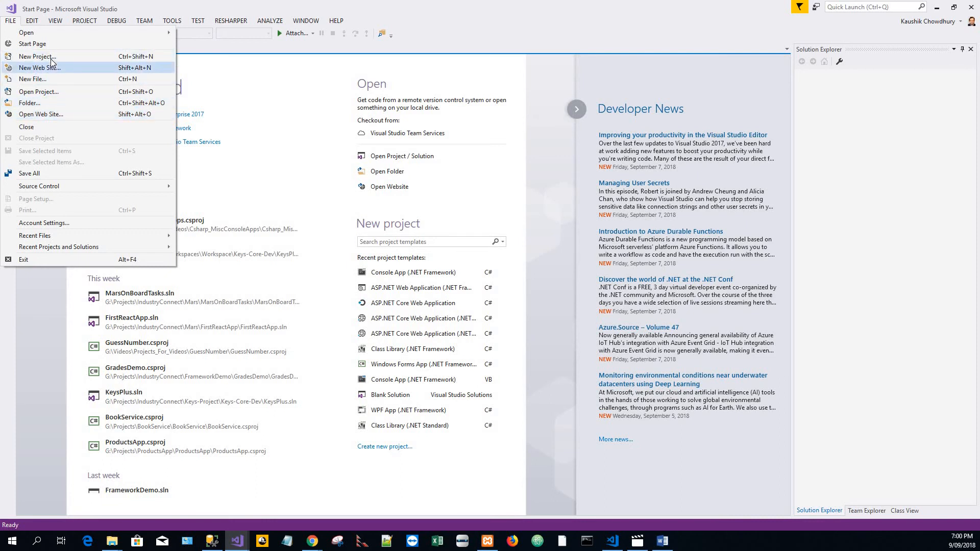
Step: Start a new C# Console App (.NET Framework) project and begin naming it 'PalindromeCheck'
{"action": "left_click", "coordinate": [36, 56]}
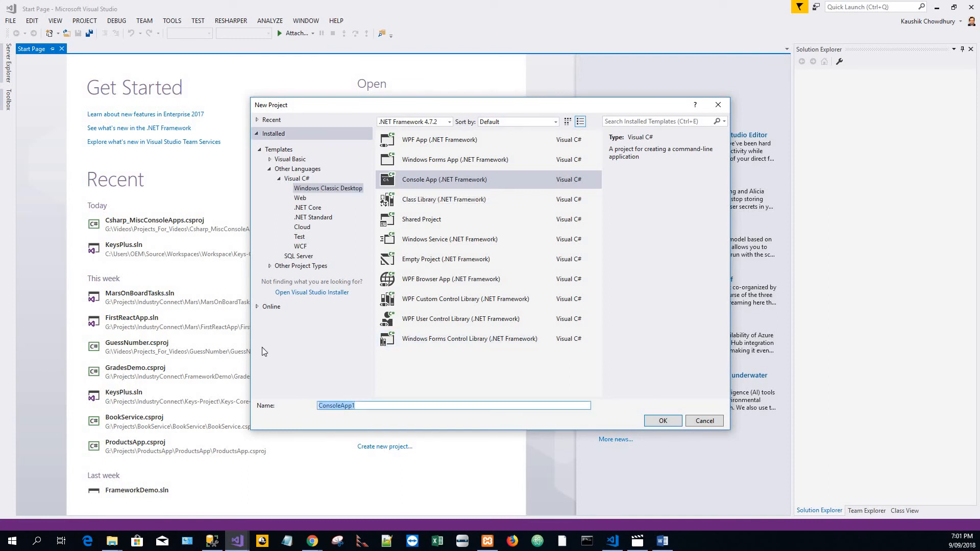
{"action": "type", "text": "Palindr"}
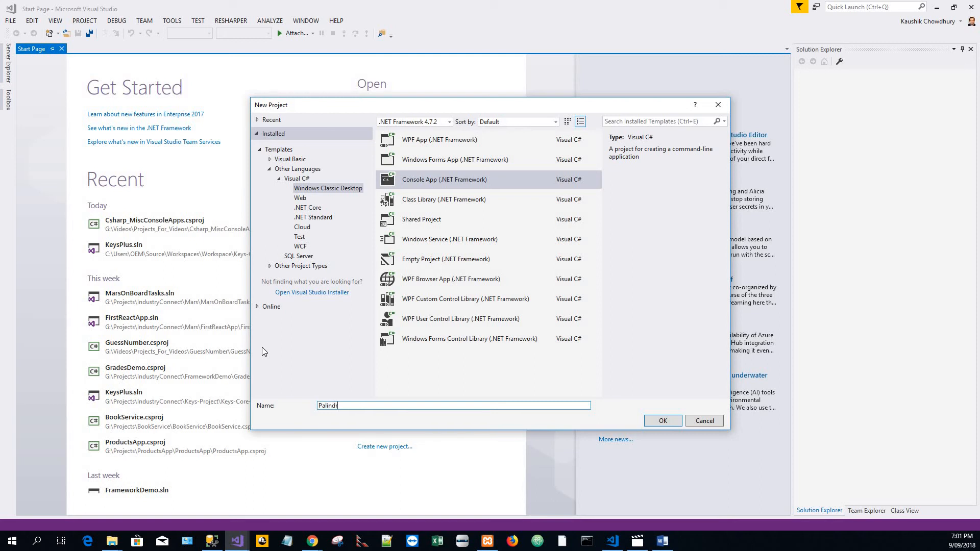
{"action": "type", "text": "omeChec"}
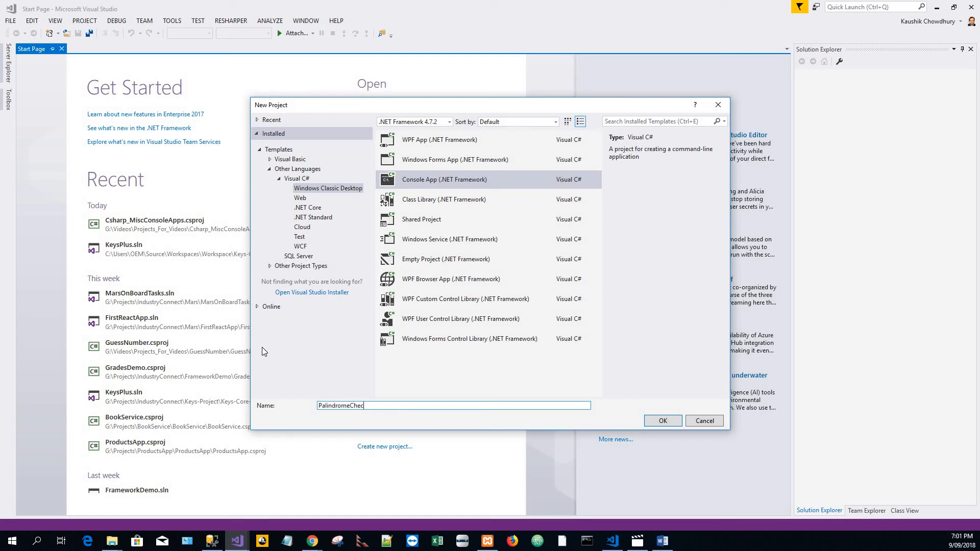
Step: Create the PalindromeCheck project and declare var input = 'y'; inside Main
{"action": "left_click", "coordinate": [662, 421]}
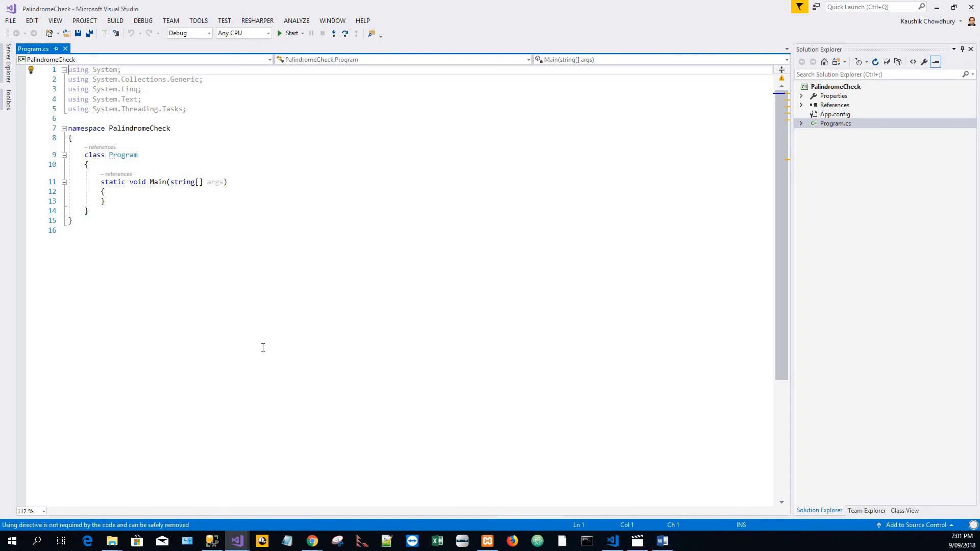
{"action": "mouse_move", "coordinate": [220, 330]}
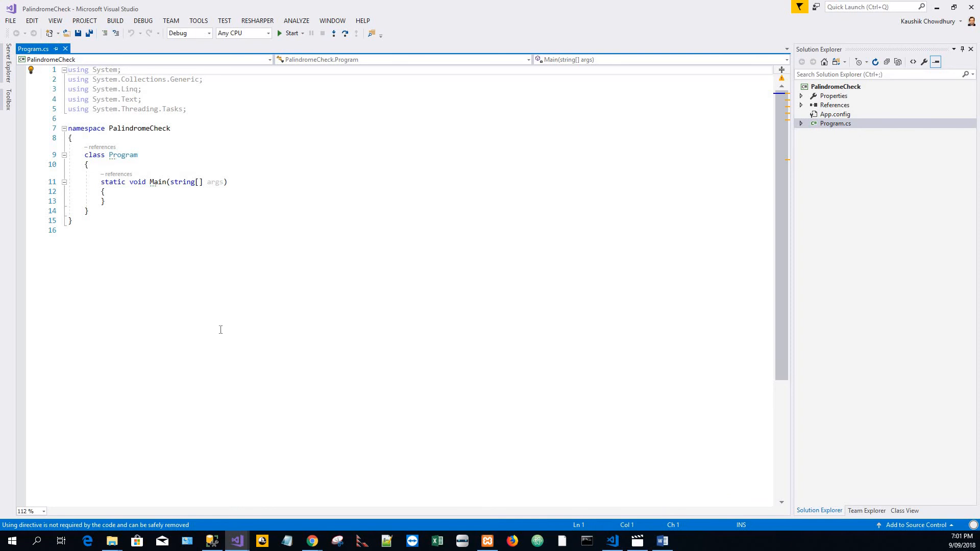
{"action": "left_click", "coordinate": [105, 191]}
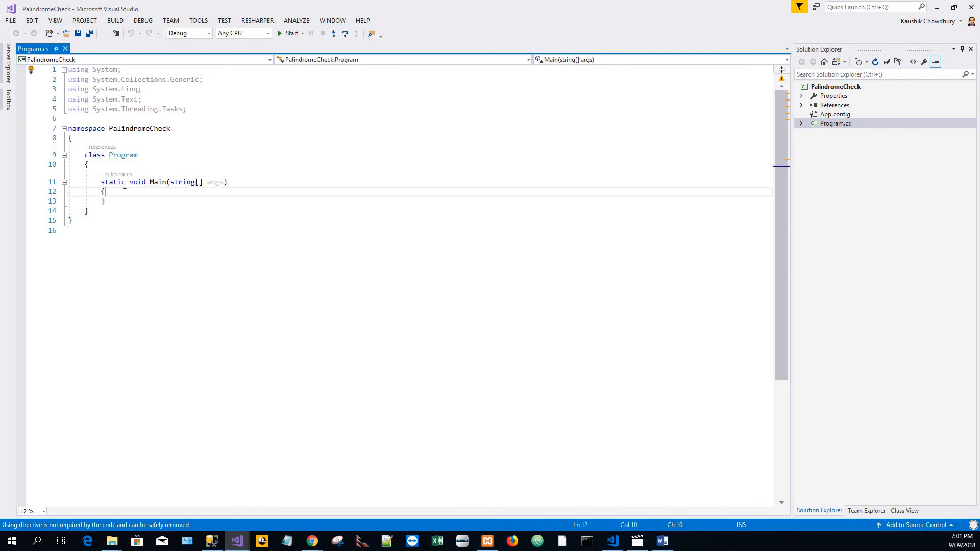
{"action": "key", "text": "enter"}
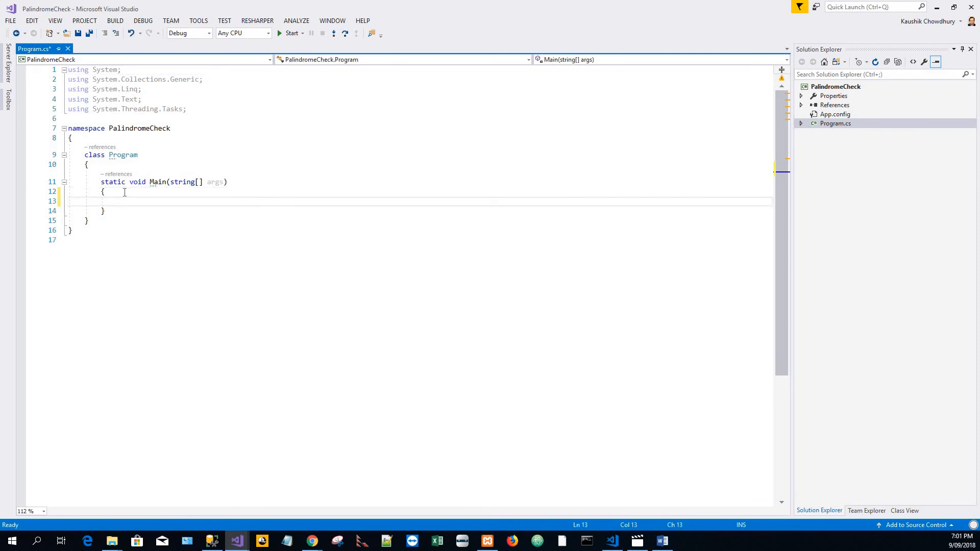
{"action": "type", "text": "var"}
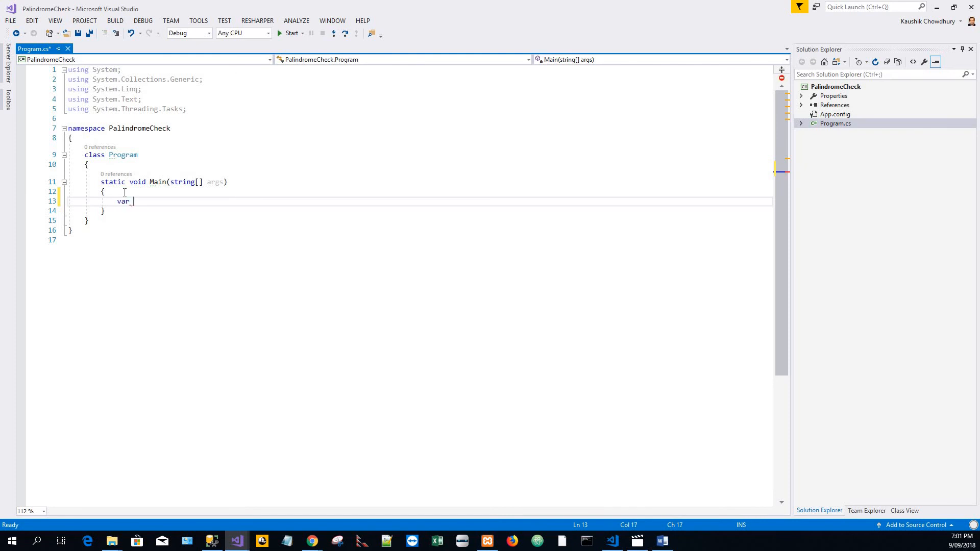
{"action": "type", "text": "input"}
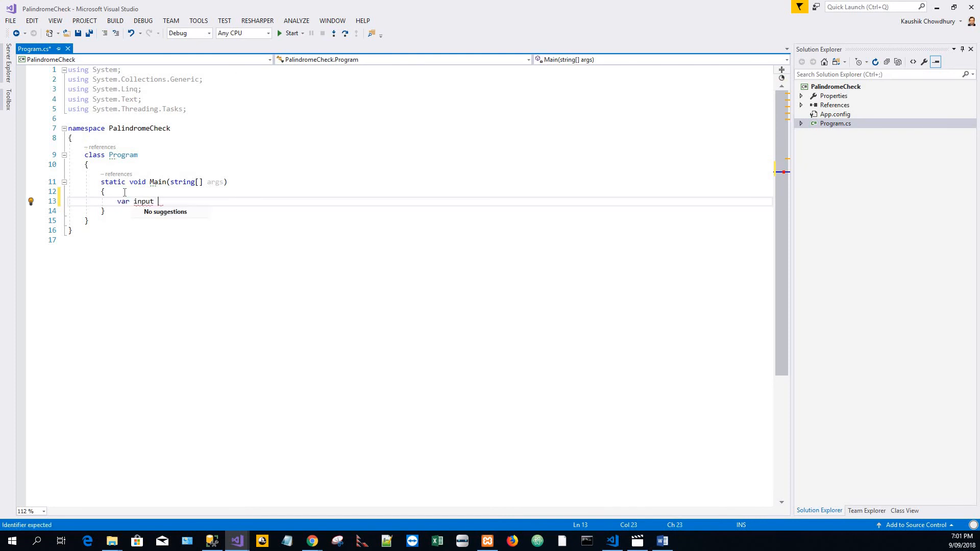
{"action": "type", "text": "= '"}
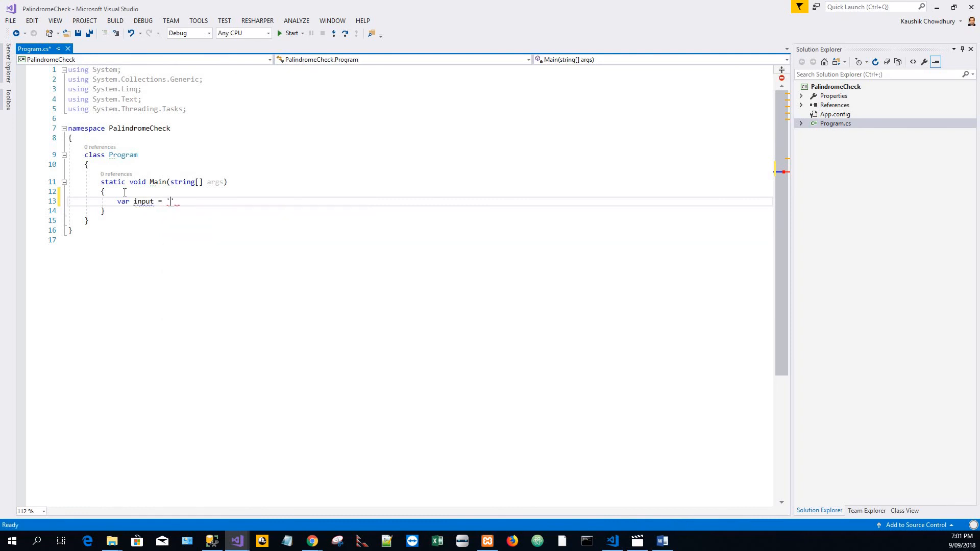
{"action": "type", "text": "y';"}
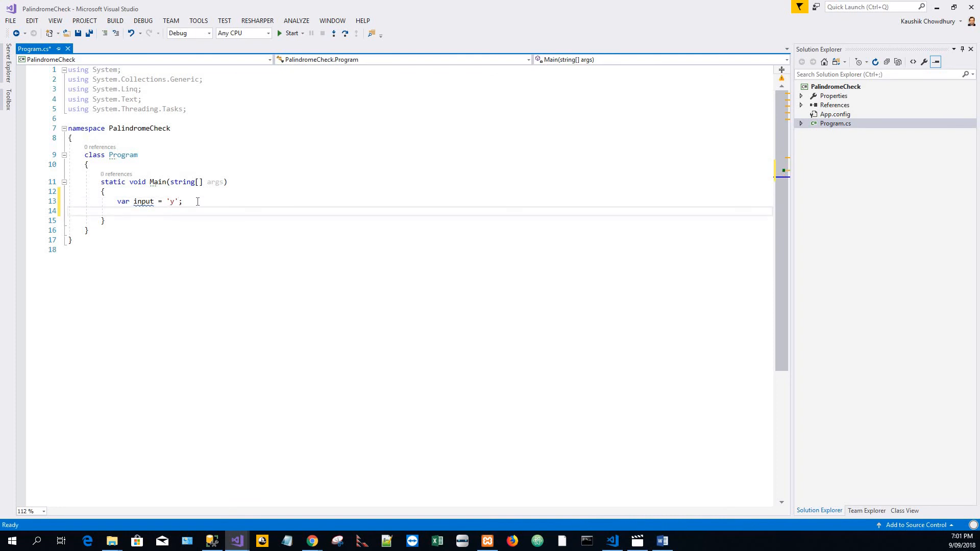
Step: Add Console.WriteLine("Enter a word or a phrase!!"); to prompt the user
{"action": "type", "text": "Console."}
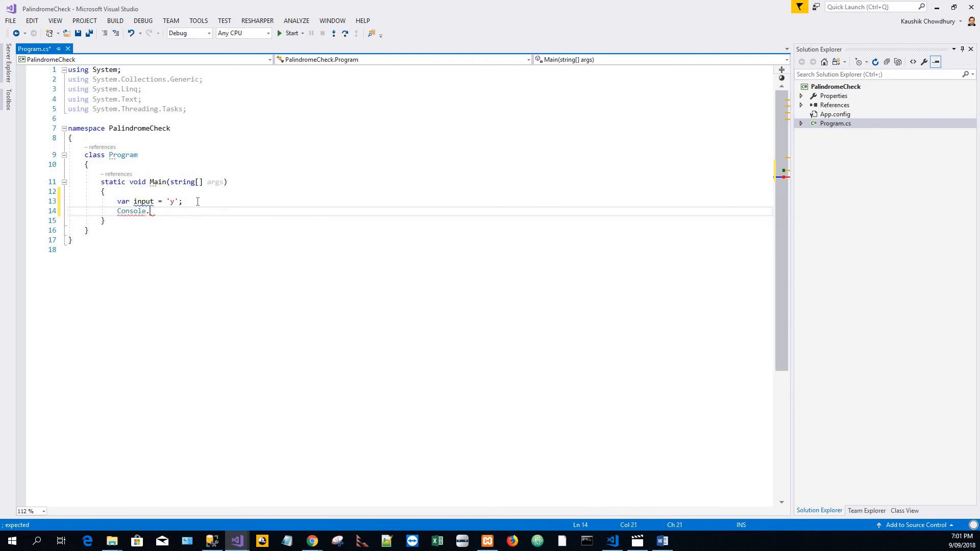
{"action": "type", "text": "WriteLine();"}
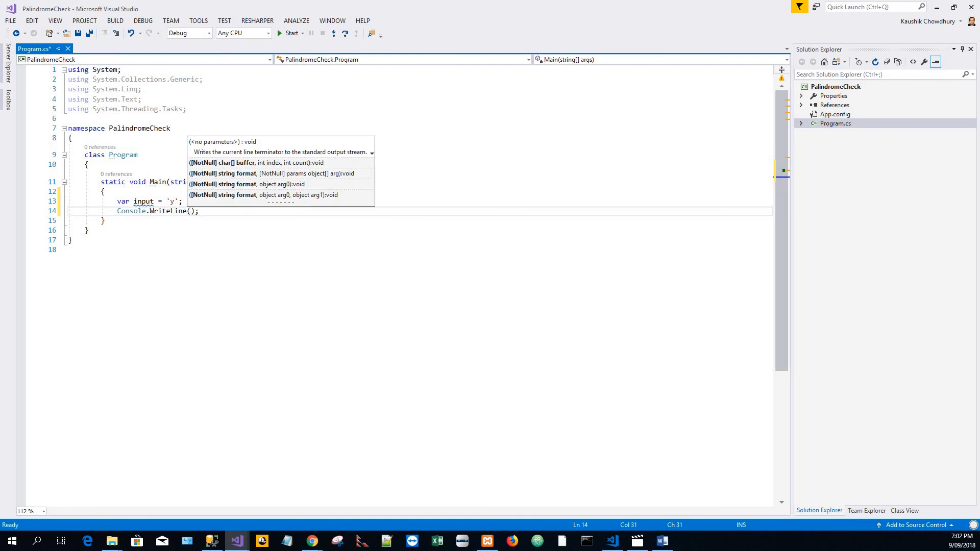
{"action": "key", "text": "Escape"}
{"action": "type", "text": "\"Enter a word or a phrase!!\""}
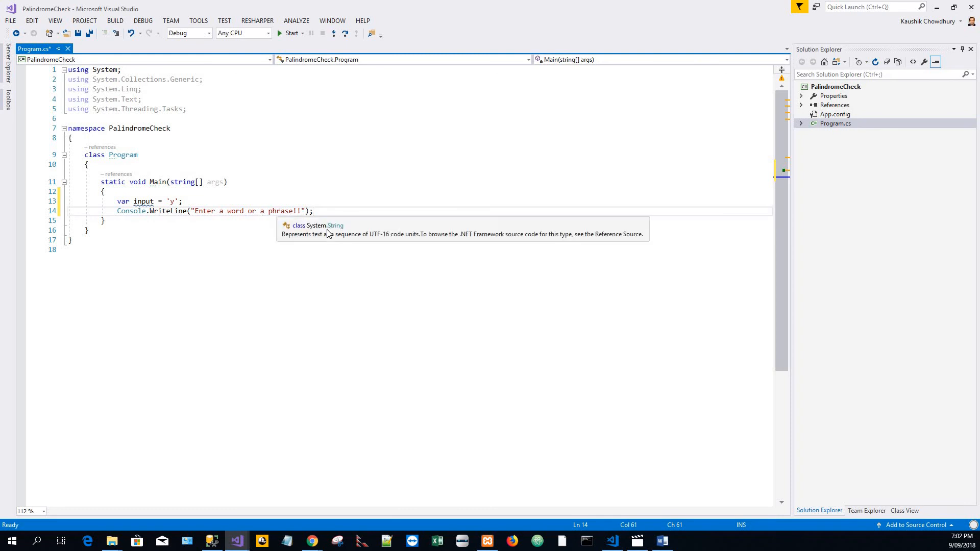
Step: Begin a do loop that reads the console line into var testWordOrPhrase
{"action": "key", "text": "enter"}
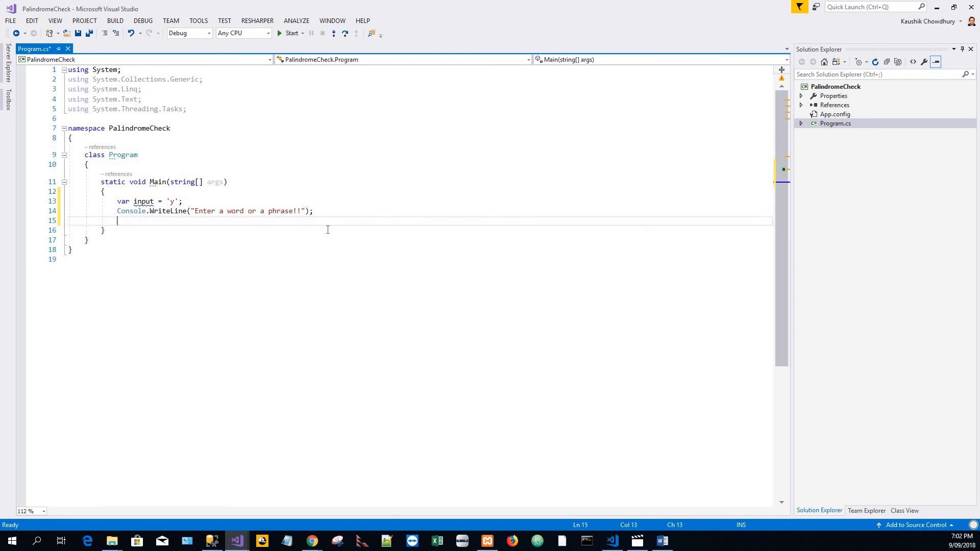
{"action": "type", "text": "do"}
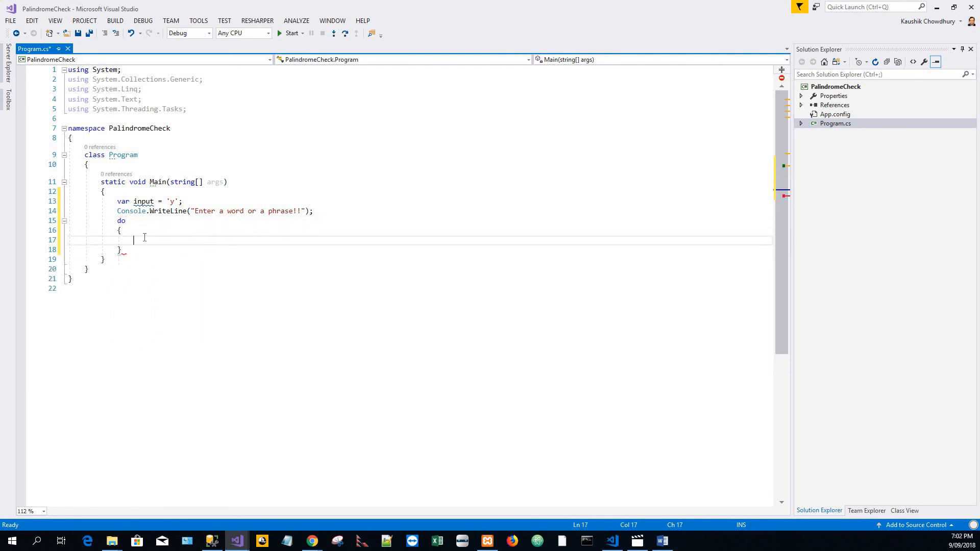
{"action": "type", "text": "var"}
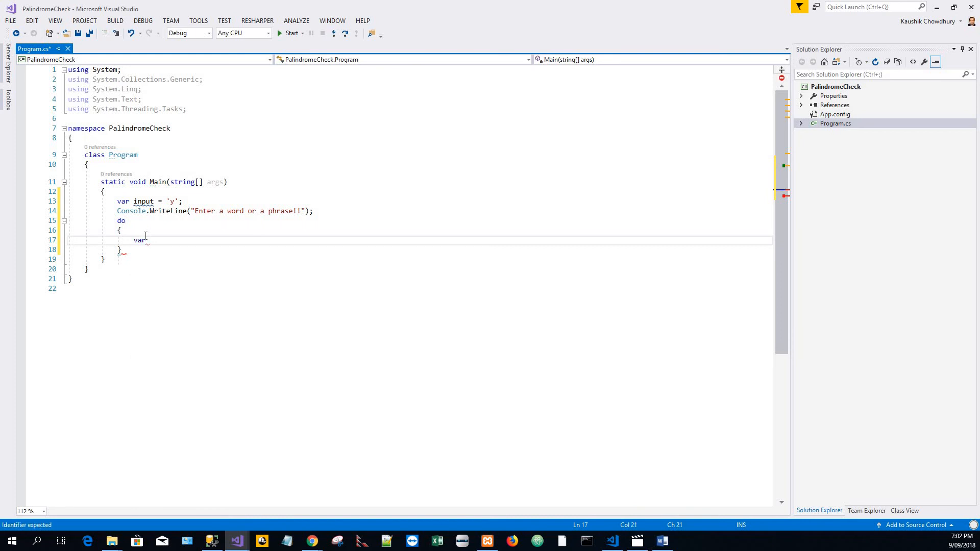
{"action": "type", "text": "testW"}
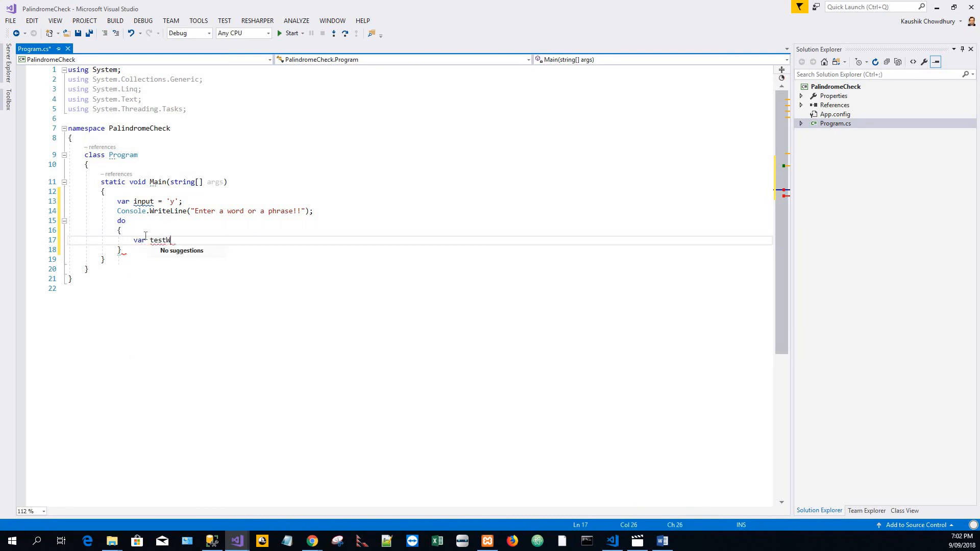
{"action": "type", "text": "ord"}
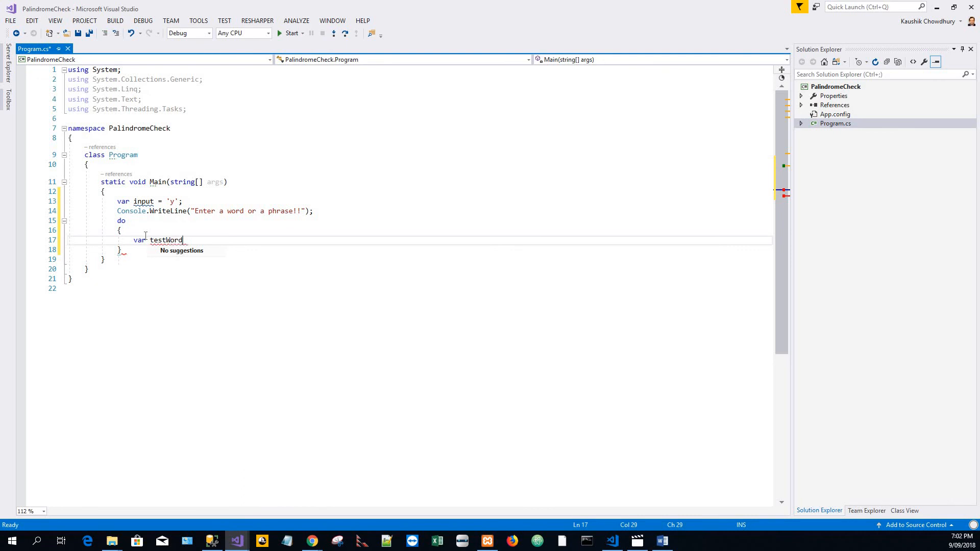
{"action": "type", "text": "OrPhr"}
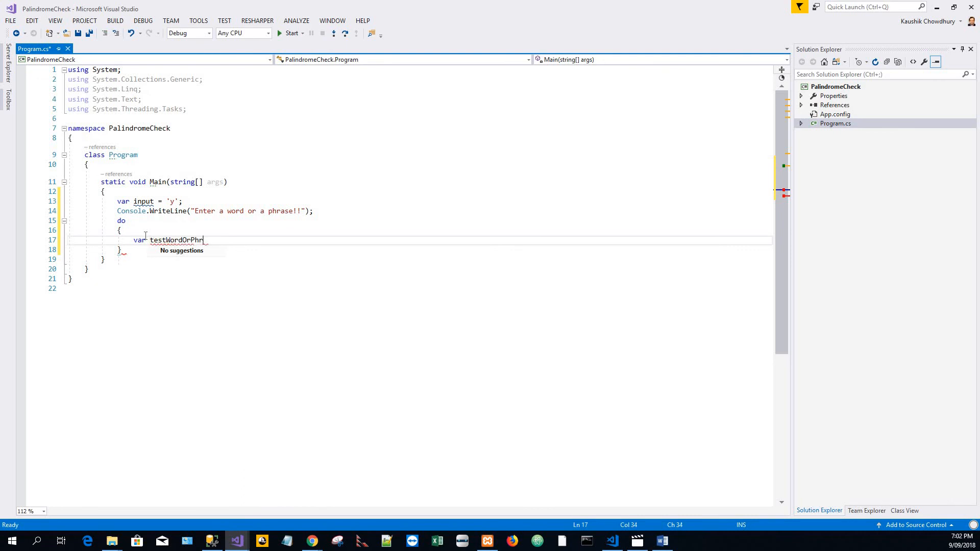
{"action": "type", "text": "ase = C"}
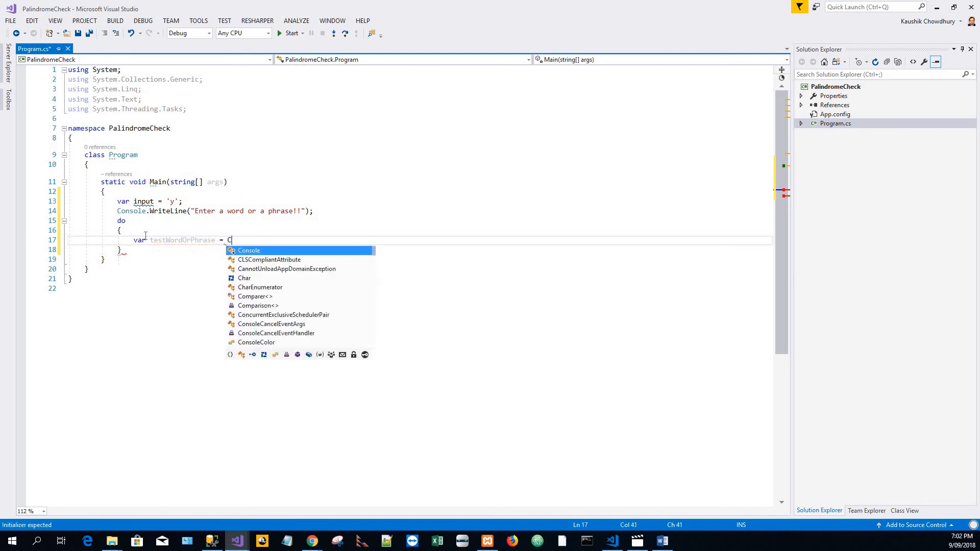
{"action": "type", "text": "onsole"}
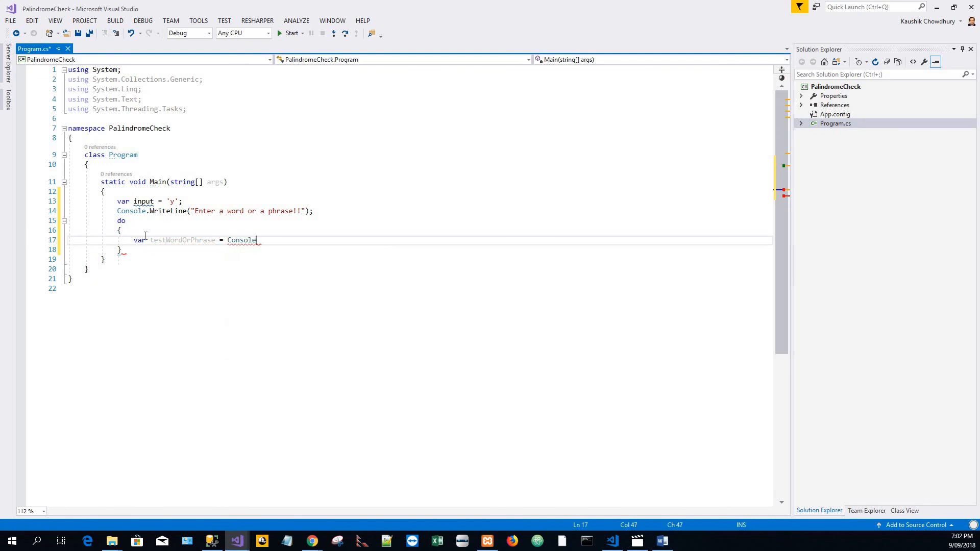
{"action": "type", "text": ".ReadLine();"}
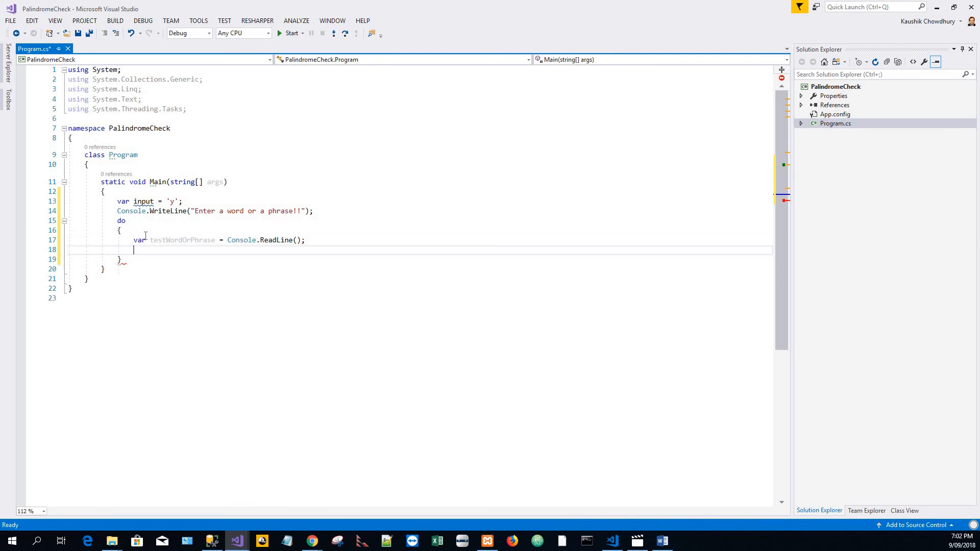
Step: Begin an if statement testing !IsPalindrome(...) inside the do loop
{"action": "type", "text": "if"}
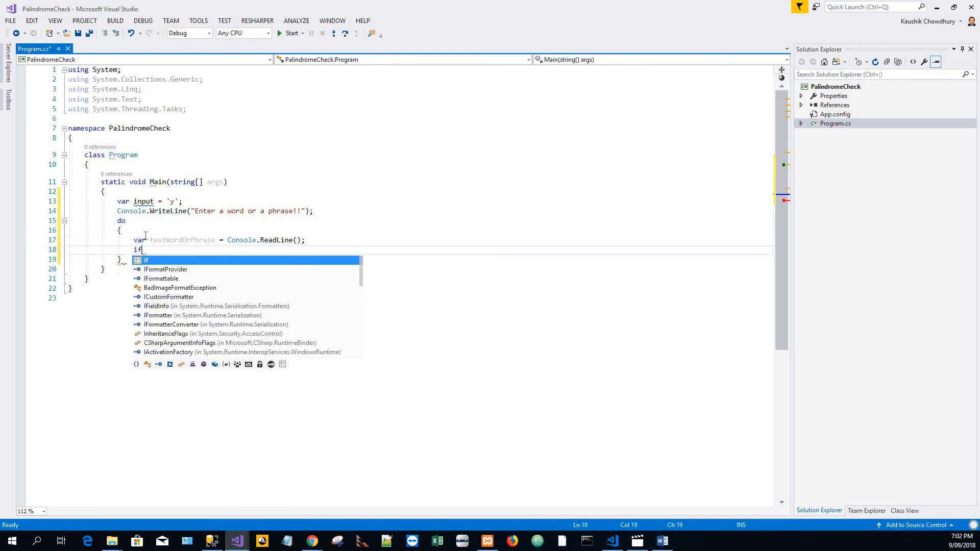
{"action": "type", "text": "("}
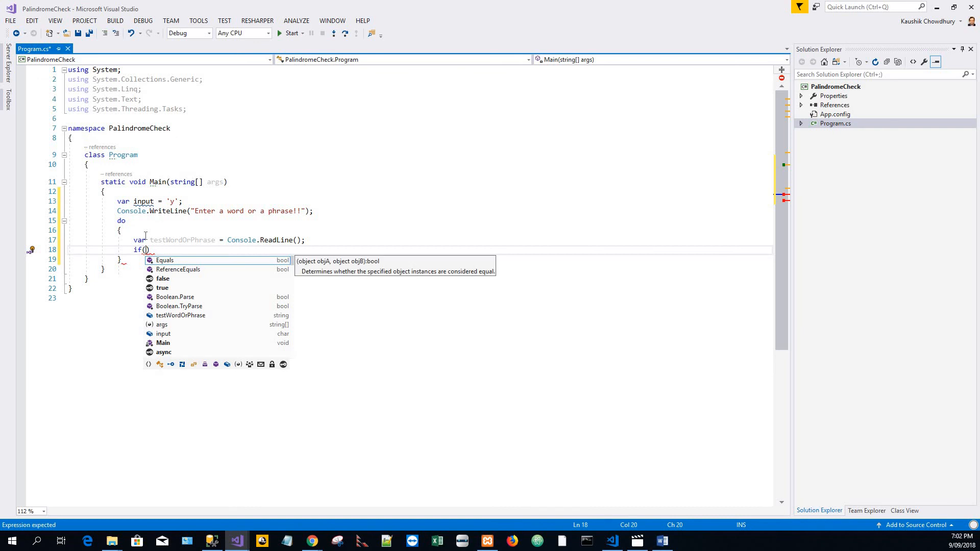
{"action": "type", "text": "!"}
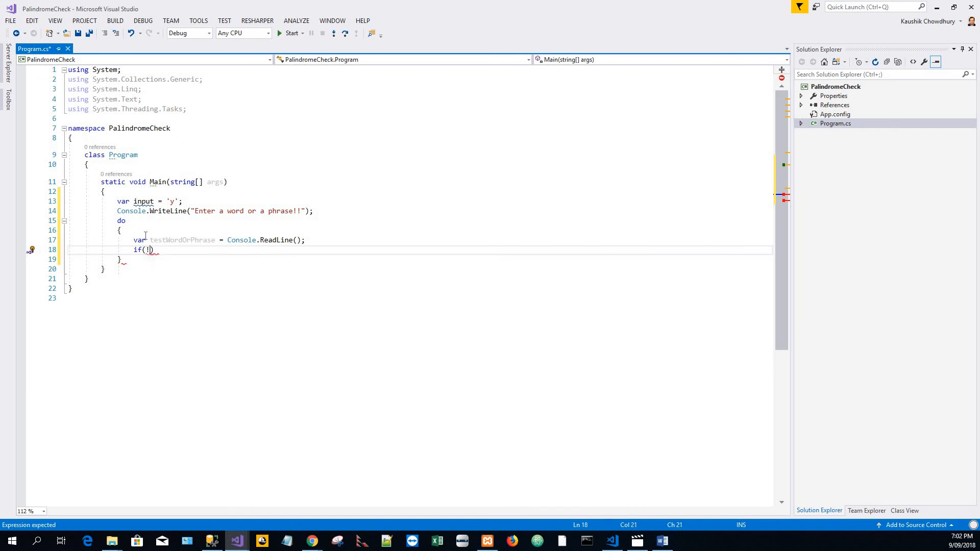
{"action": "type", "text": "Is"}
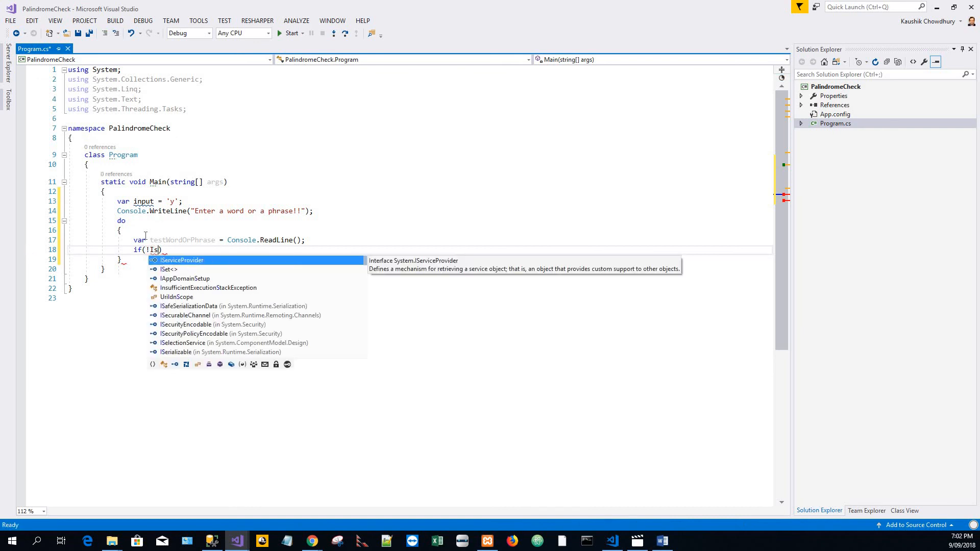
{"action": "type", "text": "Palindr"}
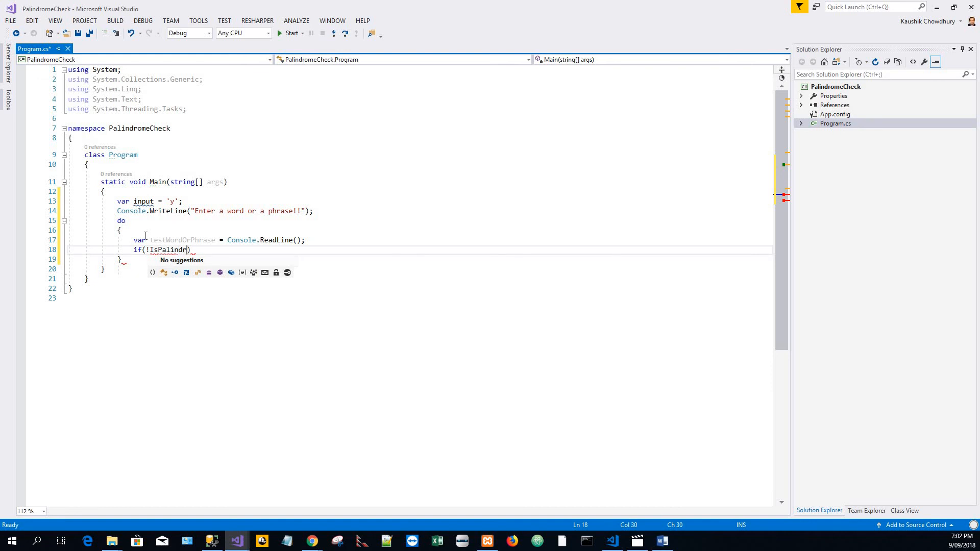
{"action": "type", "text": "ome"}
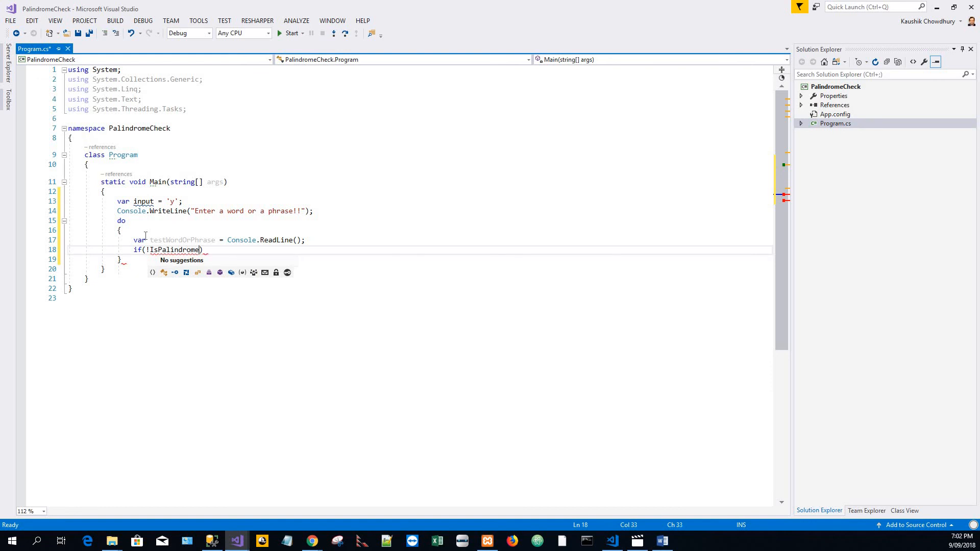
{"action": "type", "text": "("}
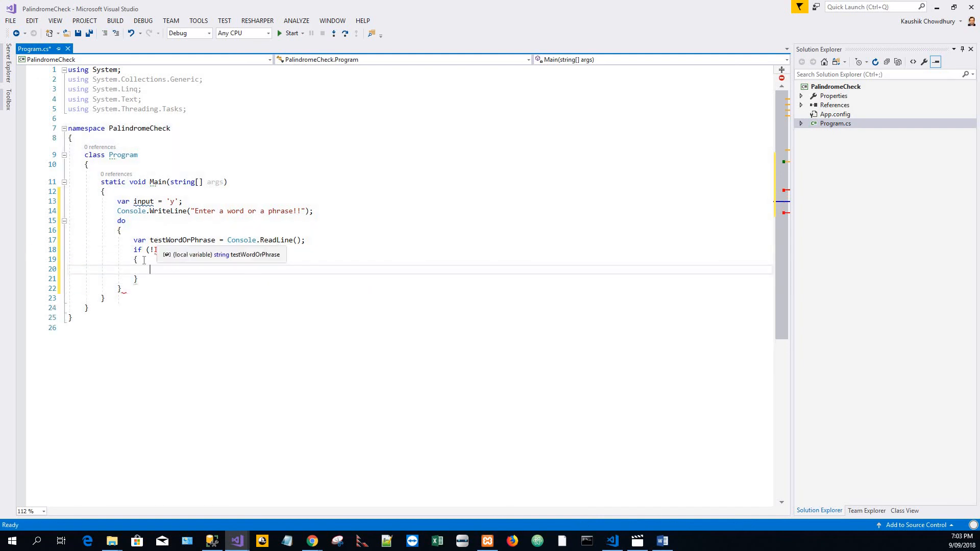
Step: Call IsPalindrome(testWordOrPhrase) and generate its private static bool method stub via the suggested fix
{"action": "type", "text": "IsPalindrome(testWordOrPhrase)"}
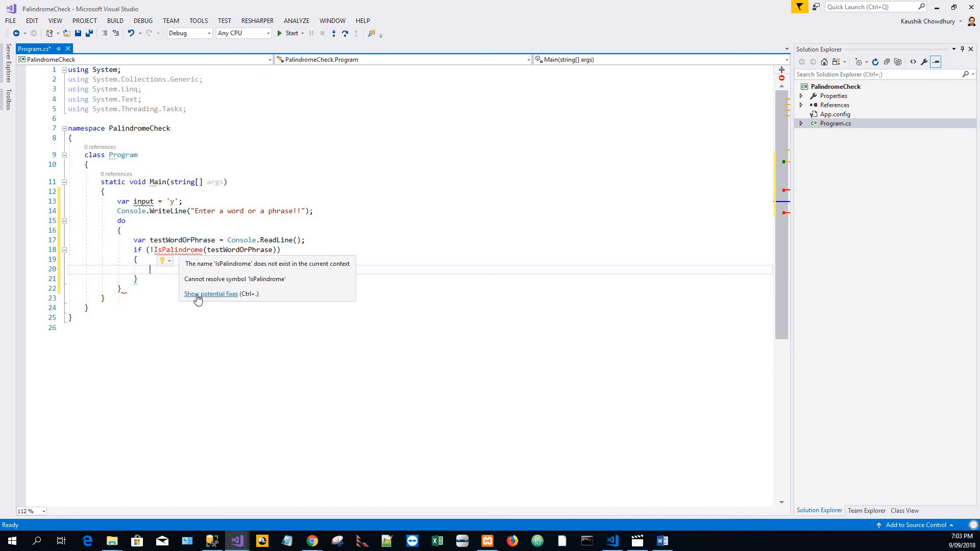
{"action": "left_click", "coordinate": [210, 294]}
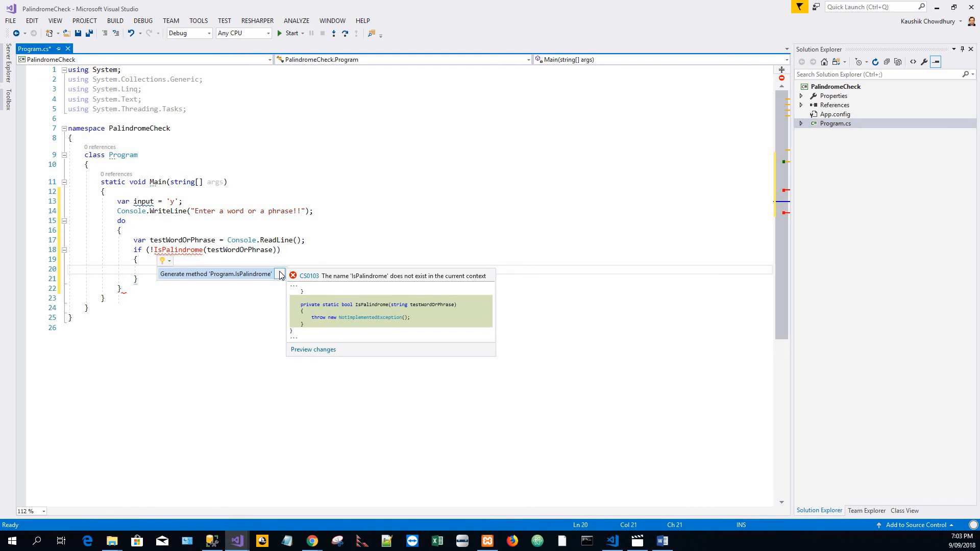
{"action": "left_click", "coordinate": [313, 349]}
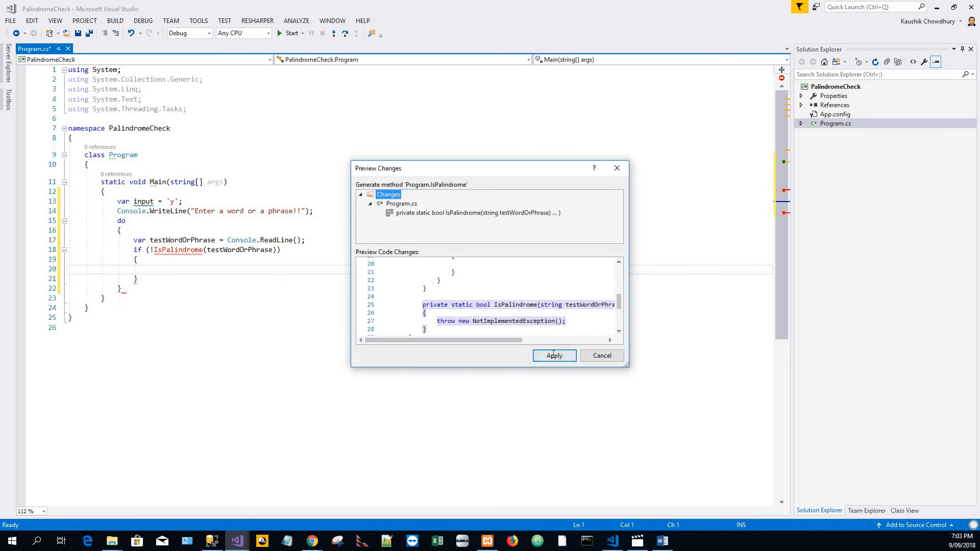
{"action": "left_click", "coordinate": [553, 356]}
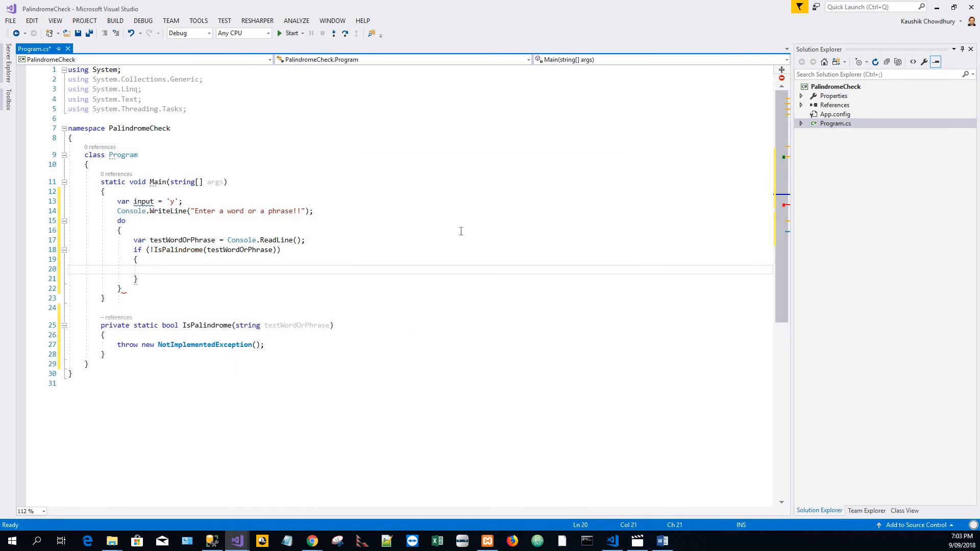
Step: Write Console.WriteLine messages reporting 'is a palindrome!' in the if and 'is not a palindrome!' in a new else
{"action": "type", "text": "Console"}
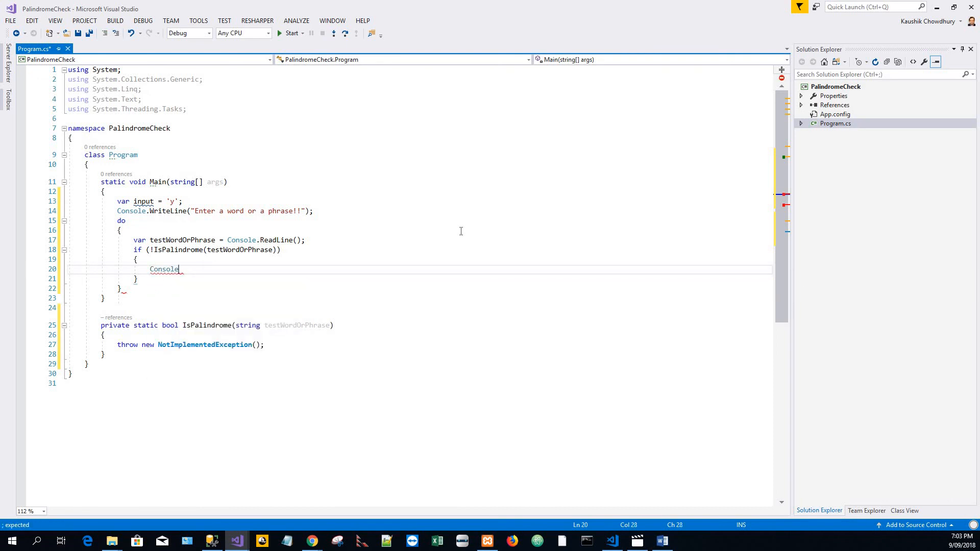
{"action": "type", "text": ".Wr"}
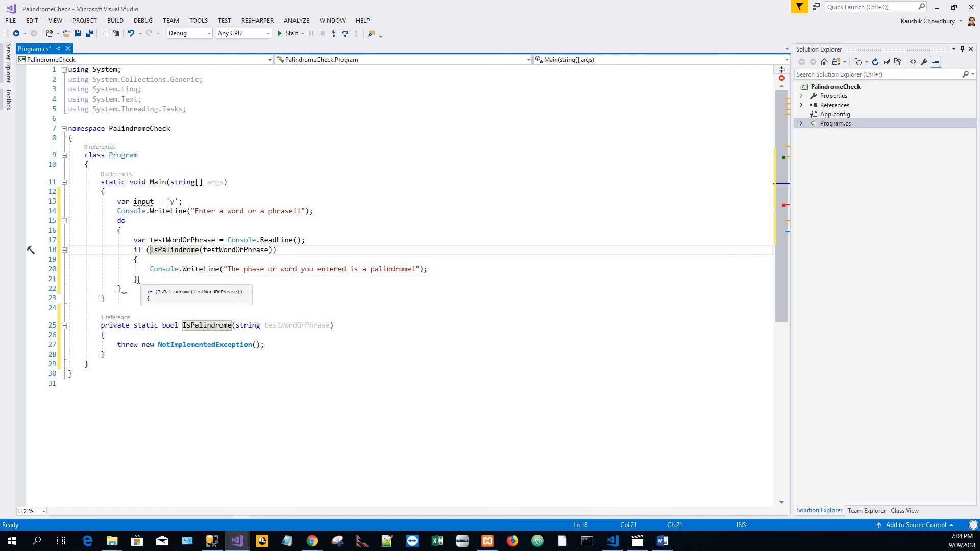
{"action": "type", "text": "e"}
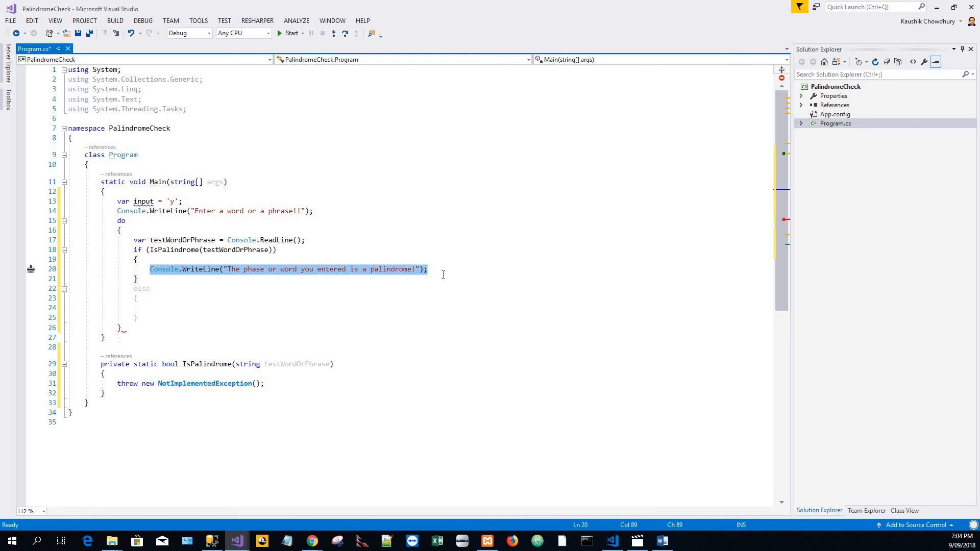
{"action": "mouse_move", "coordinate": [154, 305]}
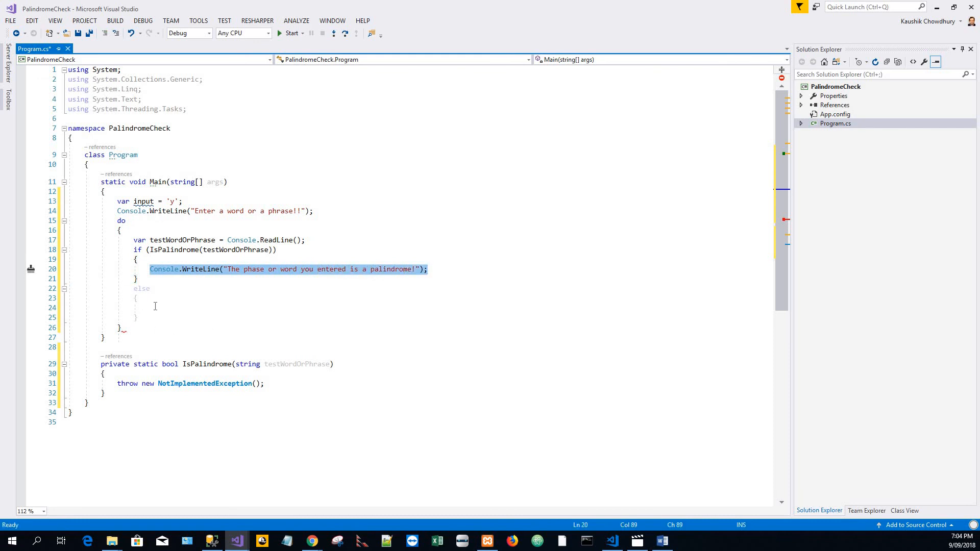
{"action": "type", "text": "Console.WriteLine(\"The phase or word you entered is a palindrome!\");"}
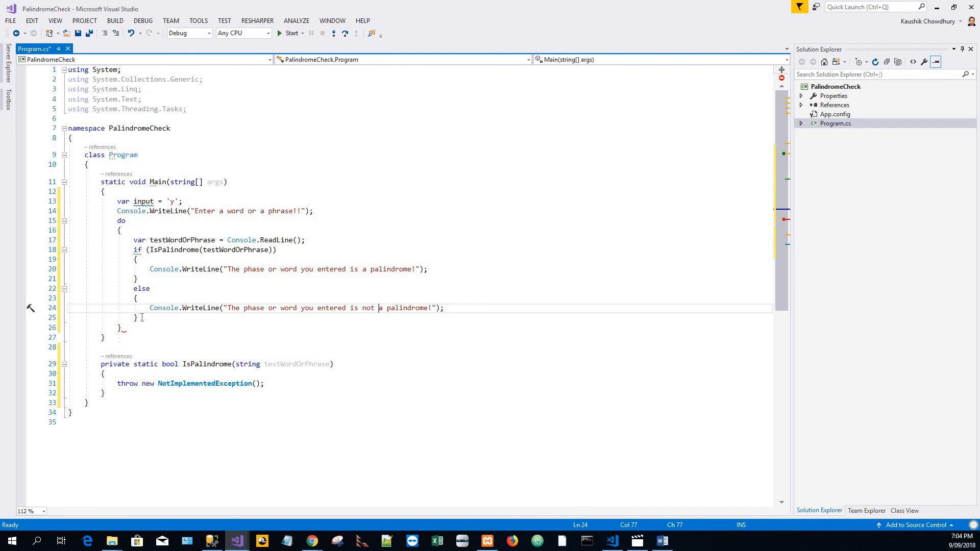
{"action": "key", "text": "enter"}
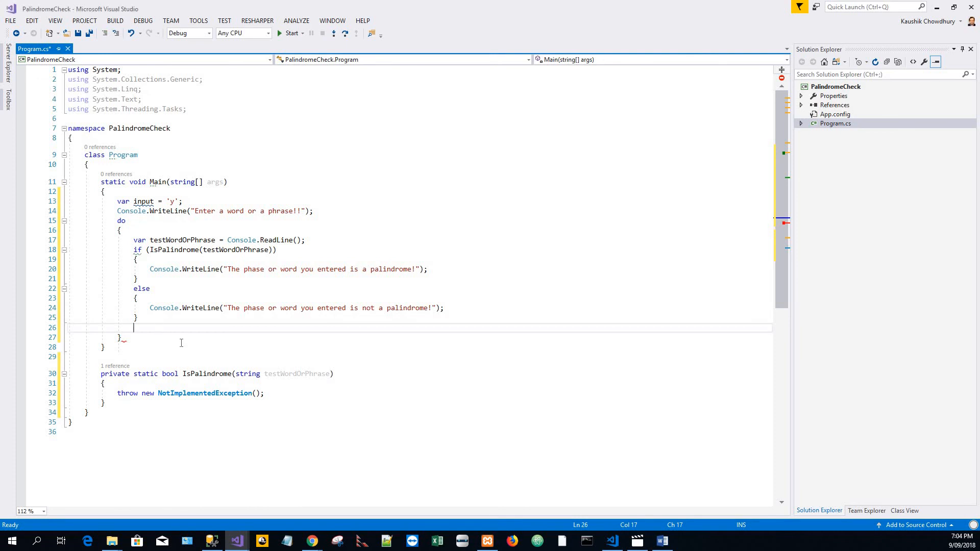
Step: Ask whether to continue checking and read the reply into input via Convert.ToChar(Console.ReadLine())
{"action": "type", "text": "Console.WriteLine(\"Do you want to continue checking. Key in 'y' for yes and 'n' for no\");"}
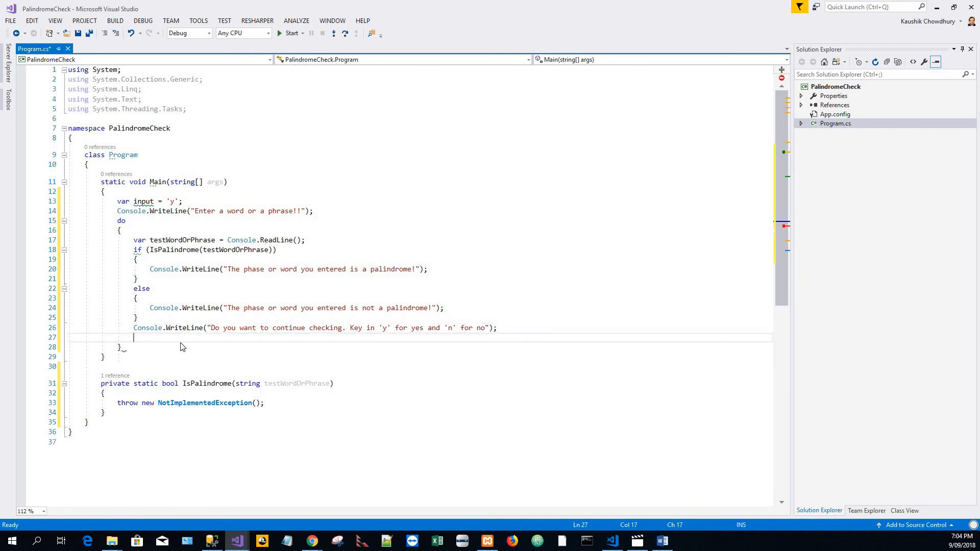
{"action": "type", "text": "input"}
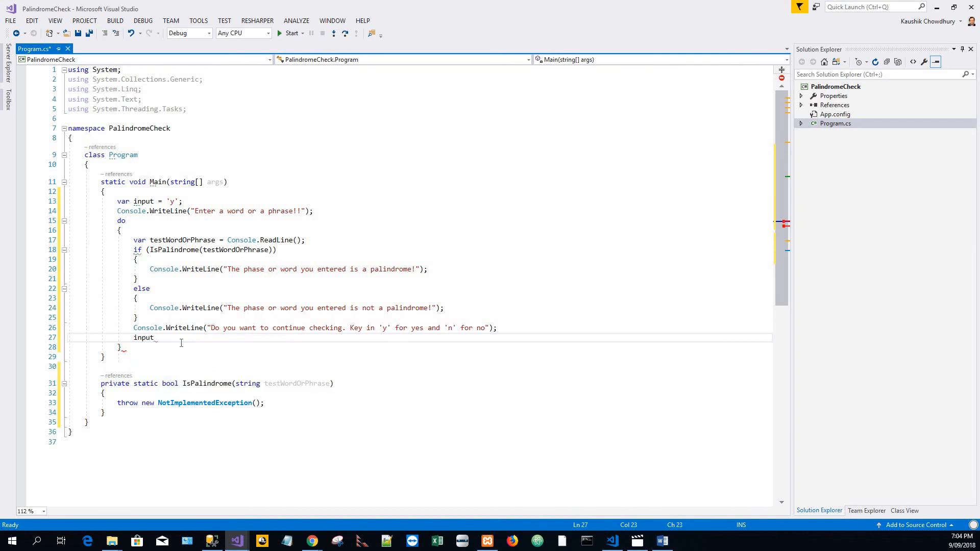
{"action": "type", "text": "="}
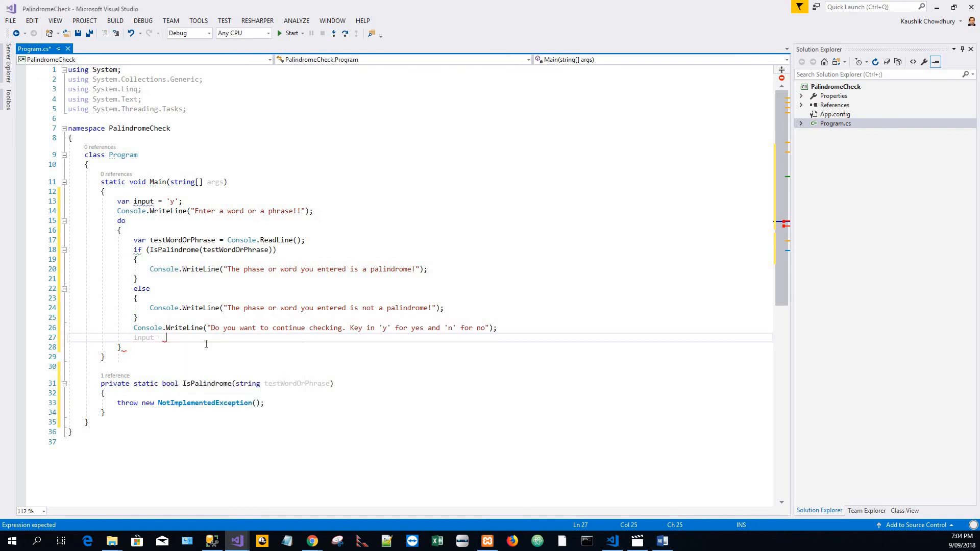
{"action": "type", "text": "Convert.ToChar(Console.ReadLine());"}
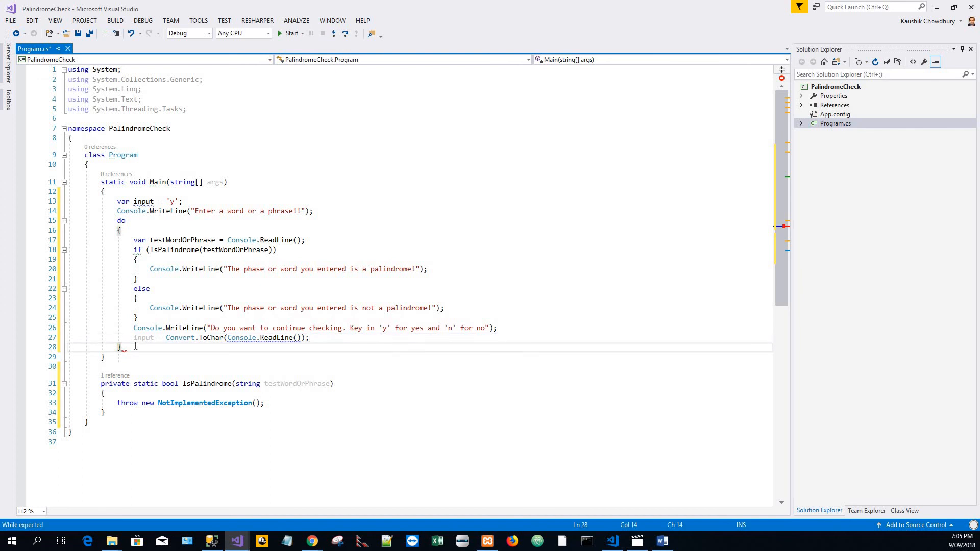
Step: Close the do loop with the condition while (input == 'y');
{"action": "type", "text": "()"}
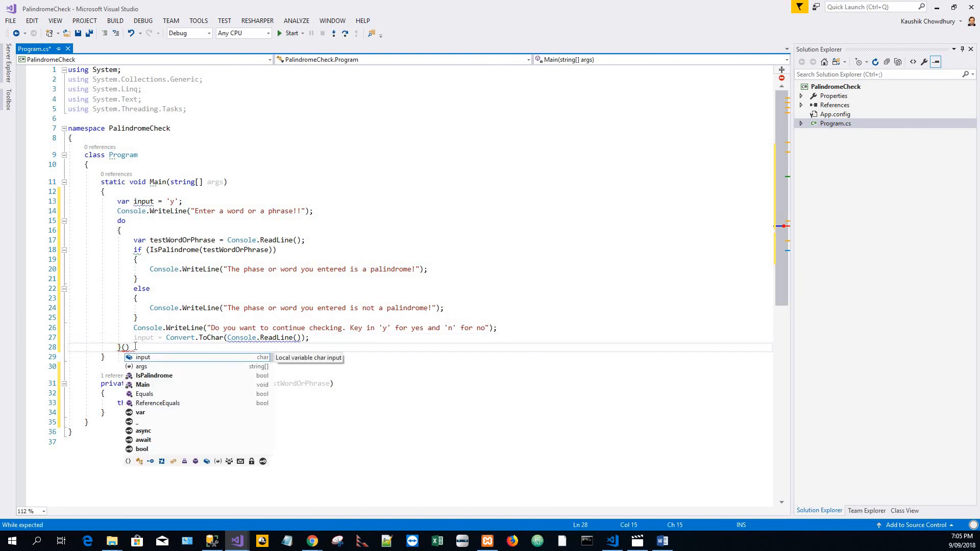
{"action": "type", "text": "while"}
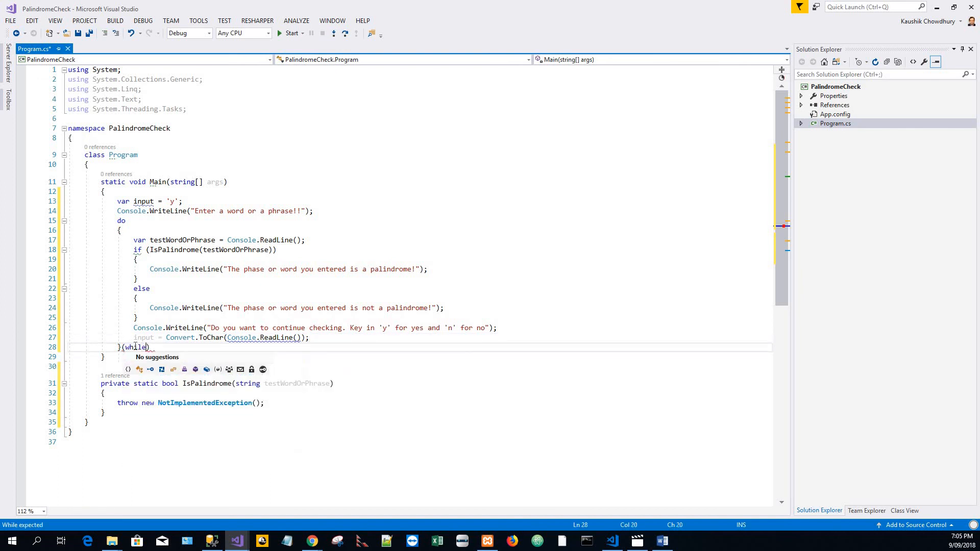
{"action": "type", "text": "input"}
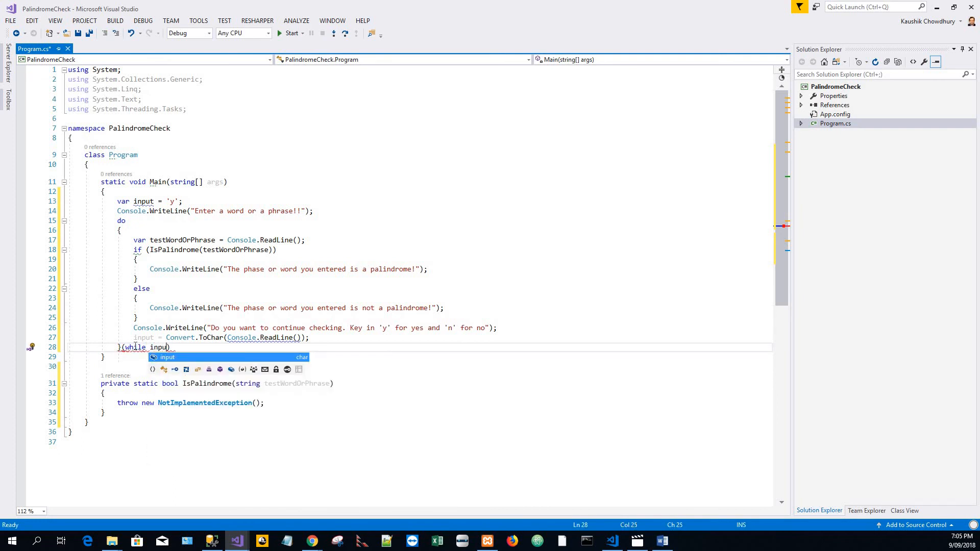
{"action": "type", "text": "\" \""}
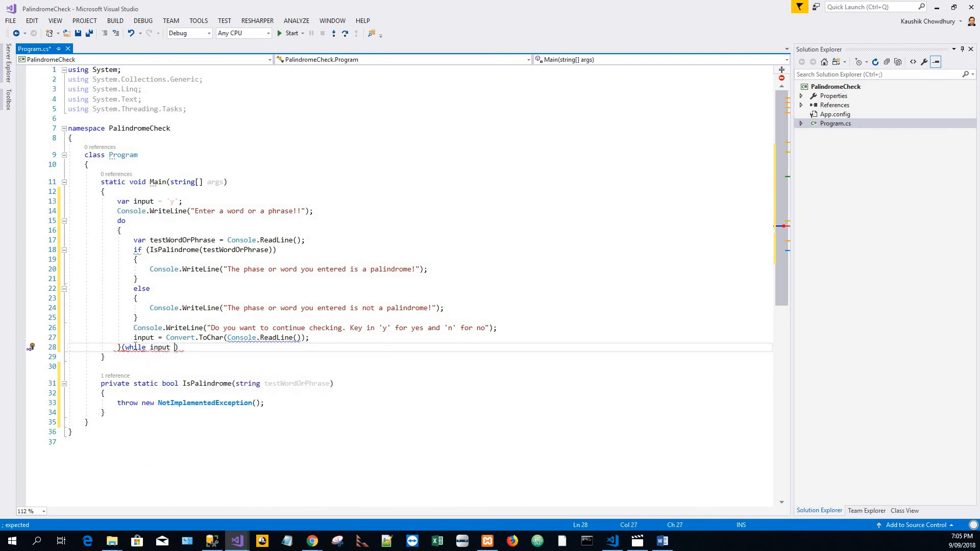
{"action": "type", "text": "== ''"}
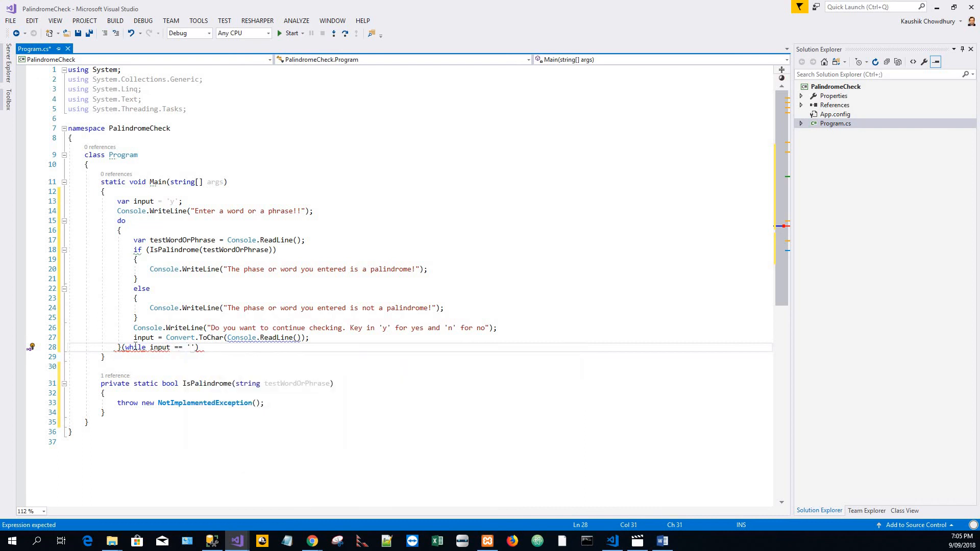
{"action": "type", "text": "y"}
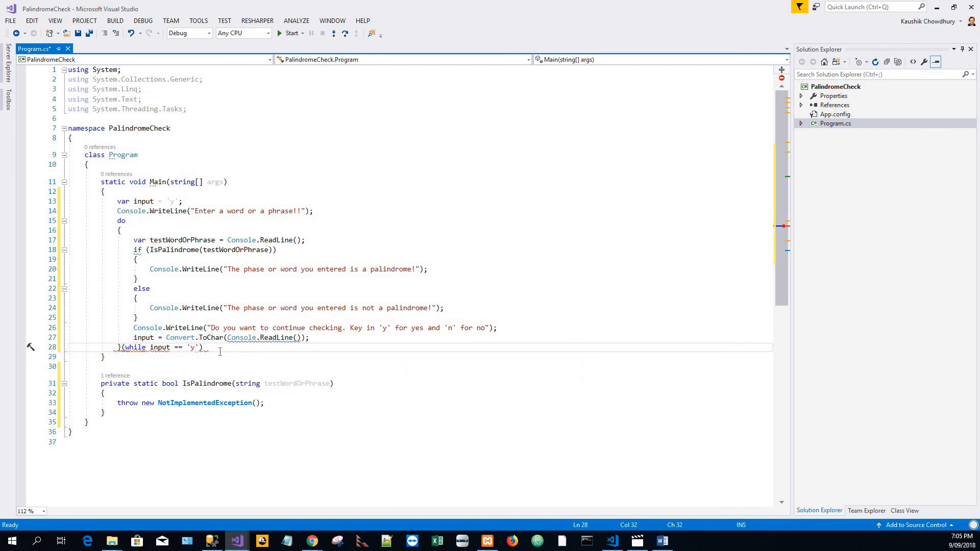
{"action": "type", "text": ";"}
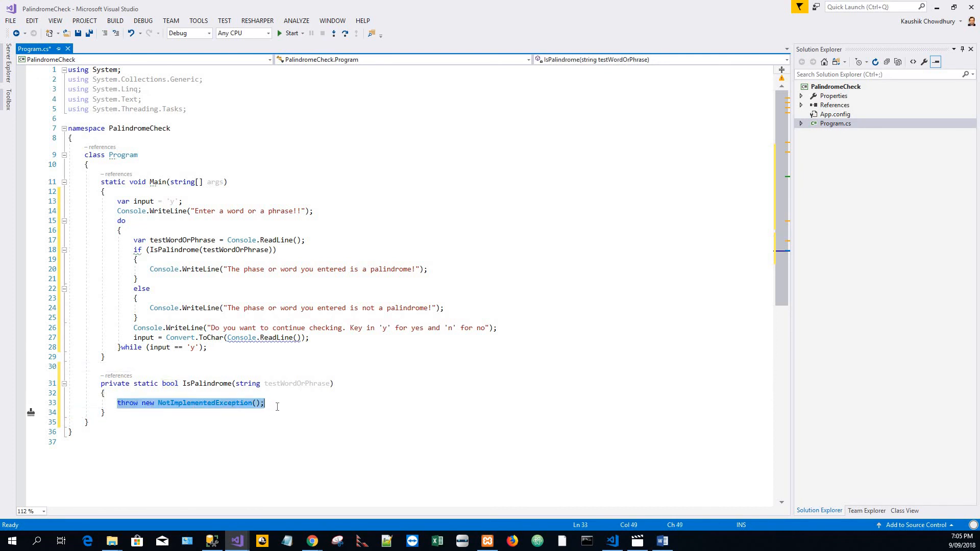
Step: Replace the NotImplementedException line with var min = 0;
{"action": "key", "text": "Delete"}
{"action": "type", "text": "var m"}
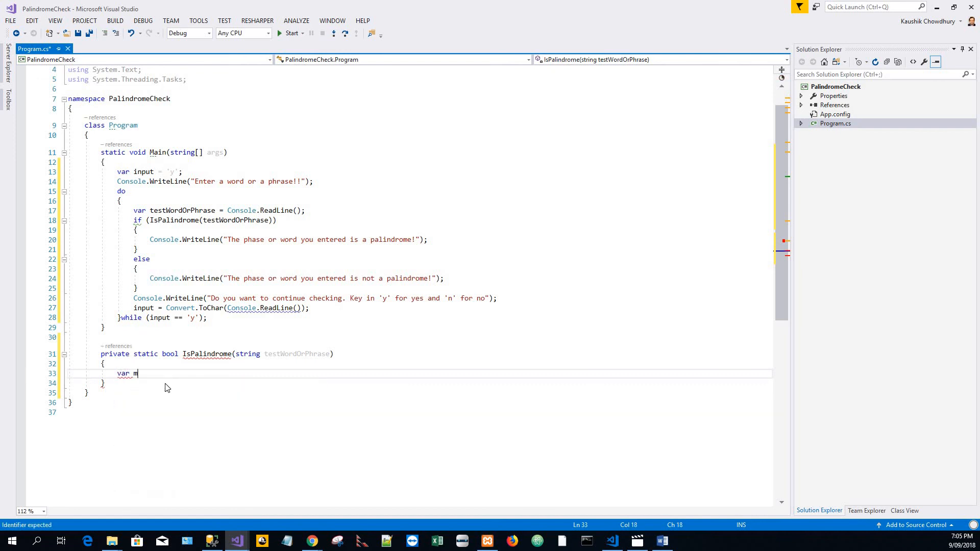
{"action": "type", "text": "in ="}
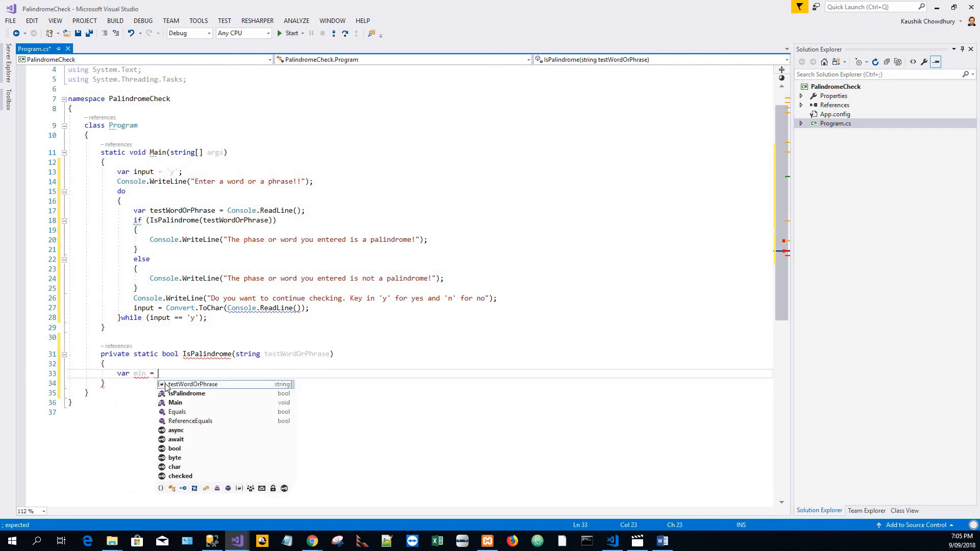
{"action": "type", "text": "0;"}
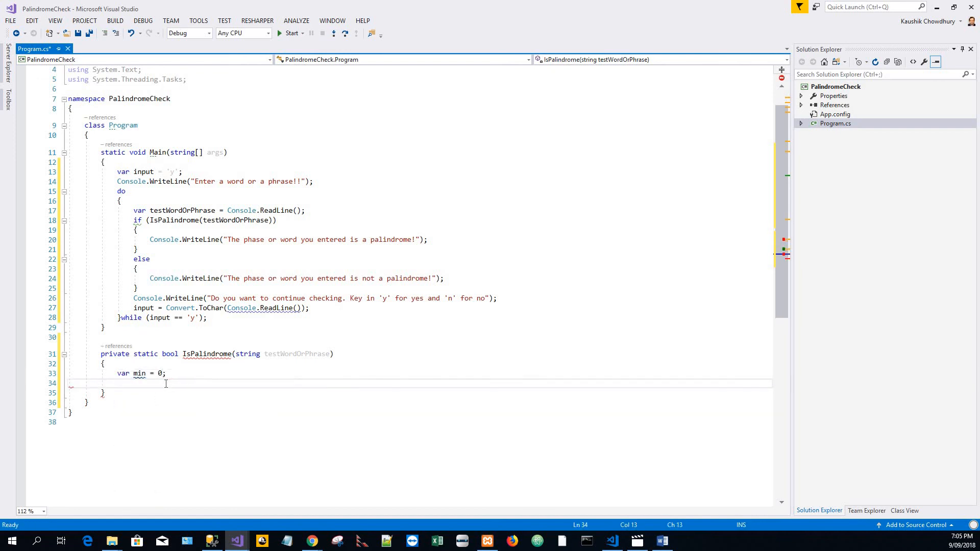
Step: Declare var max = testWordOrPhrase.Length - 1; in IsPalindrome
{"action": "type", "text": "var"}
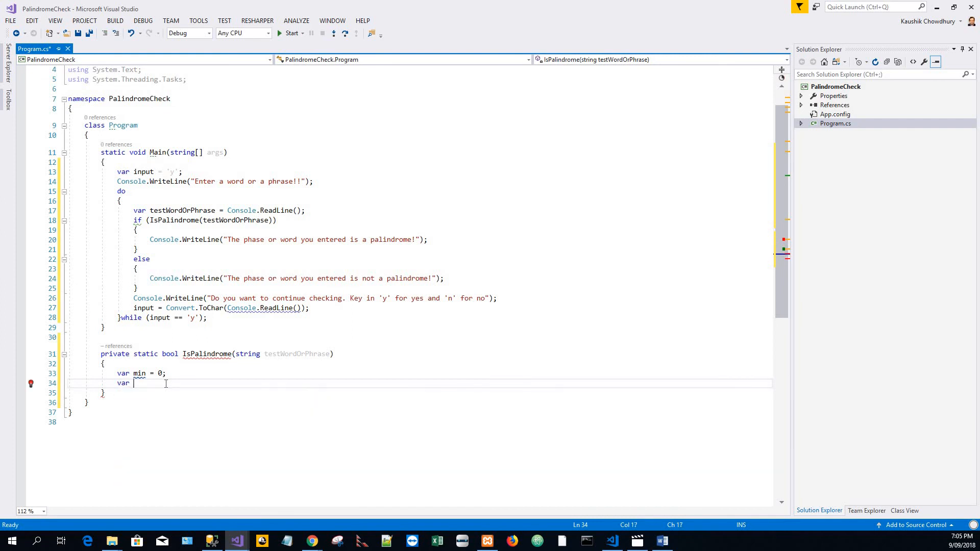
{"action": "type", "text": "max"}
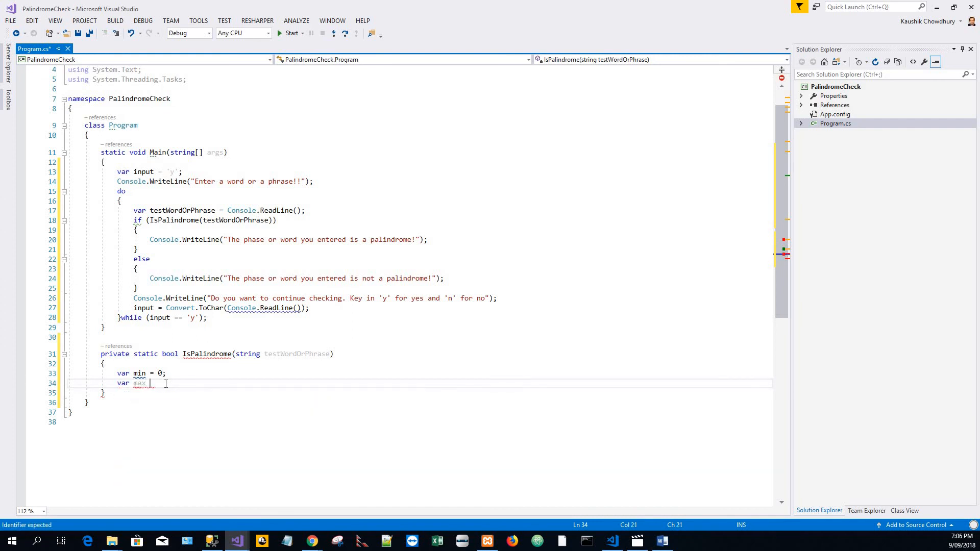
{"action": "type", "text": "="}
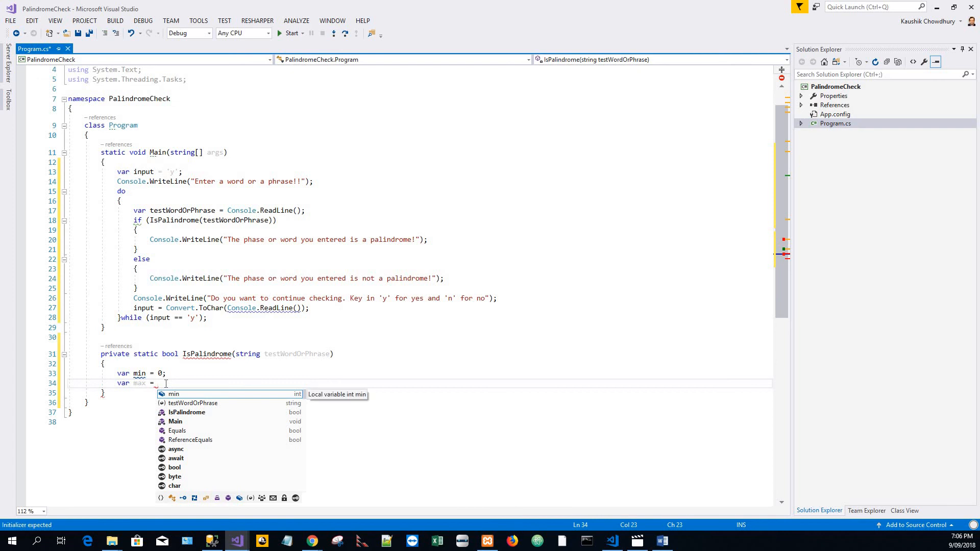
{"action": "type", "text": "(te"}
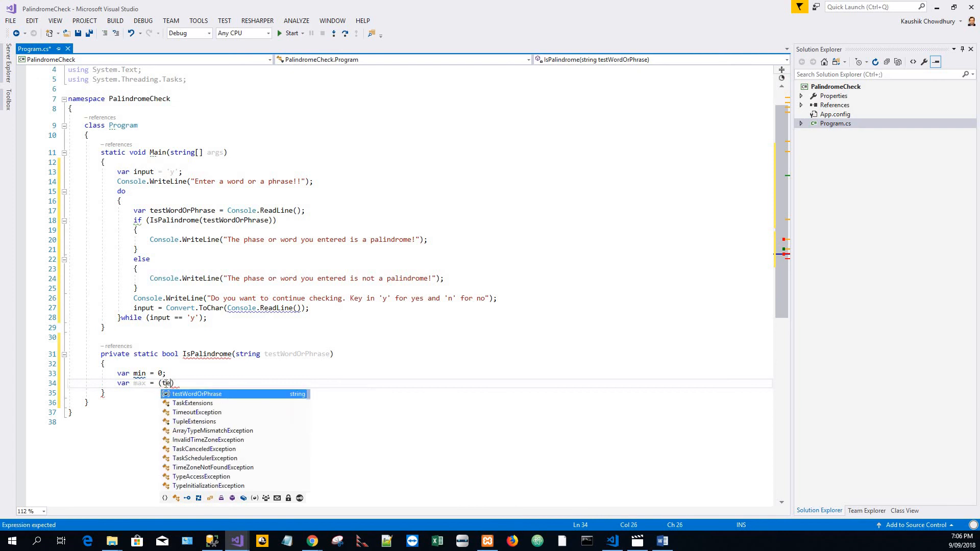
{"action": "key", "text": "Tab"}
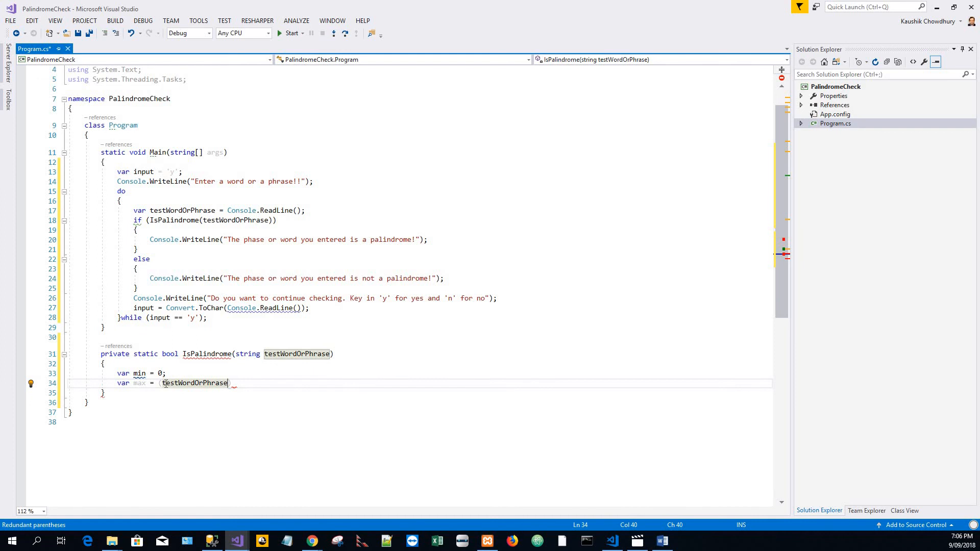
{"action": "type", "text": ".Lwe"}
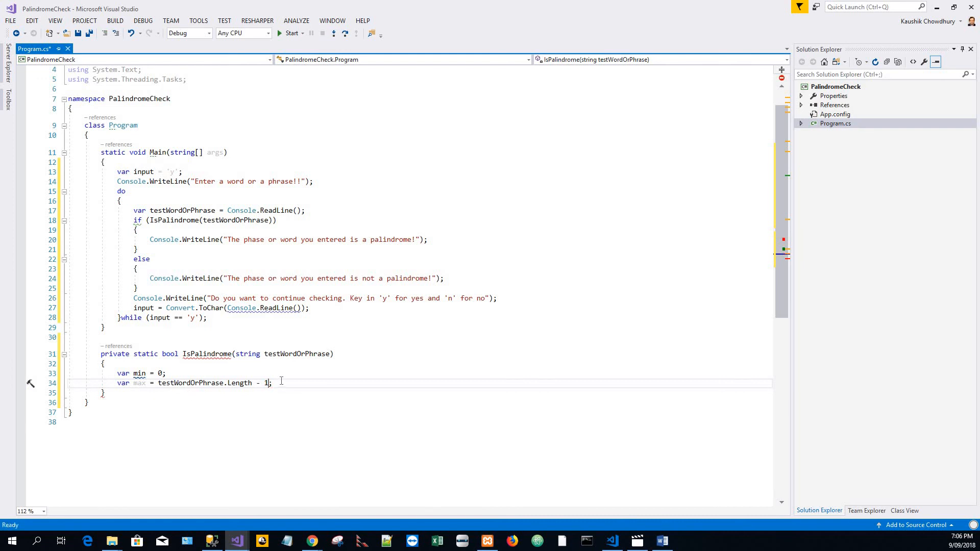
{"action": "key", "text": "enter"}
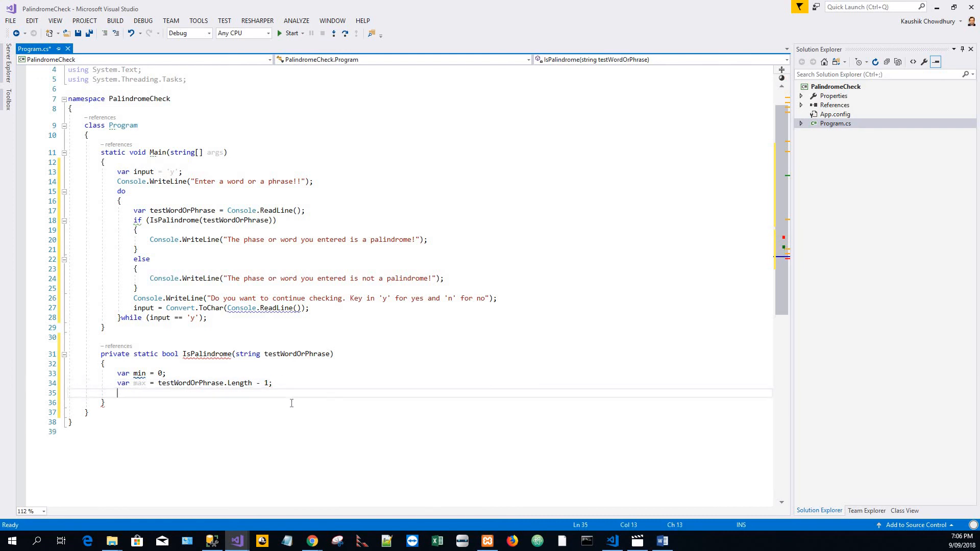
Step: Add while (true) { if (min > max) { return true; } } inside IsPalindrome
{"action": "type", "text": "while"}
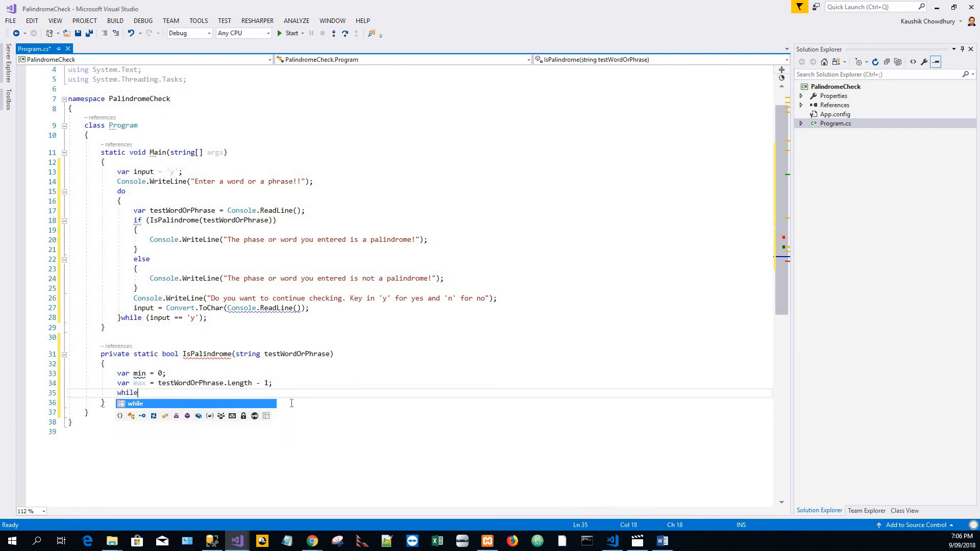
{"action": "type", "text": "()"}
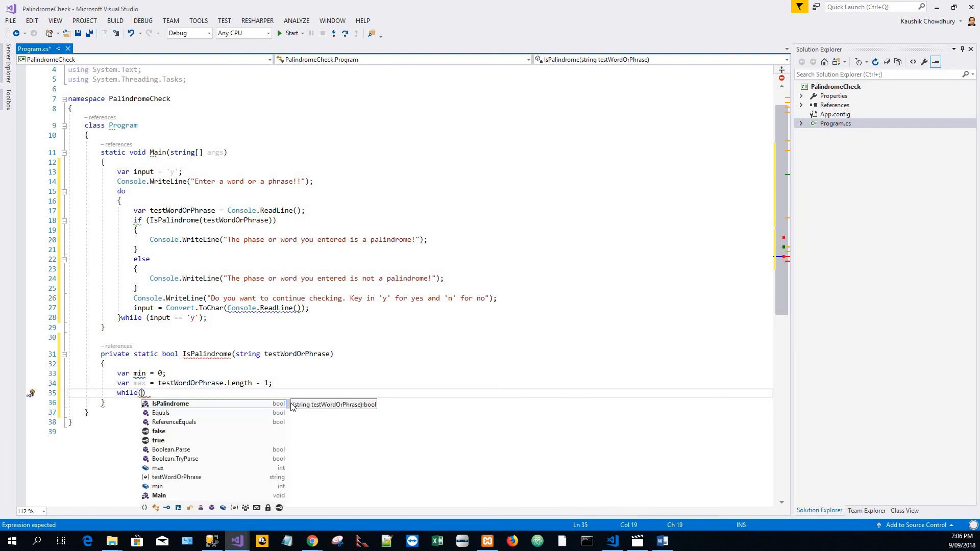
{"action": "type", "text": "true"}
{"action": "type", "text": "{"}
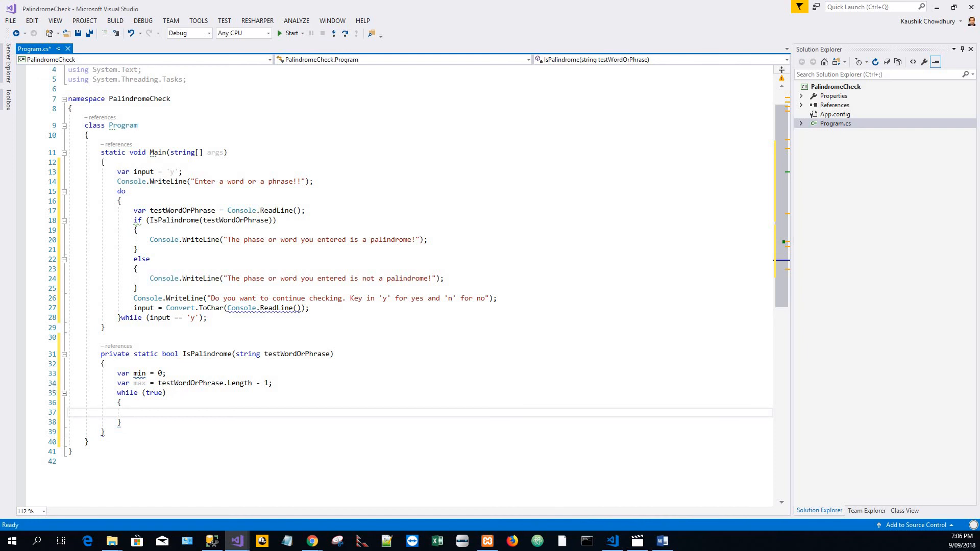
{"action": "type", "text": "if"}
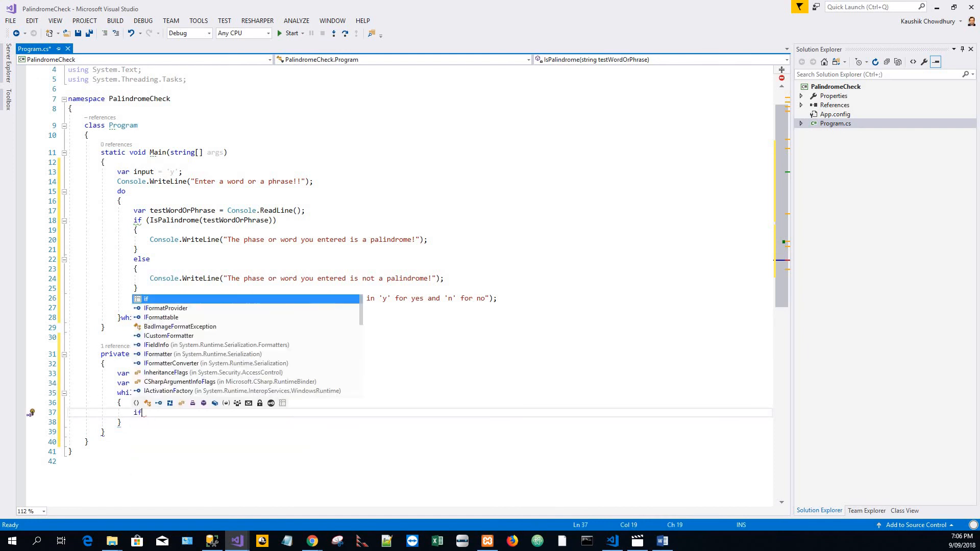
{"action": "type", "text": "(min > m"}
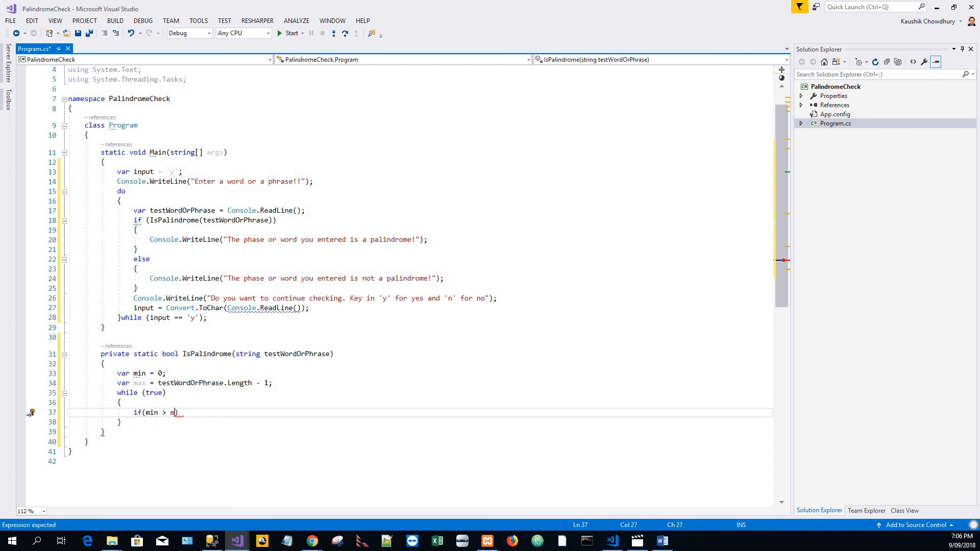
{"action": "type", "text": "ax"}
{"action": "type", "text": "r"}
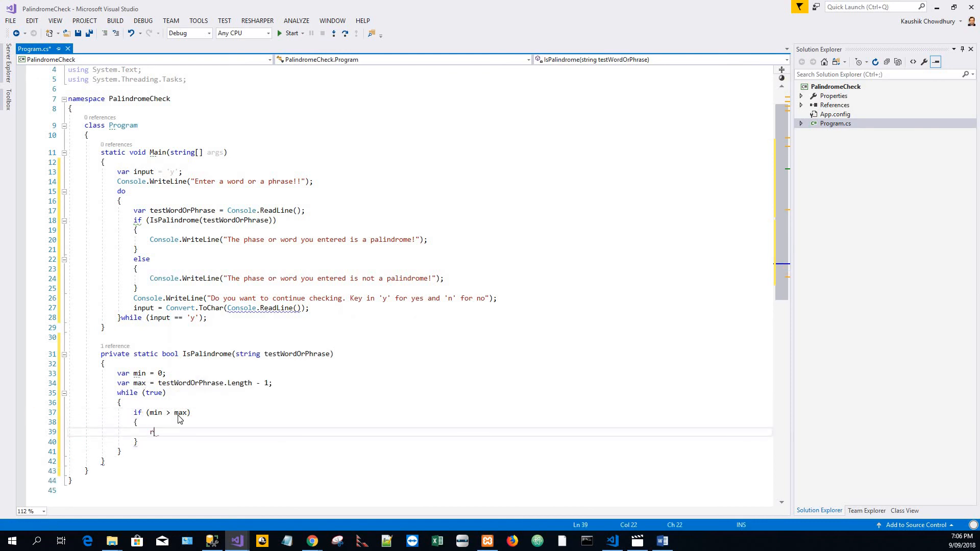
{"action": "type", "text": "eturn"}
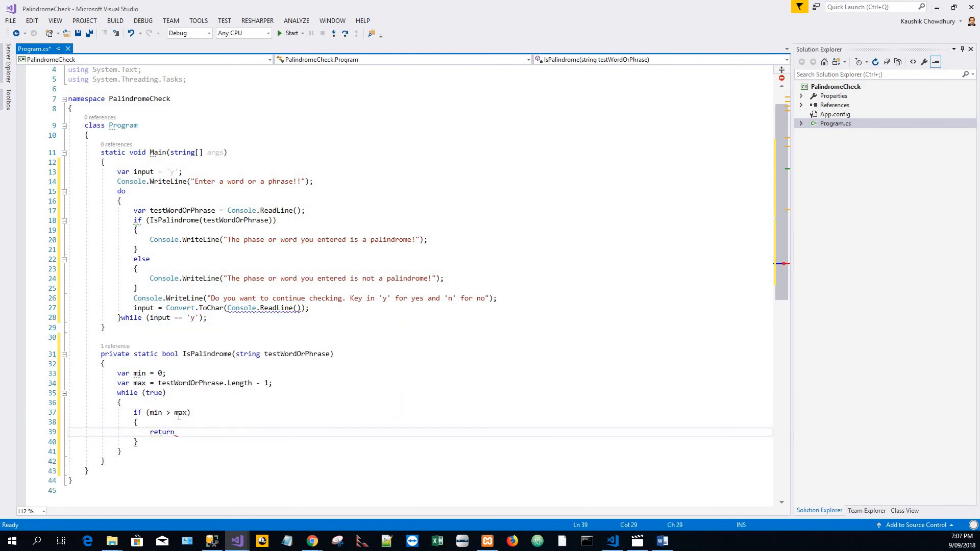
{"action": "type", "text": "true;"}
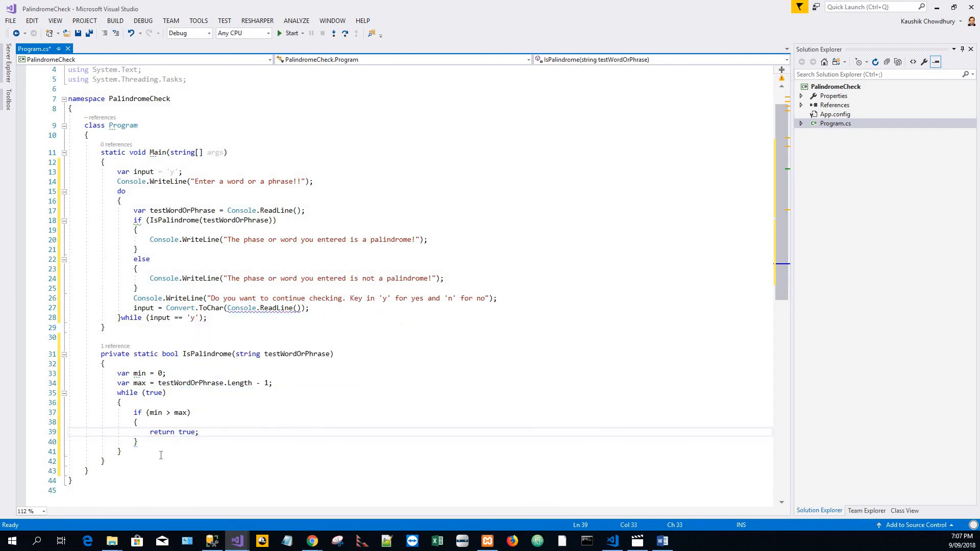
{"action": "scroll", "scroll_direction": "down", "scroll_amount": 3}
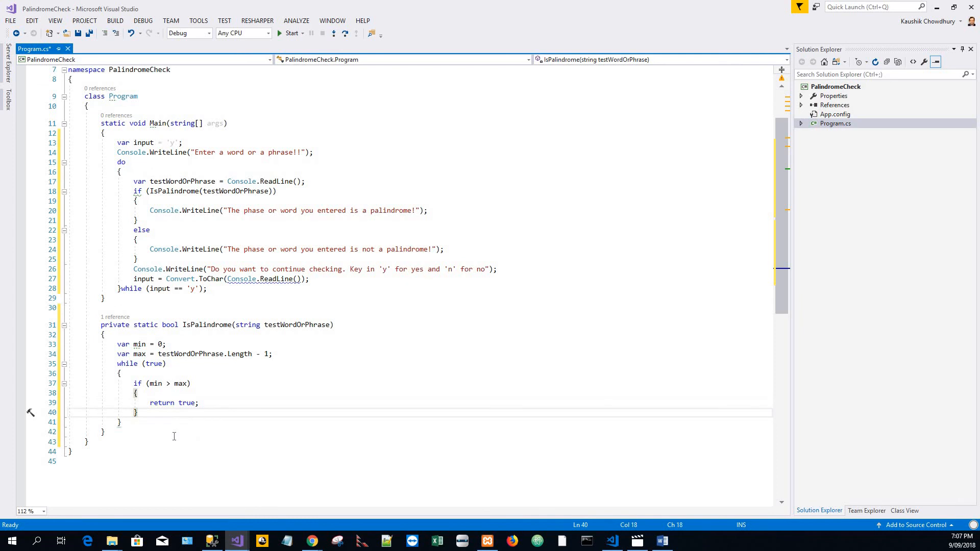
Step: Declare var a = testWordOrPhrase[min]; inside the loop
{"action": "key", "text": "enter"}
{"action": "type", "text": "var"}
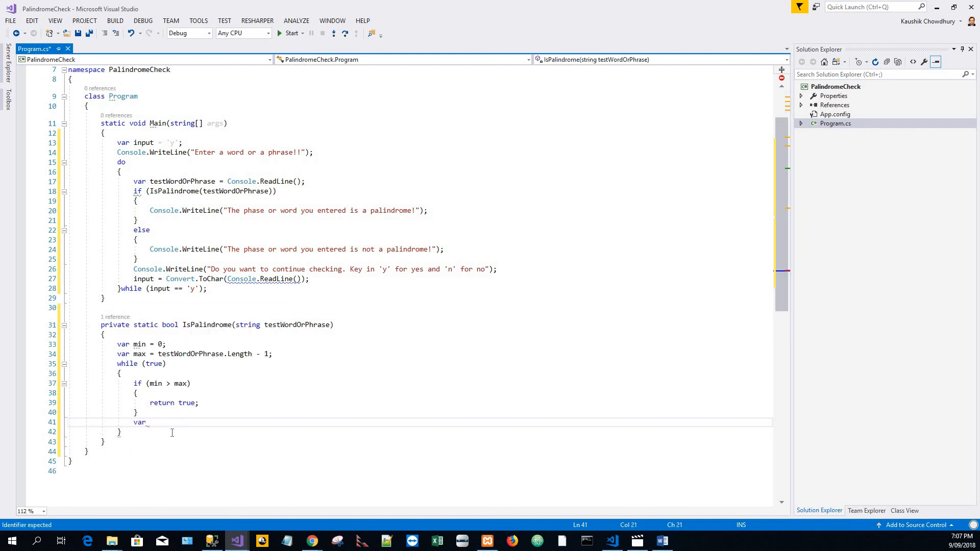
{"action": "type", "text": "a"}
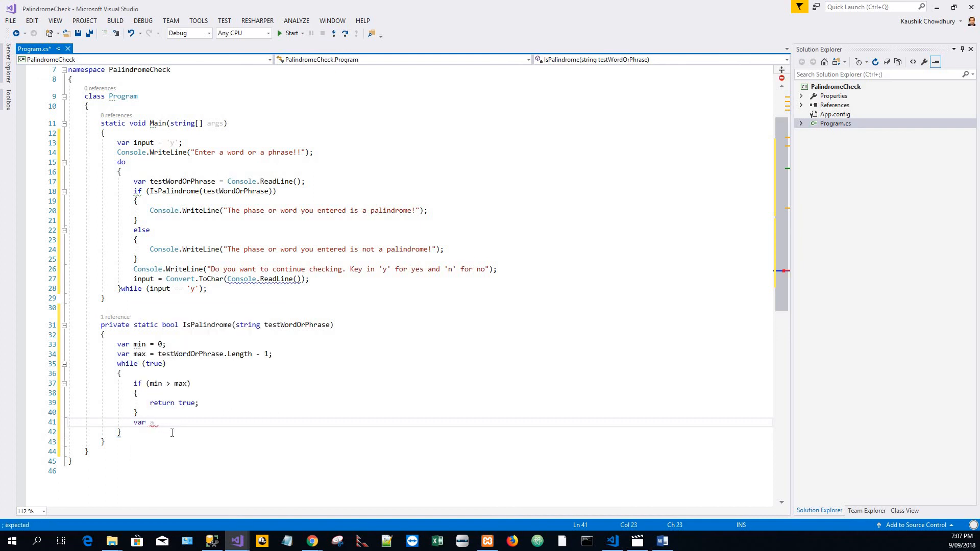
{"action": "type", "text": "="}
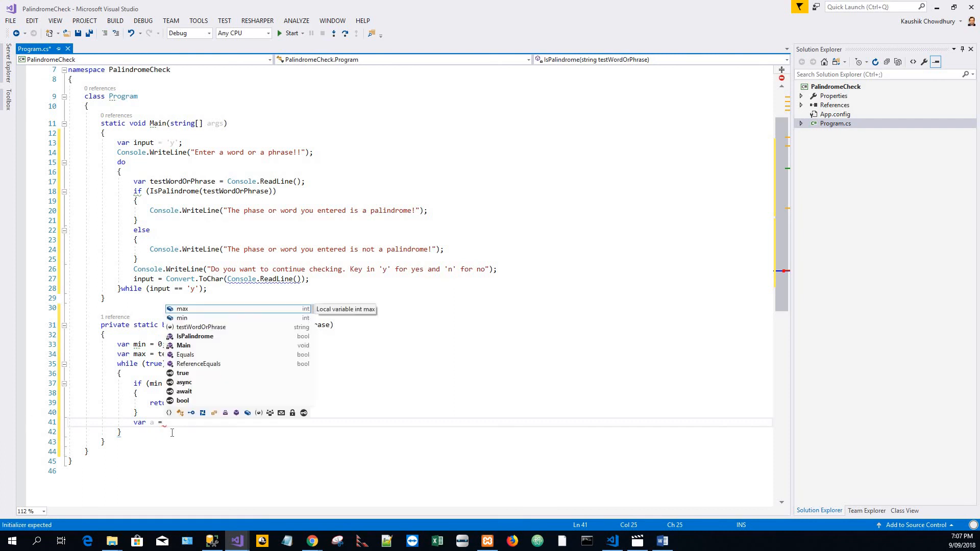
{"action": "type", "text": "testWordOrPhrase"}
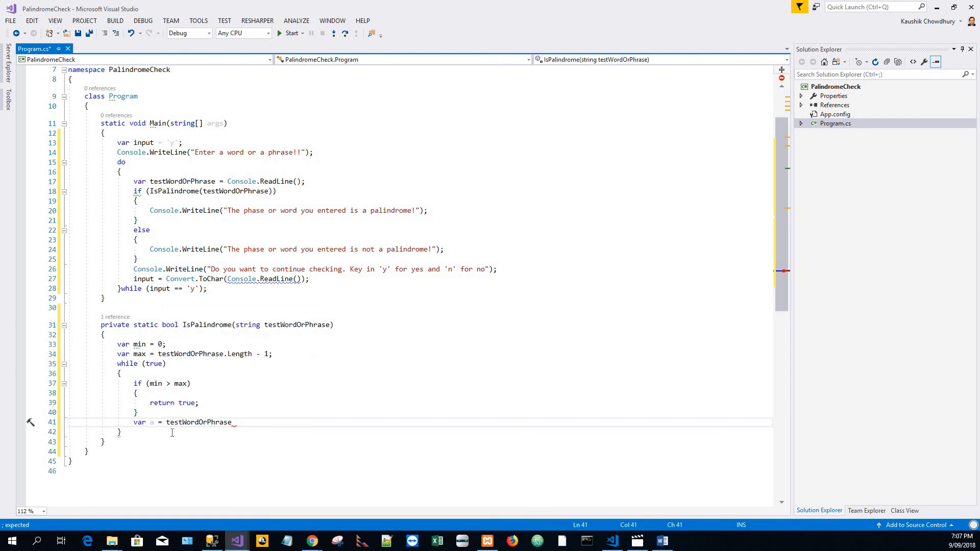
{"action": "type", "text": "["}
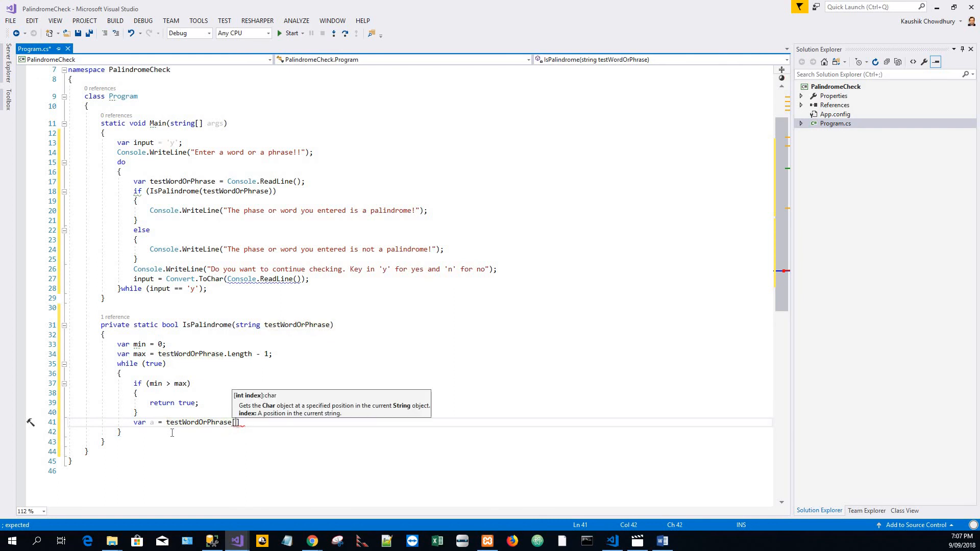
{"action": "type", "text": "min"}
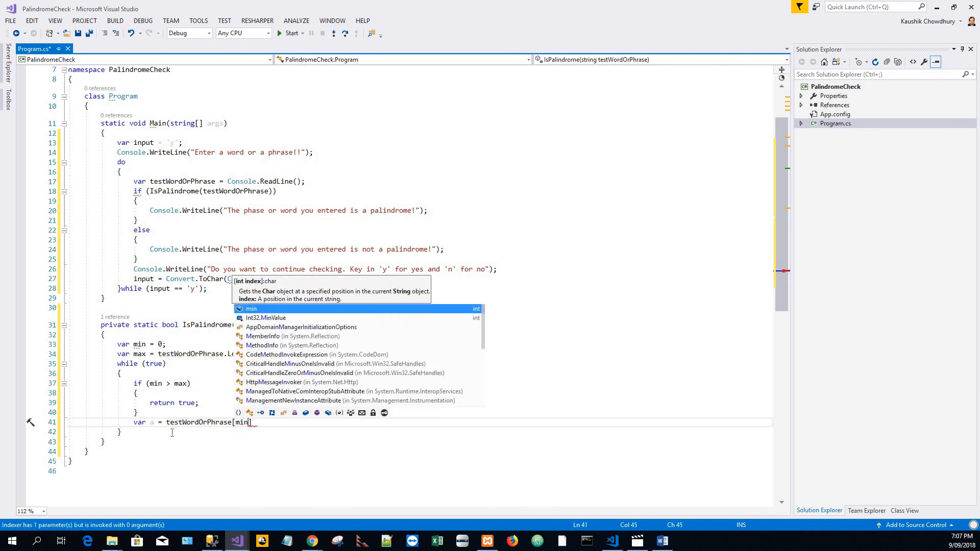
{"action": "key", "text": "Escape"}
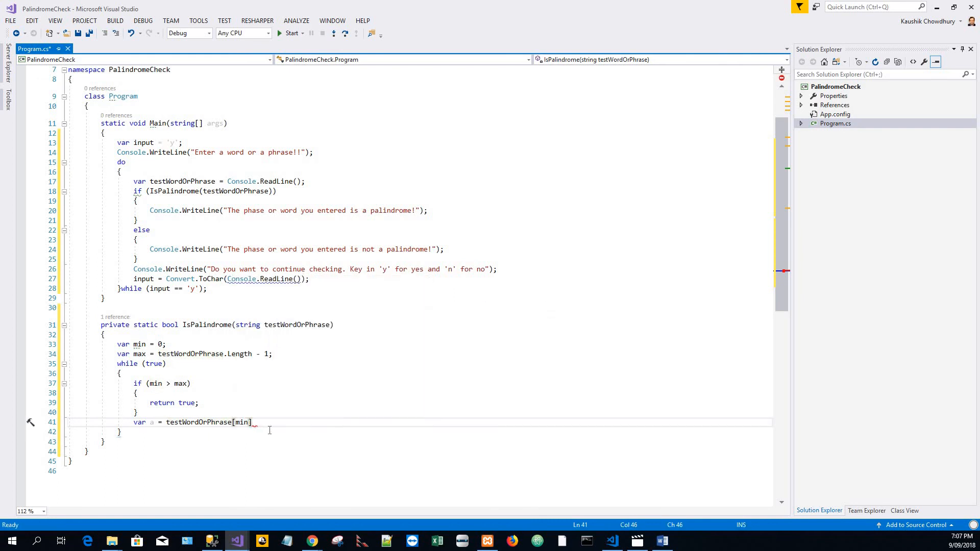
{"action": "type", "text": ";"}
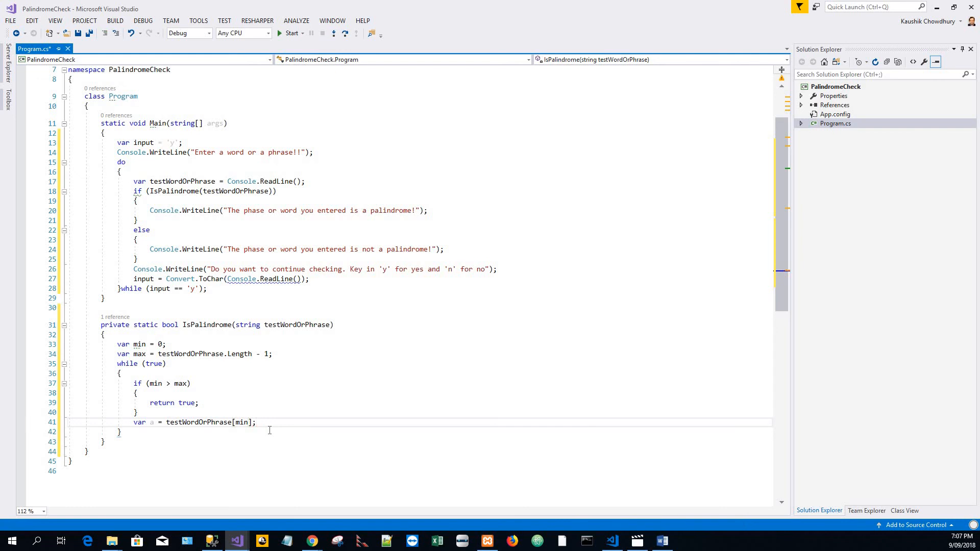
Step: Declare var b = testWordOrPhrase[max]; on the next line
{"action": "key", "text": "enter"}
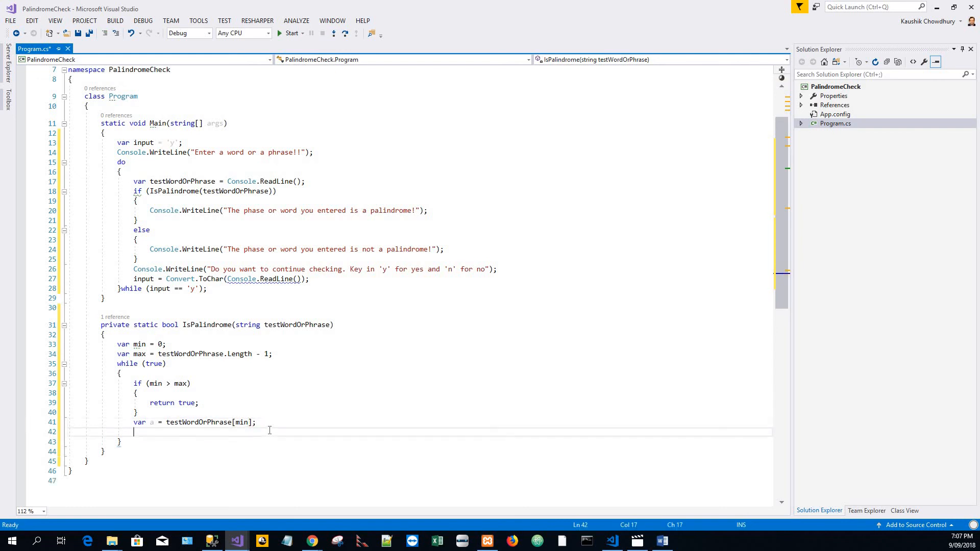
{"action": "type", "text": "var b"}
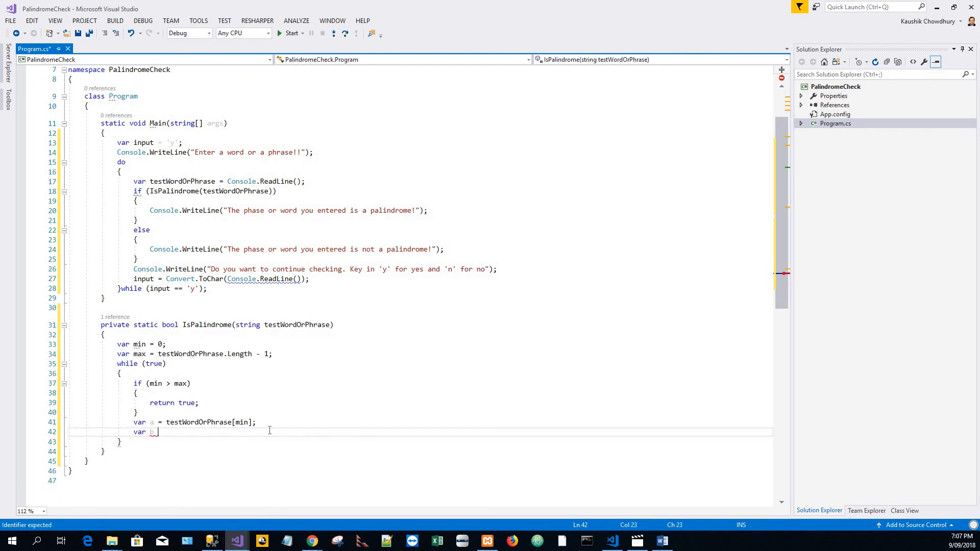
{"action": "type", "text": "= testWordOrPhrase["}
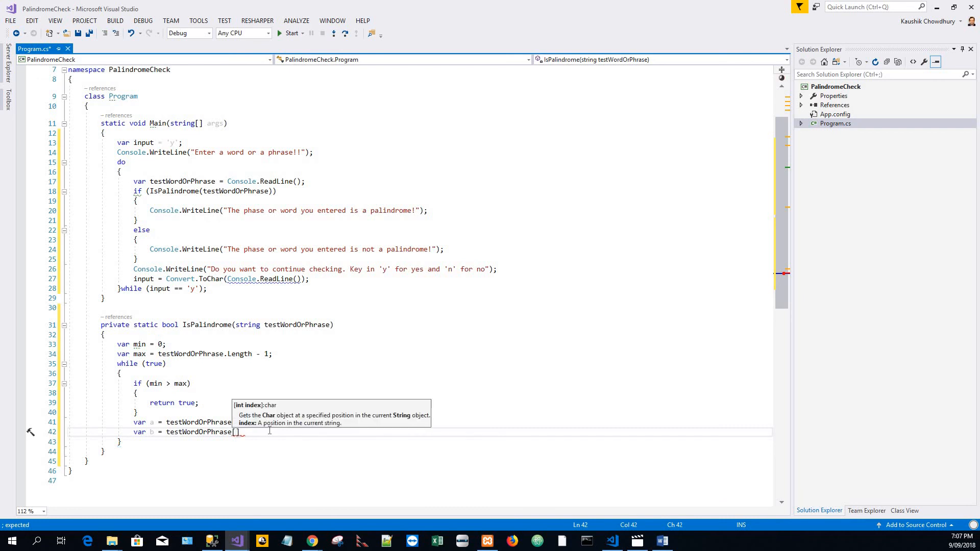
{"action": "type", "text": "max"}
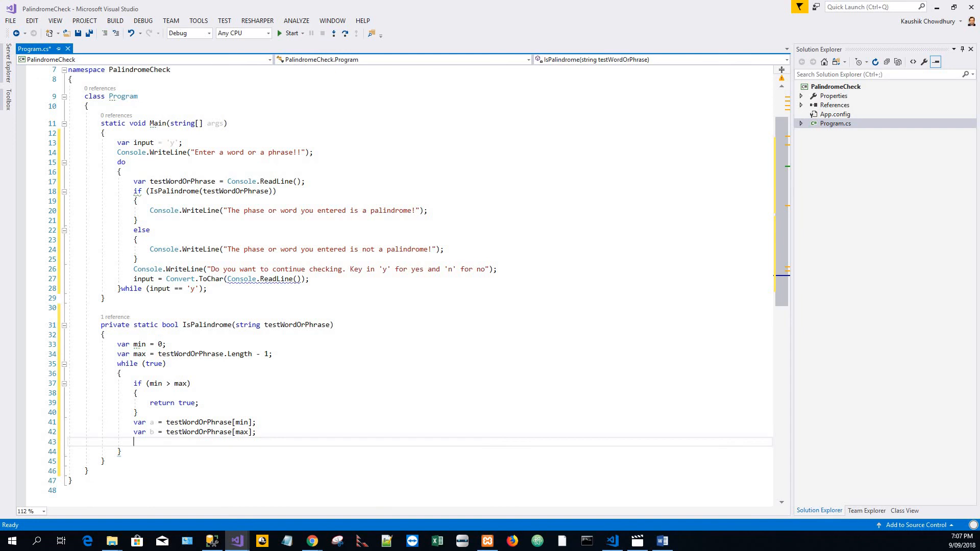
Step: Write the loop while (!char.IsLetterOrDigit(a)) that increments min
{"action": "type", "text": "//"}
{"action": "type", "text": "w"}
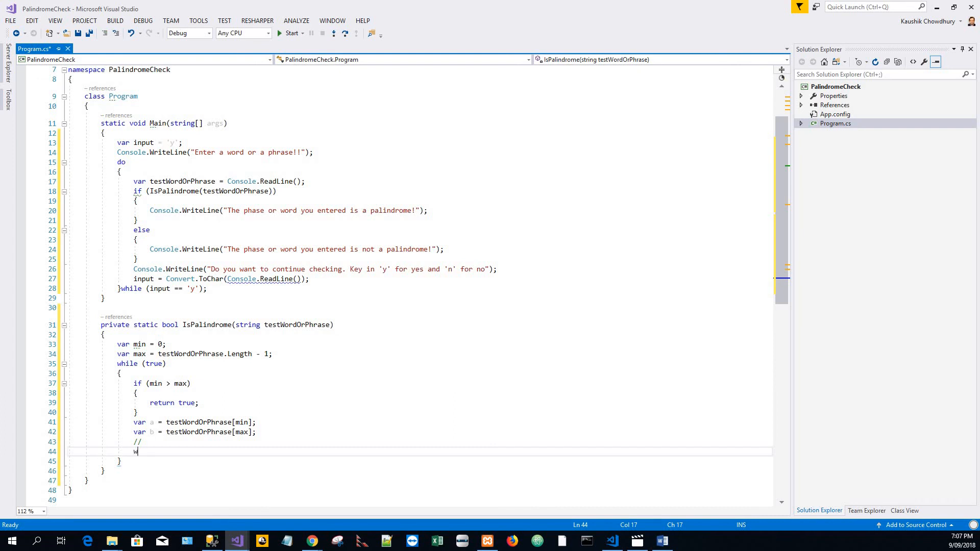
{"action": "type", "text": "hile"}
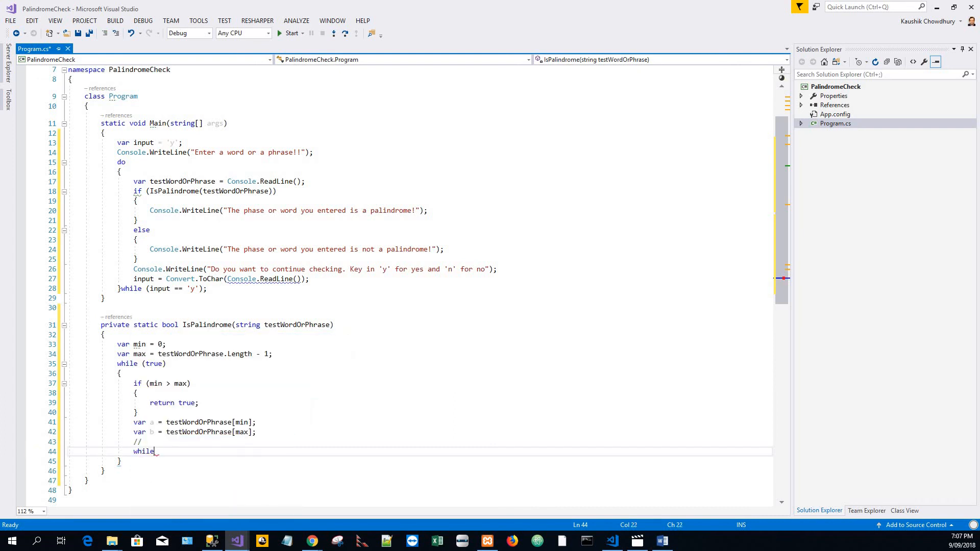
{"action": "type", "text": "("}
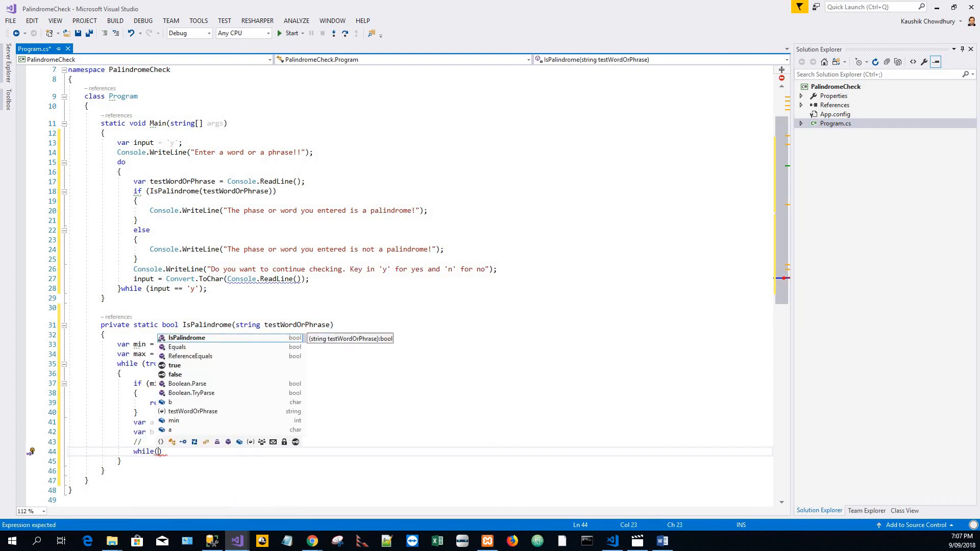
{"action": "type", "text": "!char."}
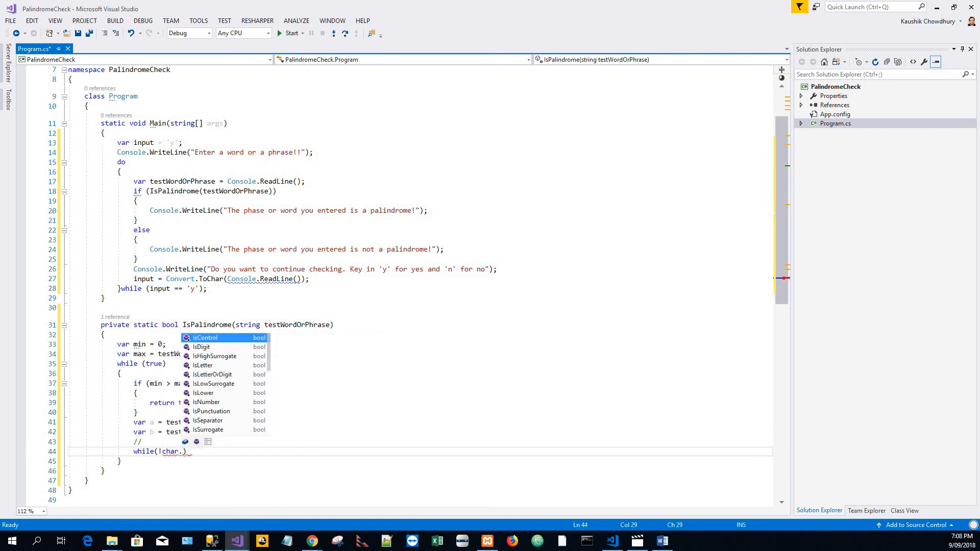
{"action": "type", "text": "I"}
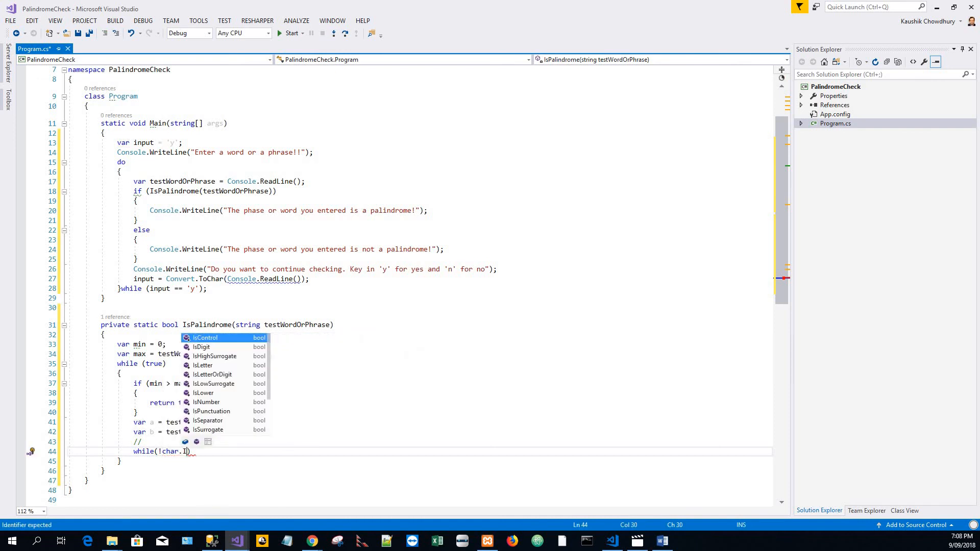
{"action": "type", "text": "s"}
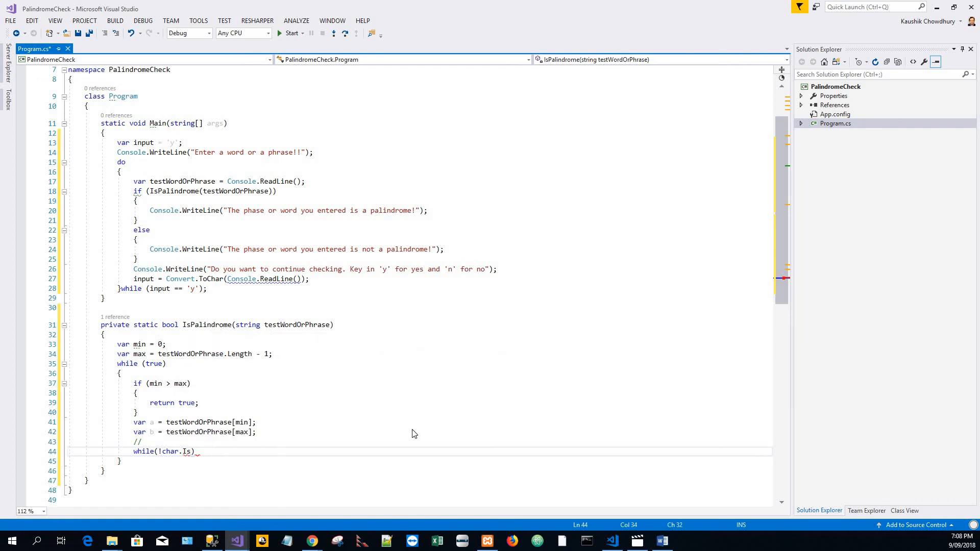
{"action": "type", "text": "LetterOrDigit()"}
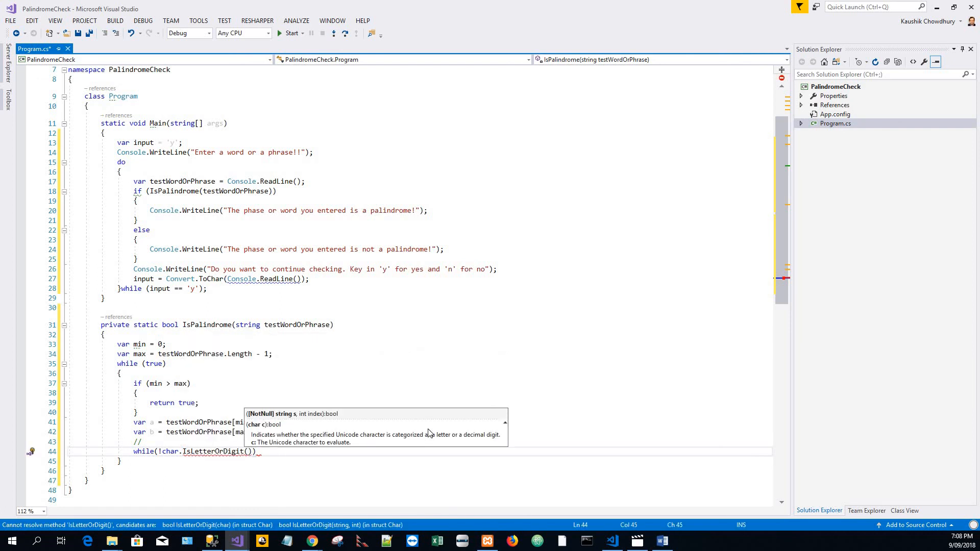
{"action": "type", "text": "a"}
{"action": "type", "text": "{"}
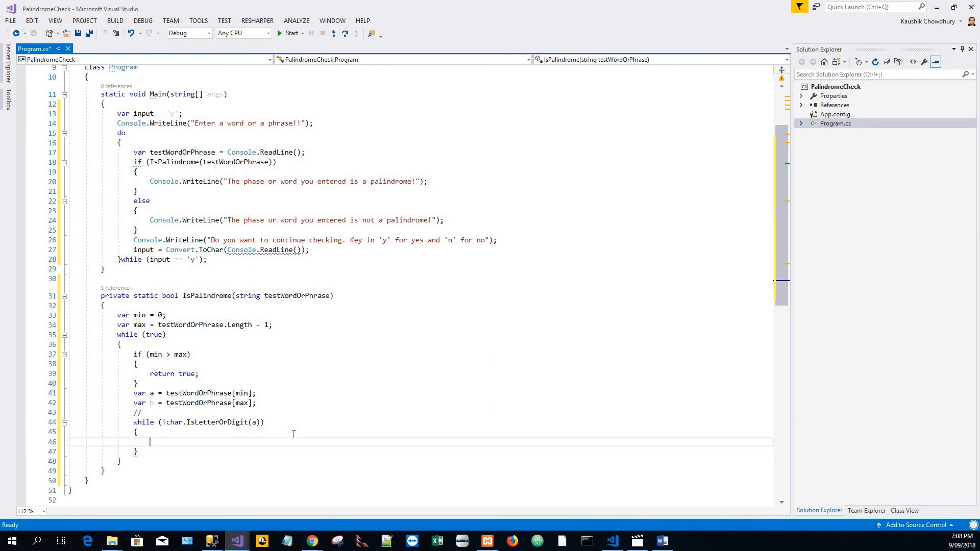
{"action": "type", "text": "min++;"}
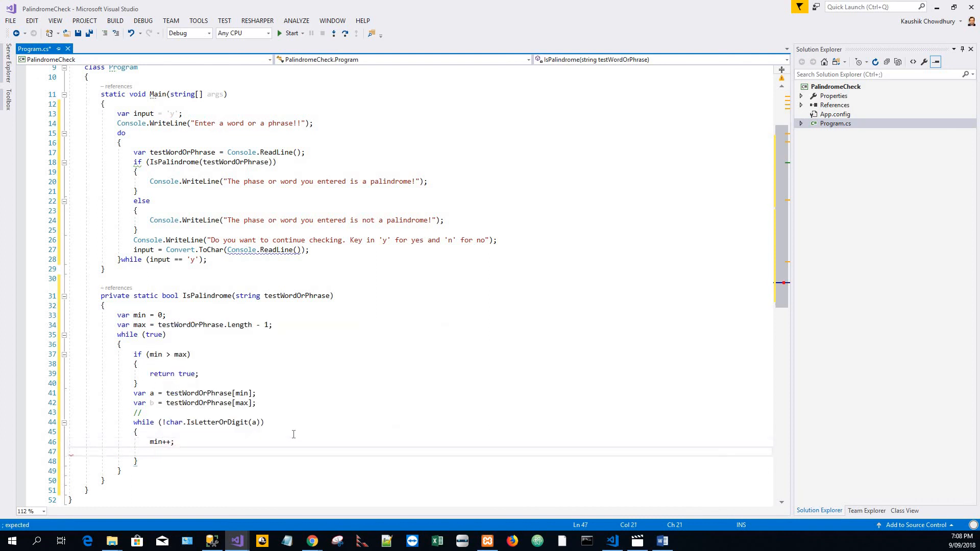
Step: Inside the loop, return true when min > max
{"action": "type", "text": "if"}
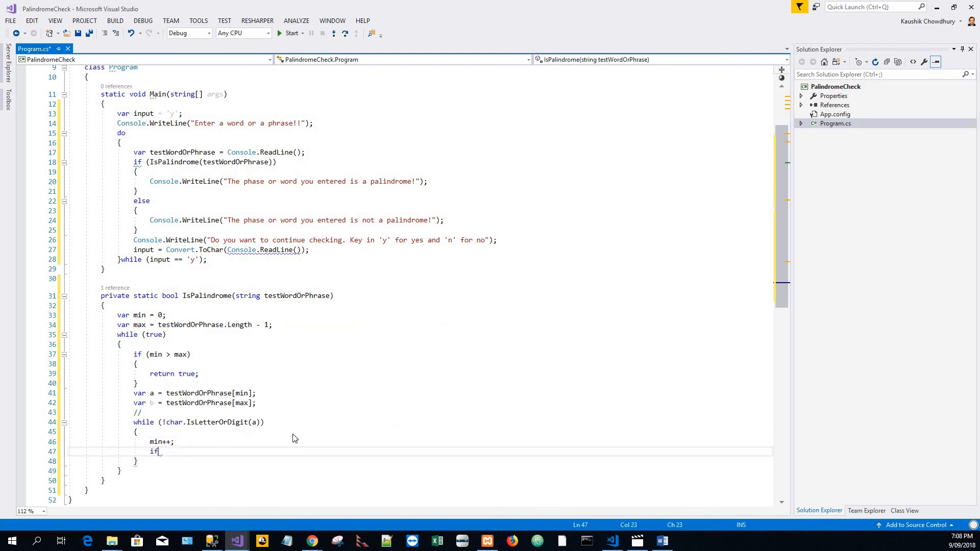
{"action": "type", "text": "("}
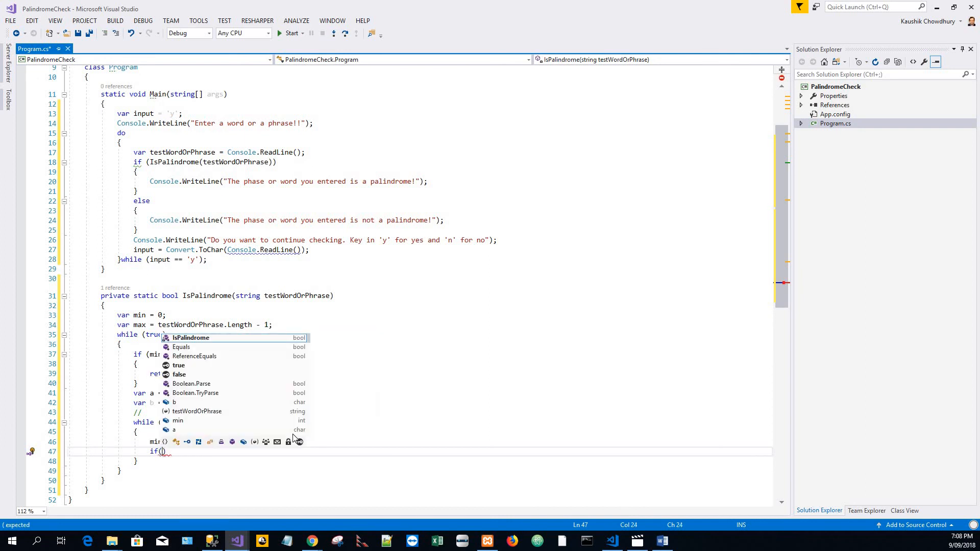
{"action": "type", "text": "min>"}
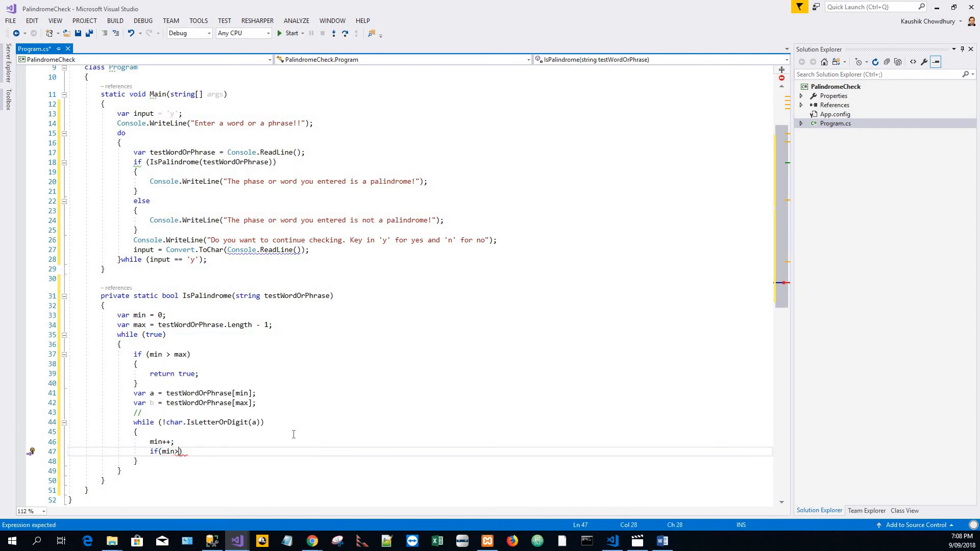
{"action": "type", "text": "max"}
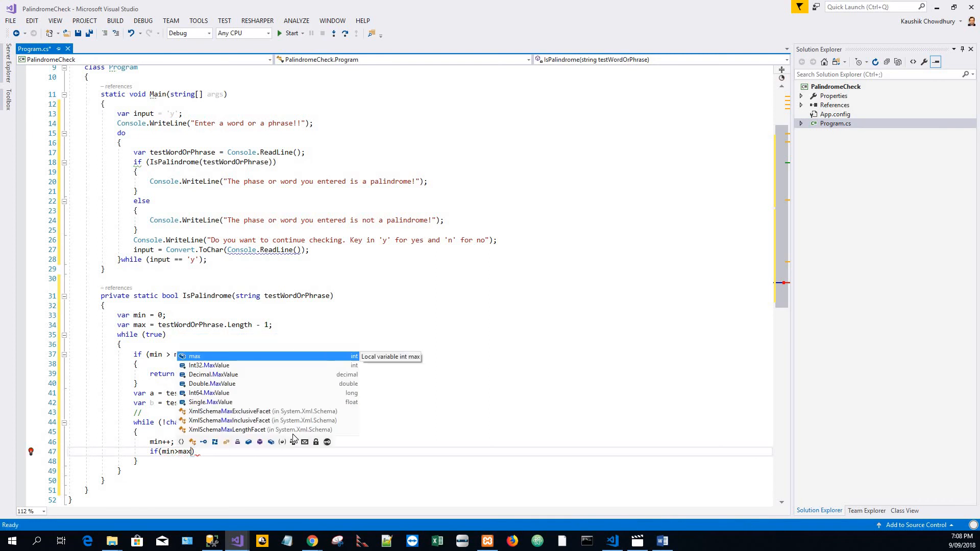
{"action": "left_click", "coordinate": [196, 451]}
{"action": "type", "text": "{"}
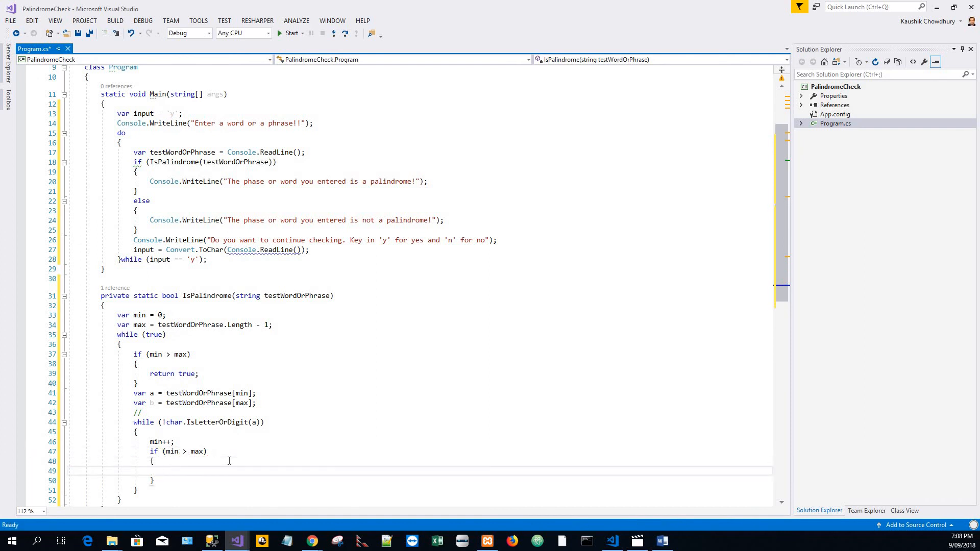
{"action": "type", "text": "r"}
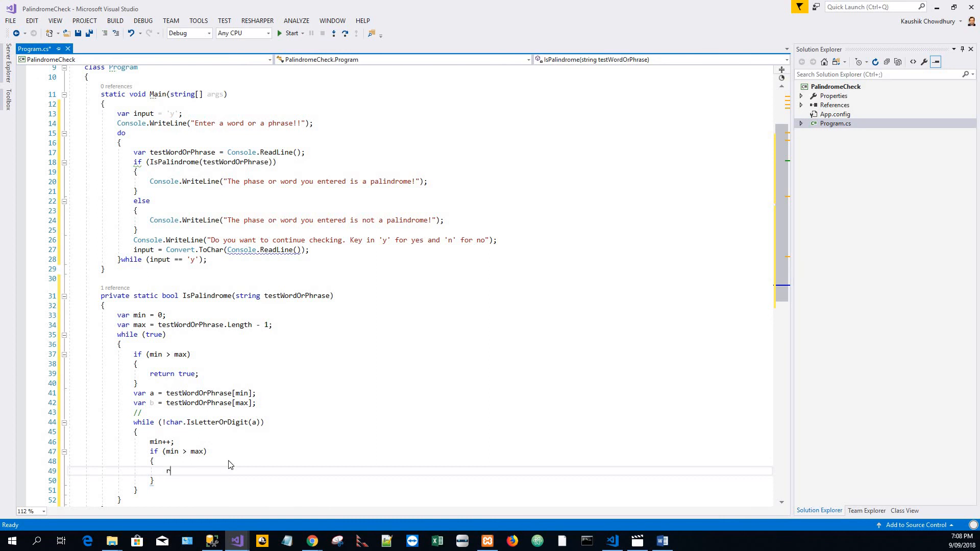
{"action": "type", "text": "eturn"}
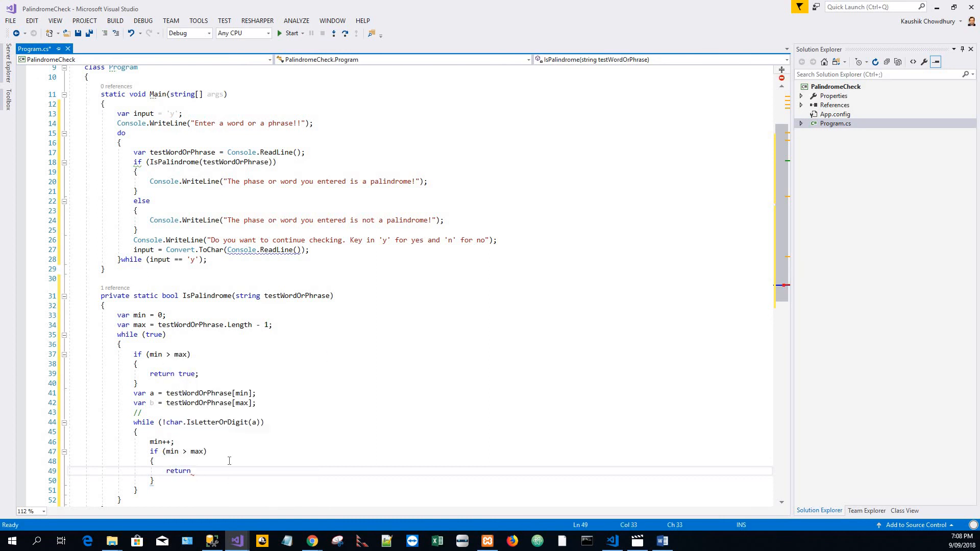
{"action": "type", "text": "true;"}
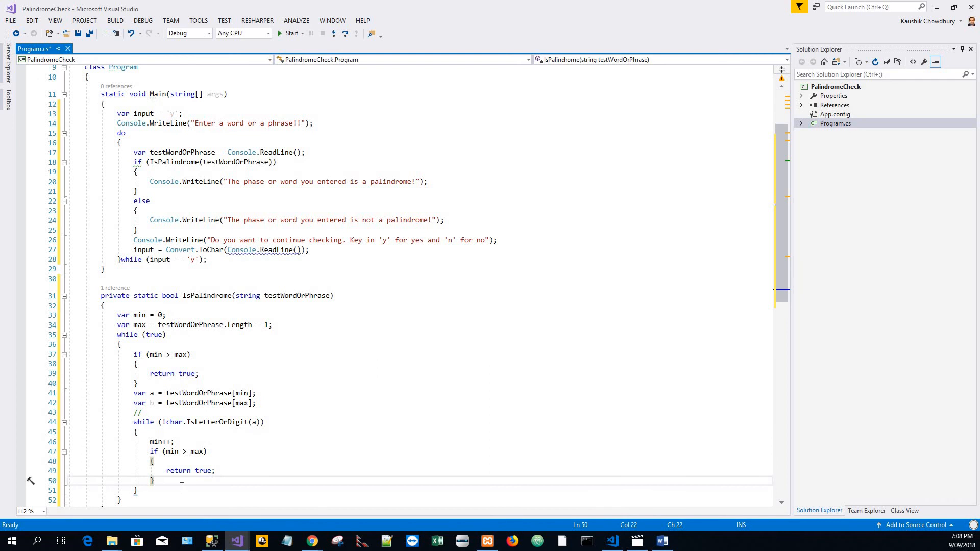
Step: Reload a = testWordOrPhrase[min]; at the end of the loop body
{"action": "type", "text": "a"}
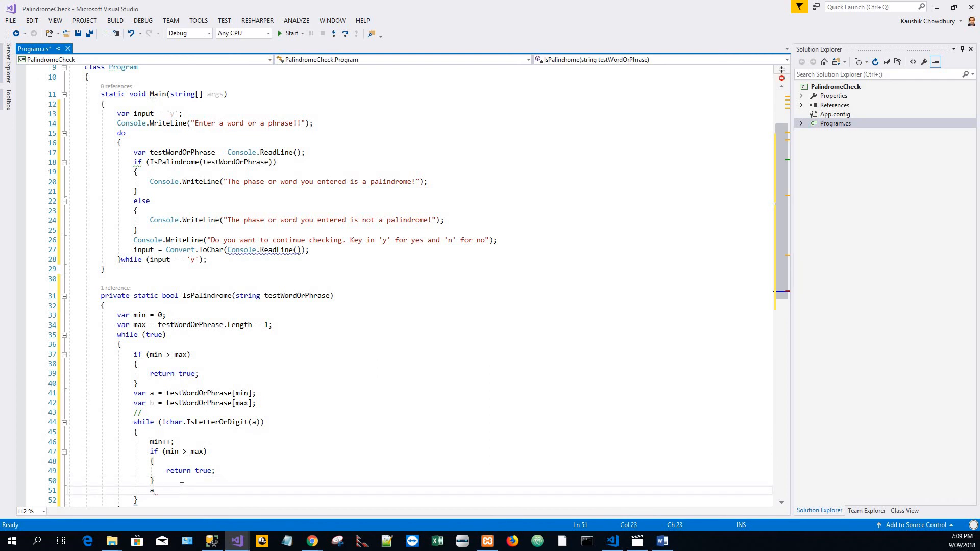
{"action": "type", "text": "="}
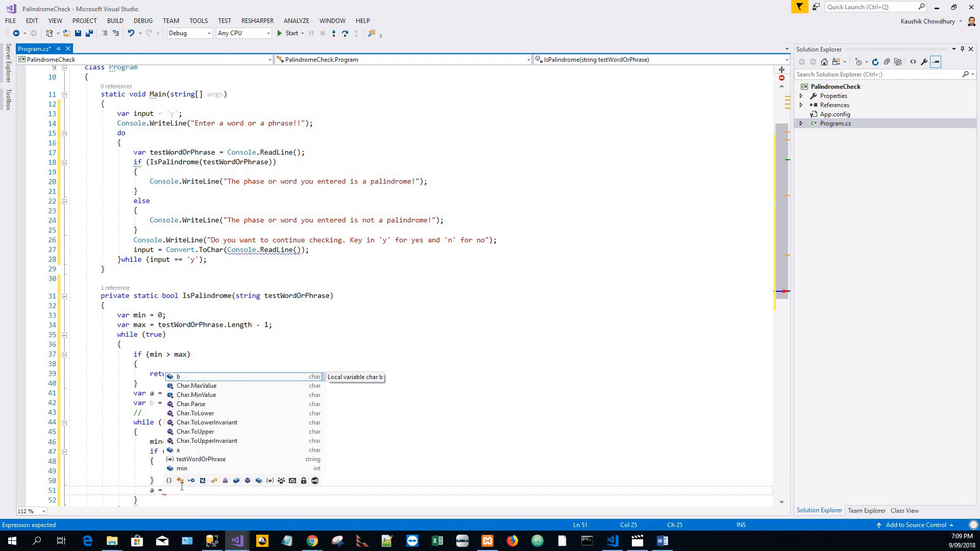
{"action": "type", "text": "testWordOrPhrase"}
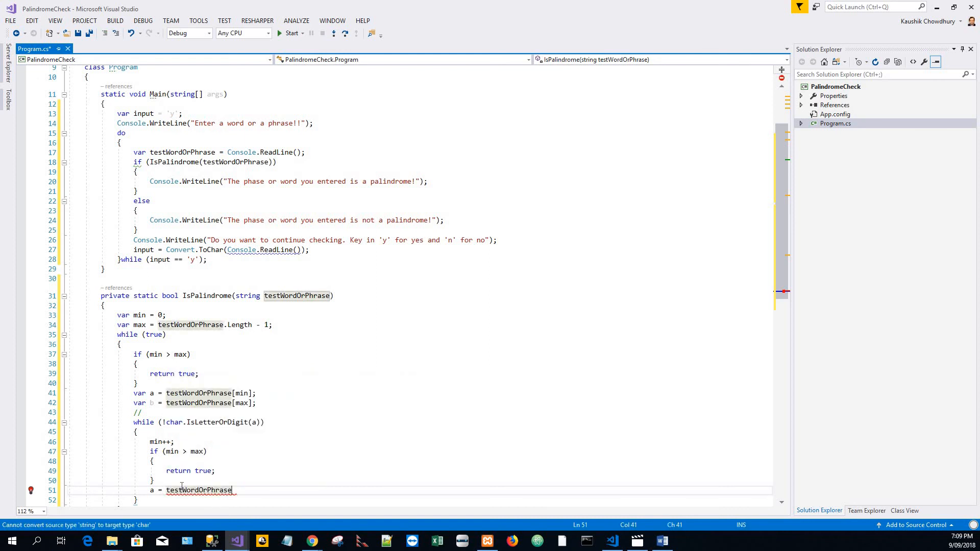
{"action": "type", "text": "[m"}
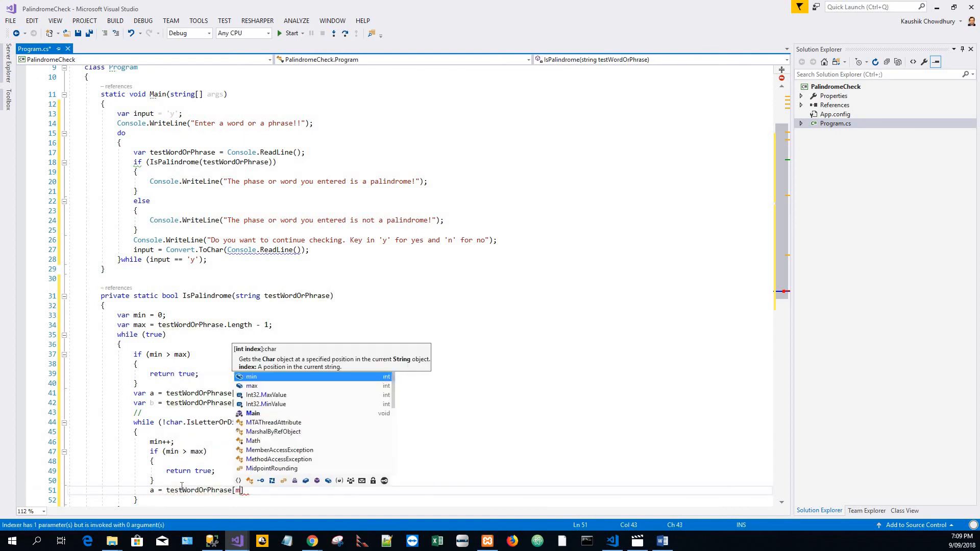
{"action": "type", "text": "in"}
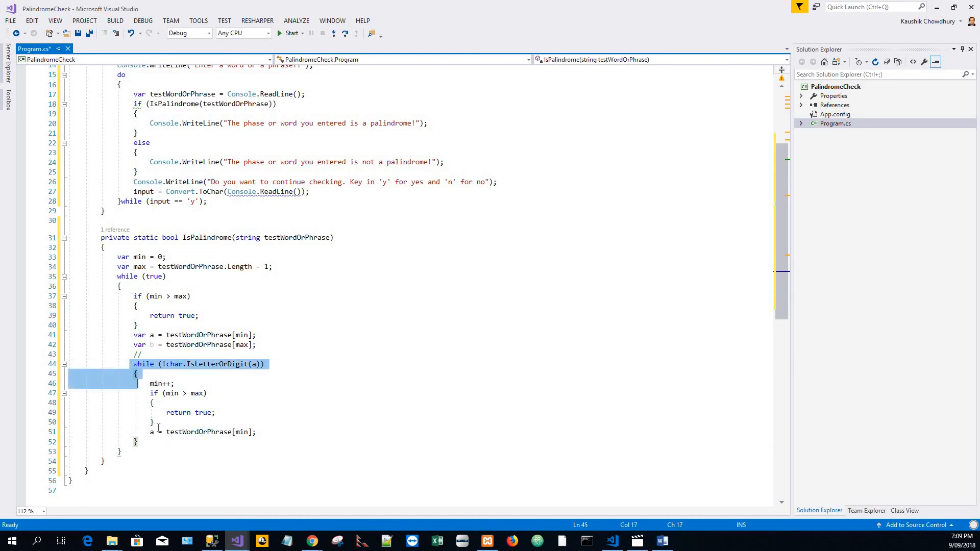
Step: Duplicate the loop below, testing IsLetterOrDigit(b) and decrementing max instead
{"action": "left_click_drag", "start_coordinate": [143, 373], "coordinate": [138, 441]}
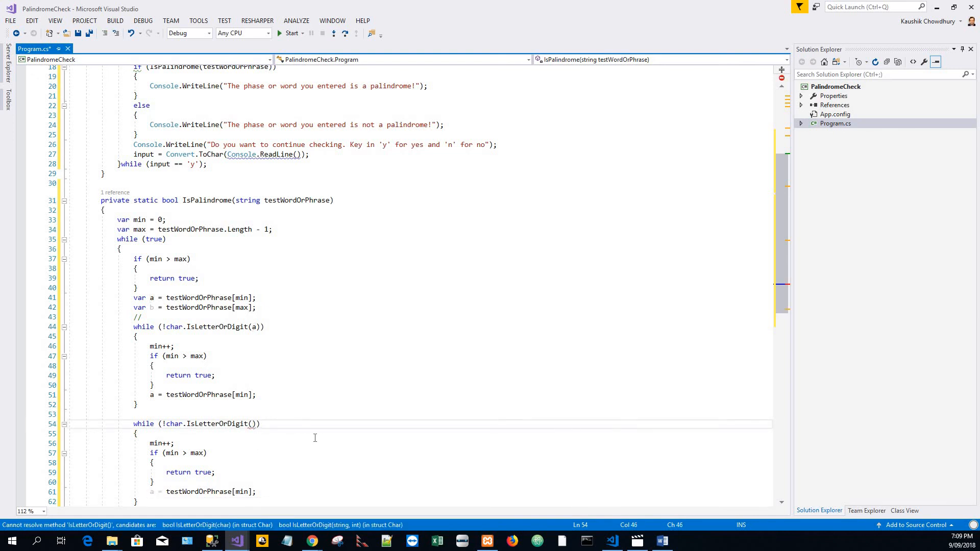
{"action": "type", "text": "b"}
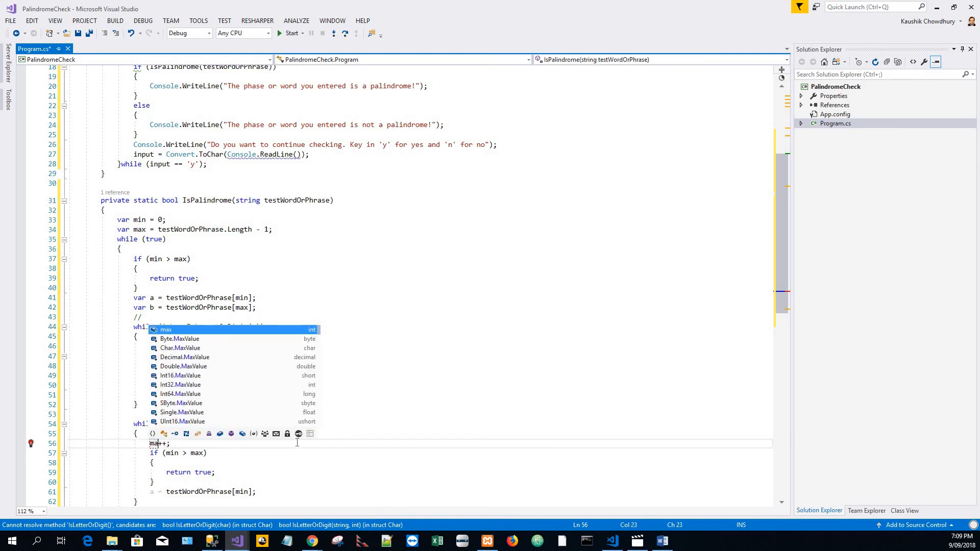
{"action": "type", "text": "x--"}
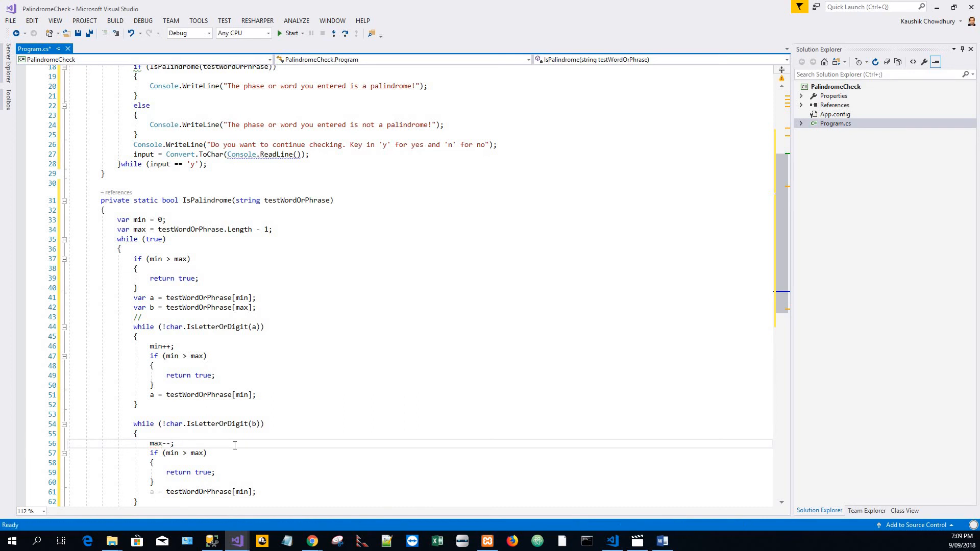
{"action": "scroll", "scroll_direction": "down", "scroll_amount": 3}
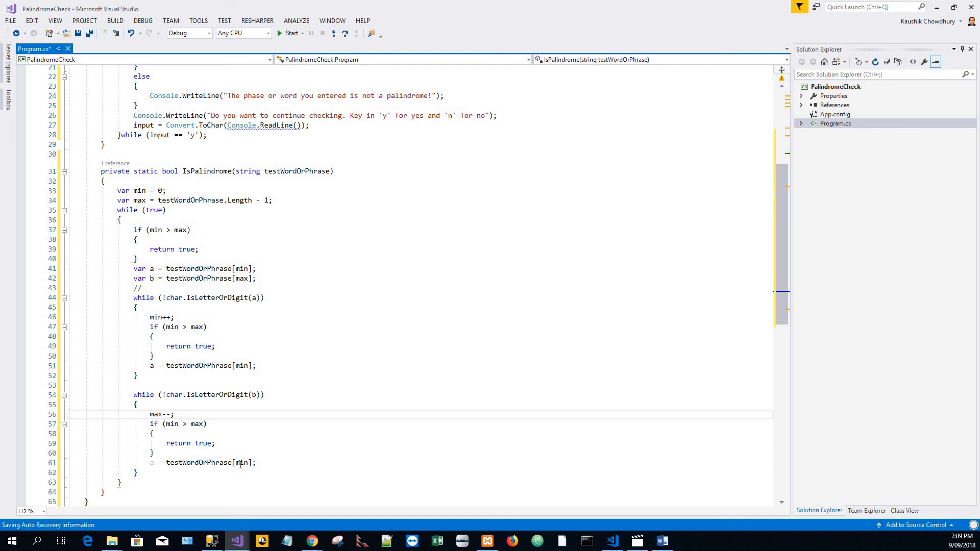
{"action": "left_click", "coordinate": [243, 463]}
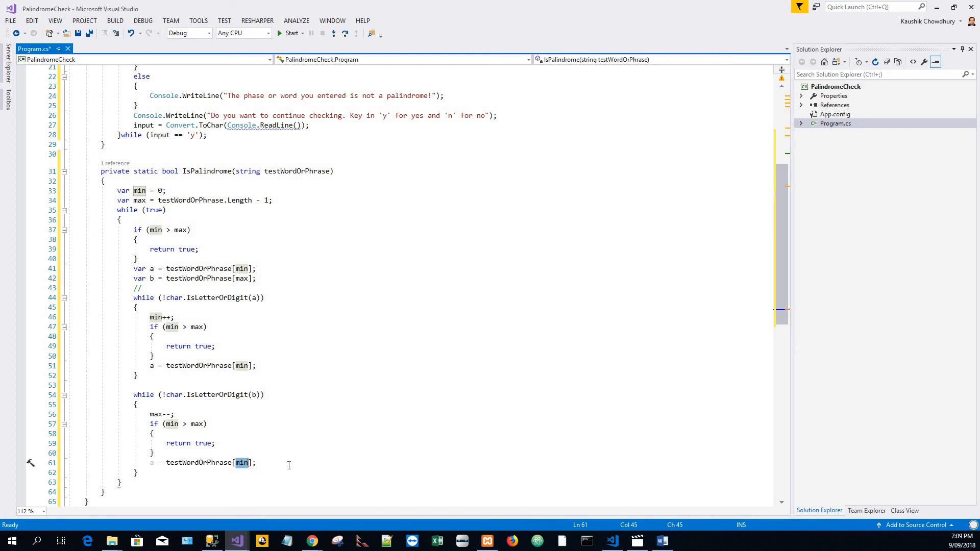
Step: Reload b at max, return false when ToLower(a) != ToLower(b), then min++; max--; and run
{"action": "type", "text": "max"}
{"action": "type", "text": "if (char.ToLower(a) != char.ToLower(b"}
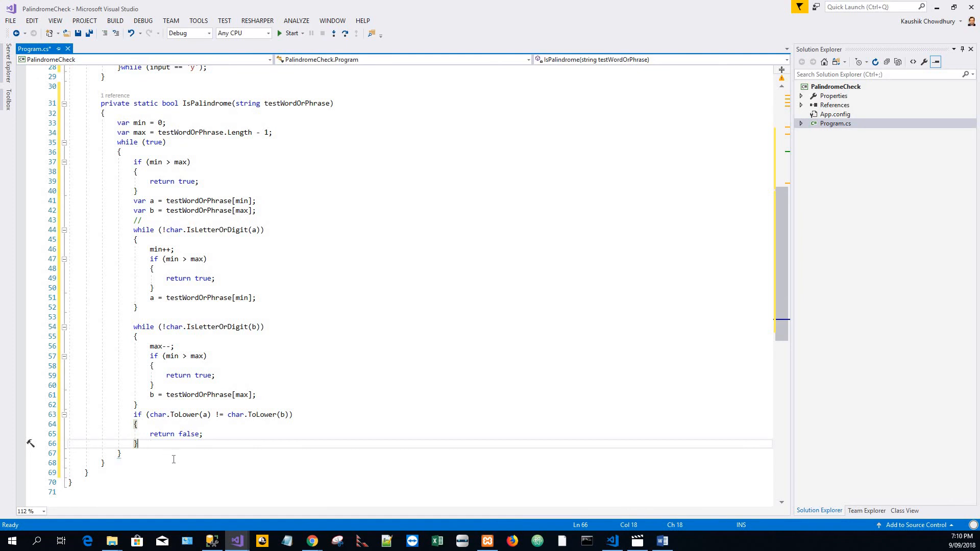
{"action": "type", "text": "m"}
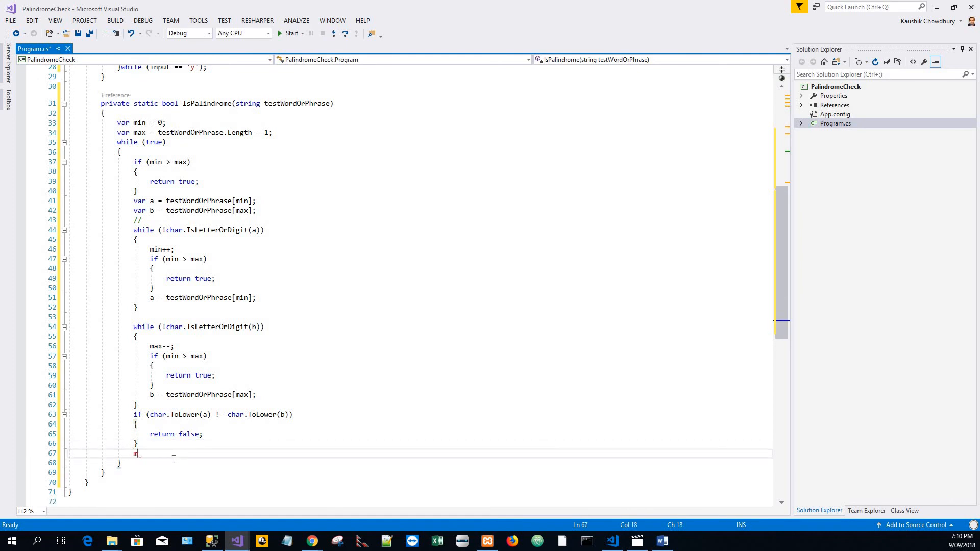
{"action": "type", "text": "in++;"}
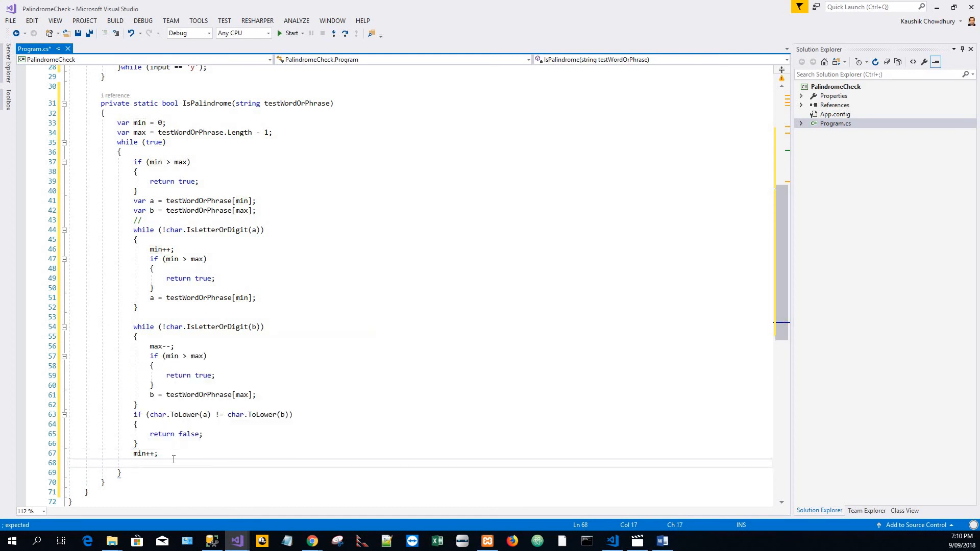
{"action": "type", "text": "min"}
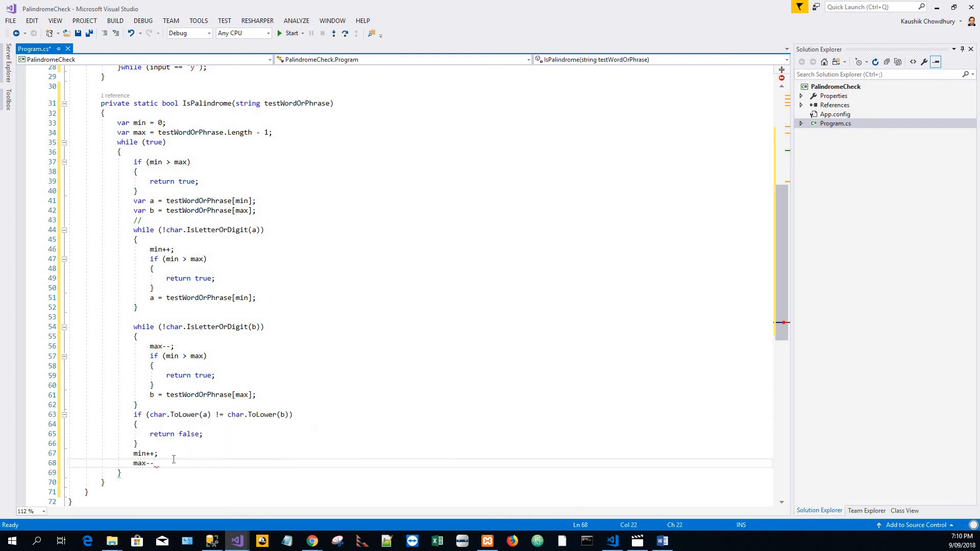
{"action": "type", "text": ";"}
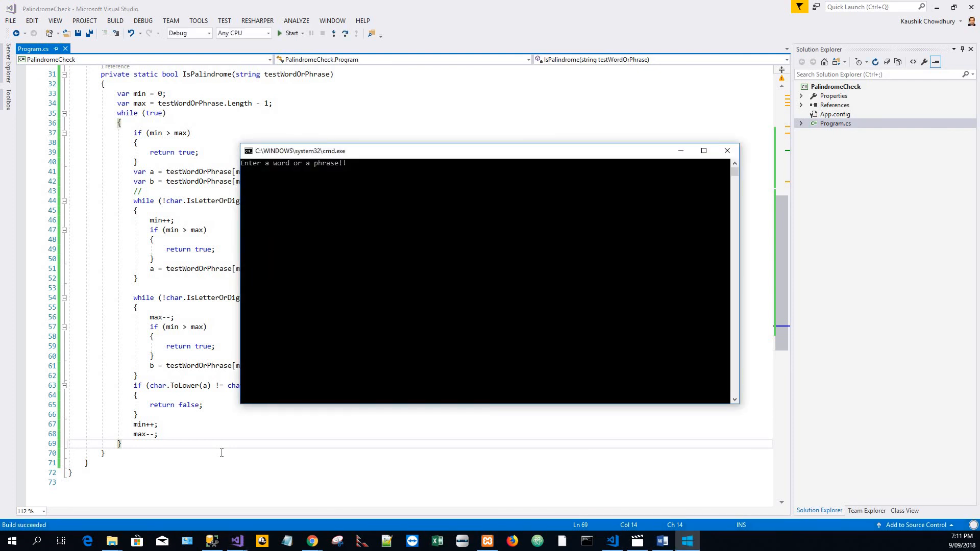
Step: Check Madam, see it reported as a palindrome, and answer y to continue
{"action": "type", "text": "Mada"}
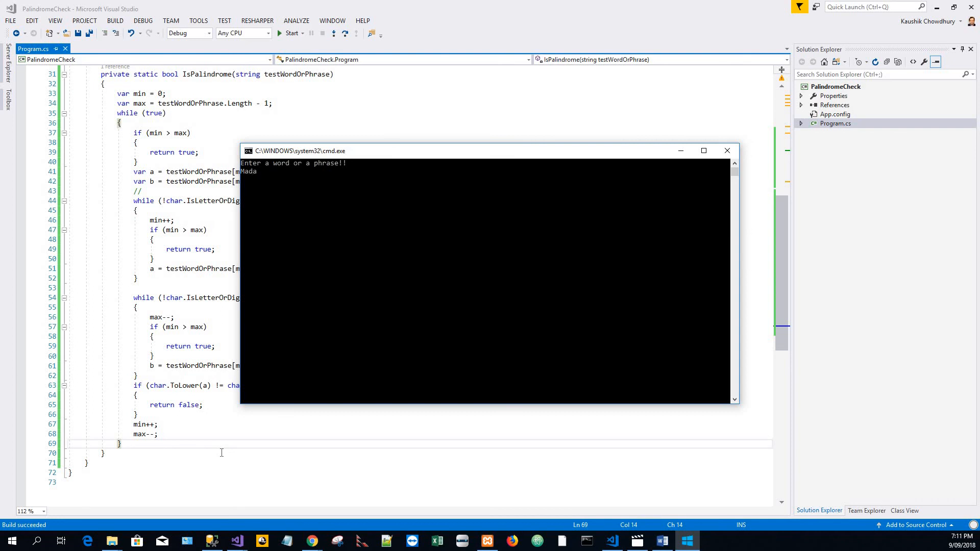
{"action": "key", "text": "enter"}
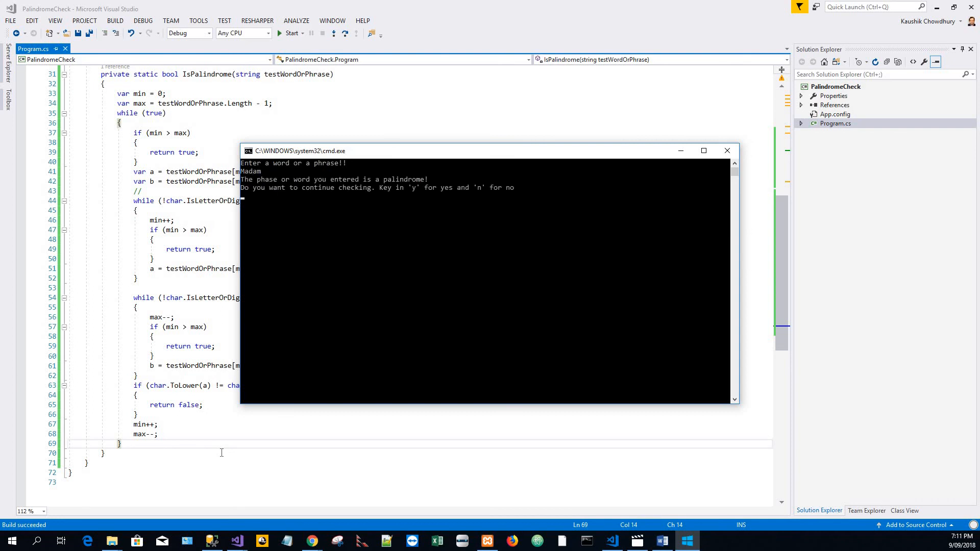
{"action": "type", "text": "y"}
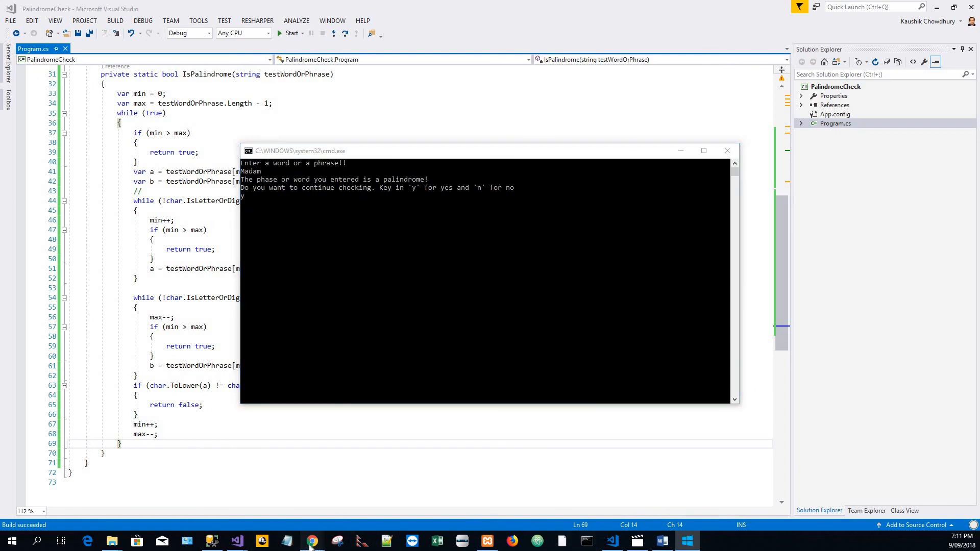
Step: Copy 'Delia saw I was ailed.' from the examples page and check it as a palindrome
{"action": "left_click", "coordinate": [310, 541]}
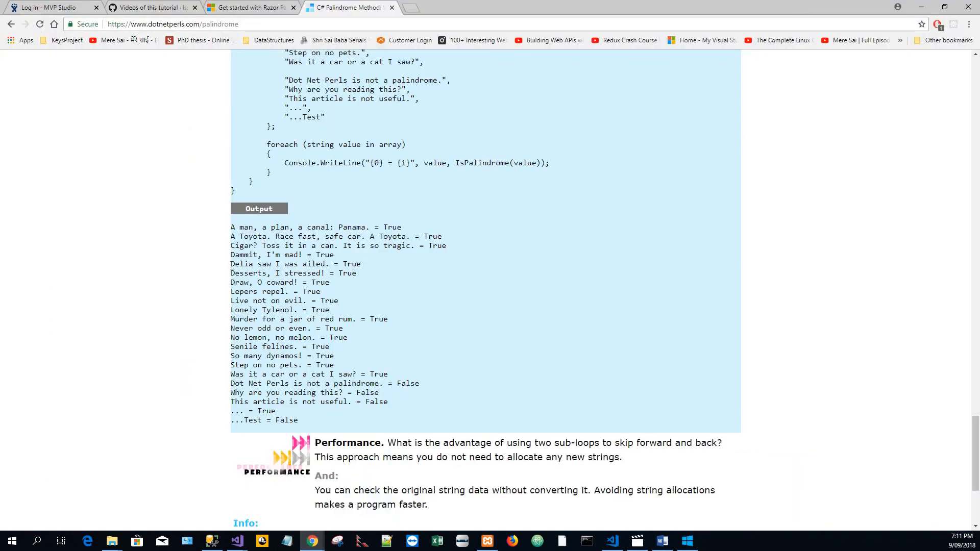
{"action": "left_click_drag", "start_coordinate": [230, 264], "coordinate": [305, 263]}
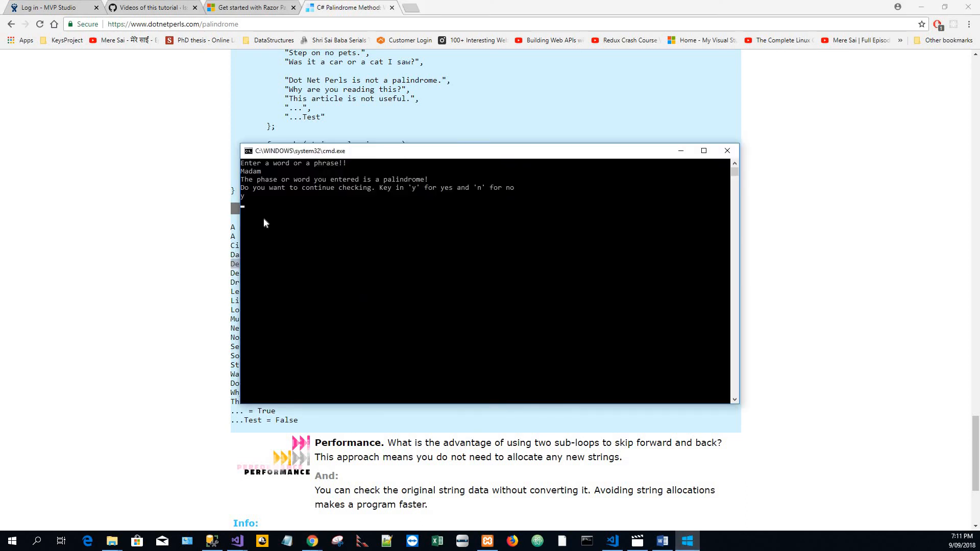
{"action": "type", "text": "Delia saw I was ailed."}
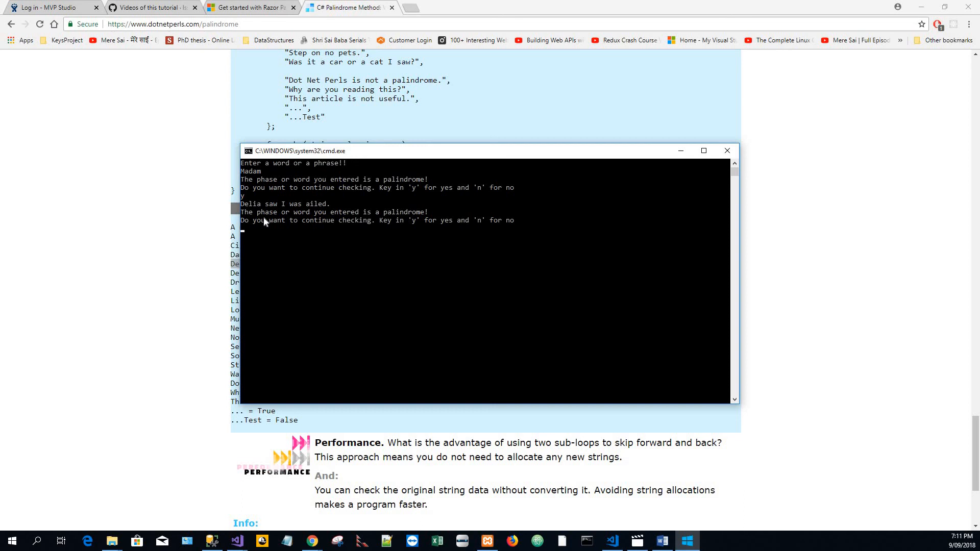
Step: Continue with y, check apple as not a palindrome, then answer n to stop
{"action": "type", "text": "appl"}
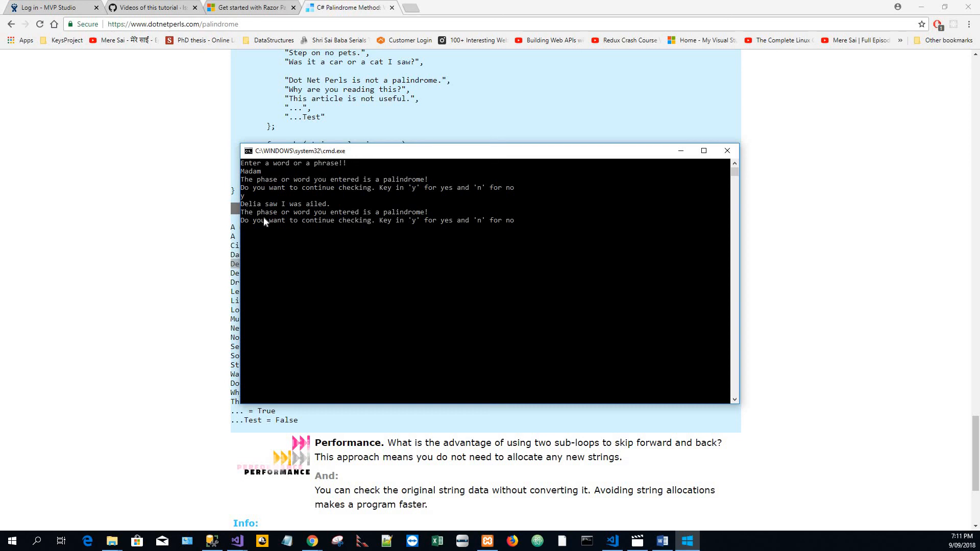
{"action": "type", "text": "y"}
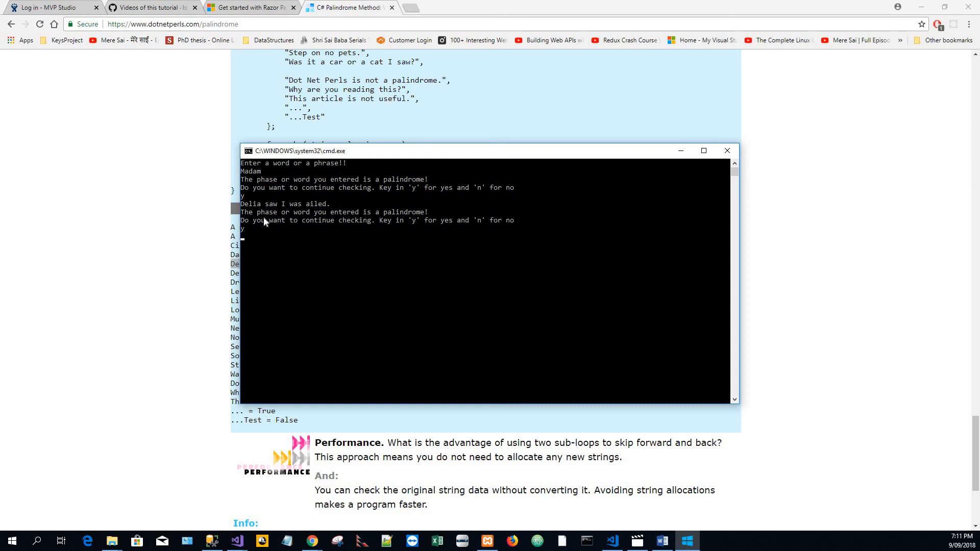
{"action": "type", "text": "apple"}
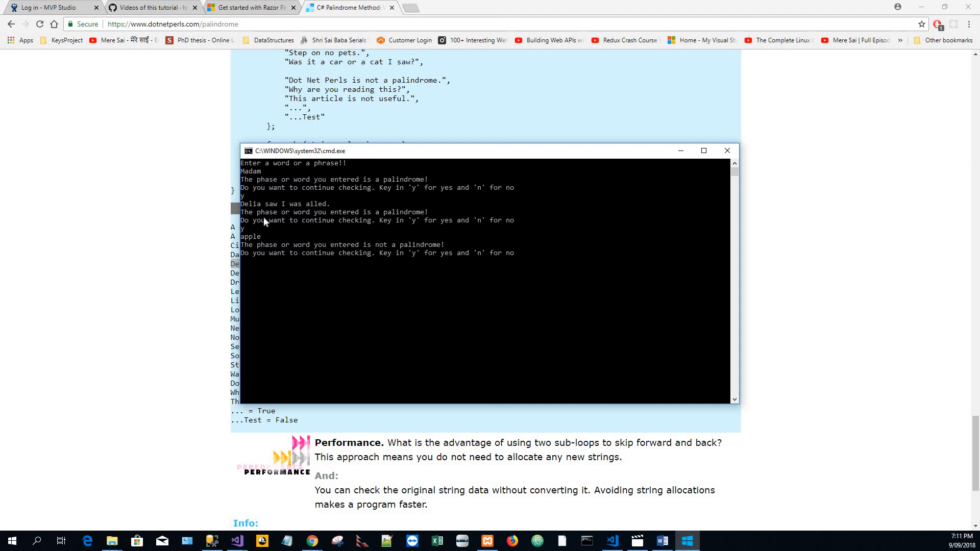
{"action": "type", "text": "n"}
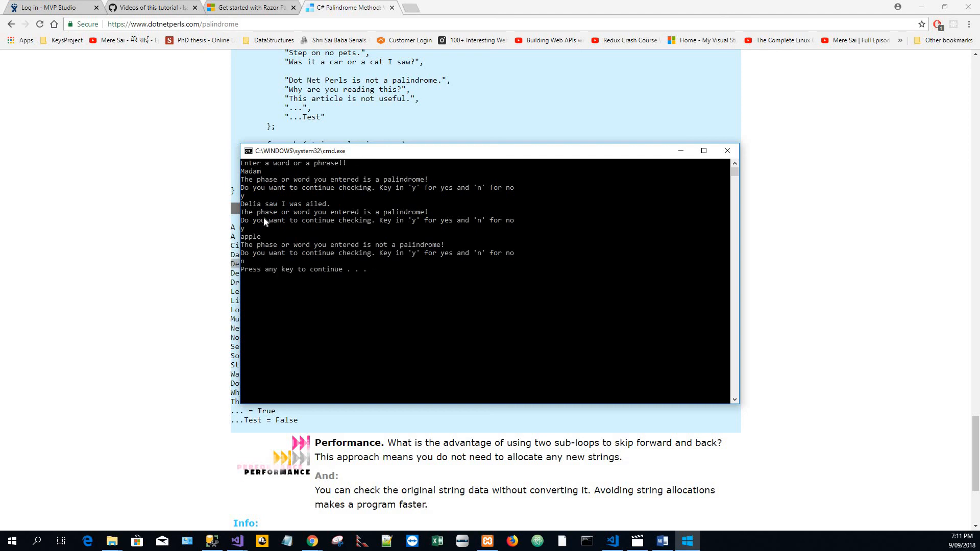